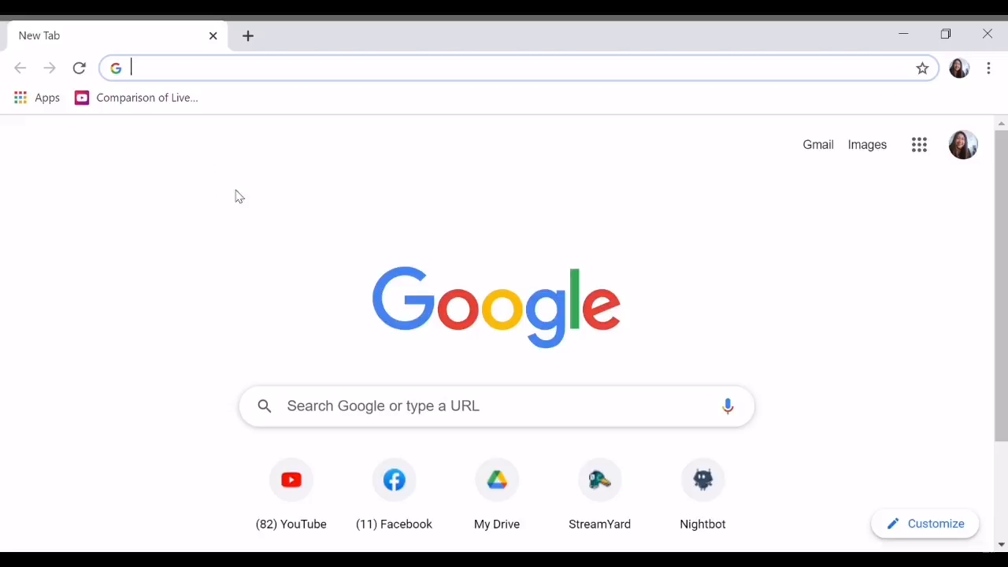
mouse_move(428, 215)
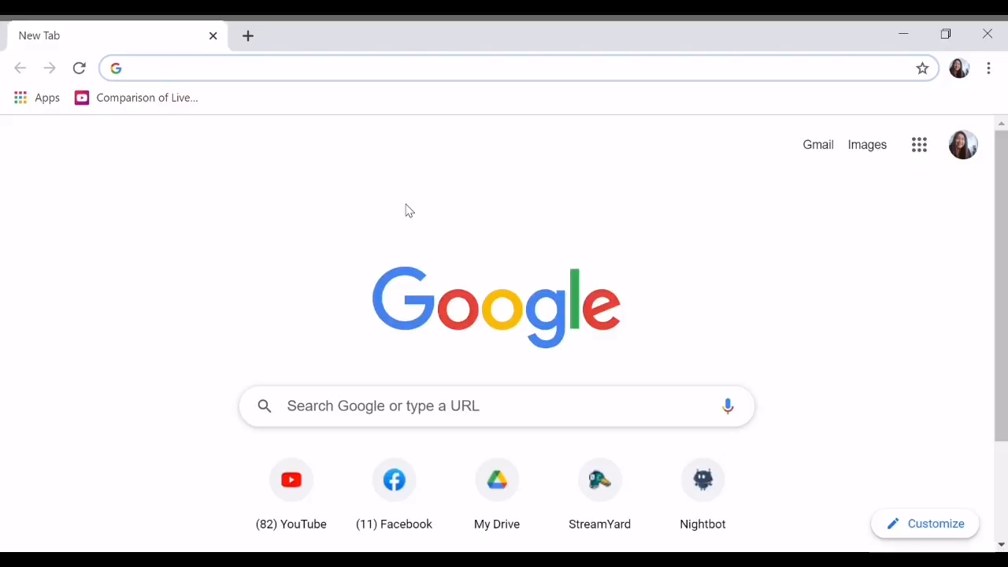
mouse_move(416, 208)
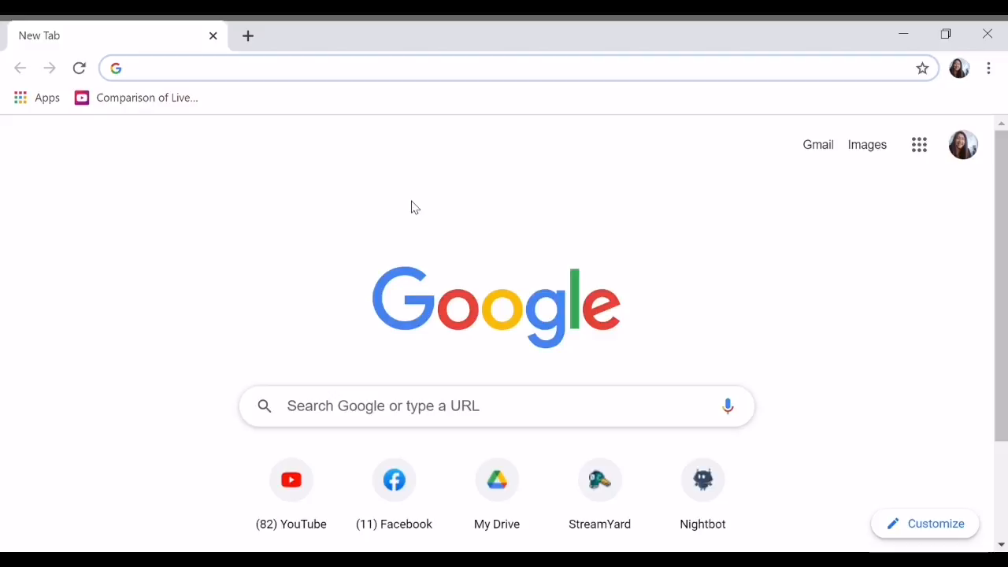
Start entering the Google AdSense address in the Chrome address bar
left_click(512, 68)
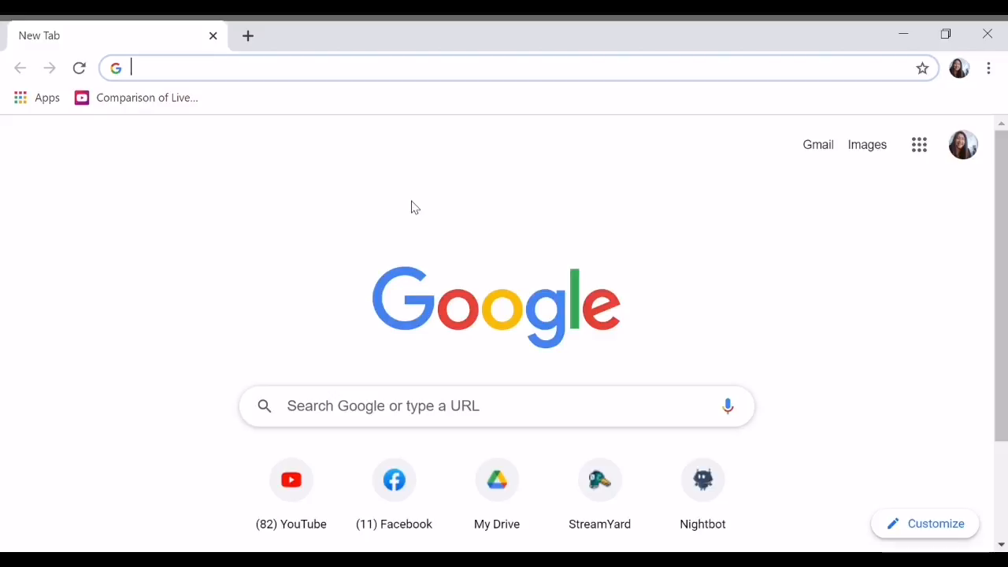
mouse_move(274, 144)
type("go")
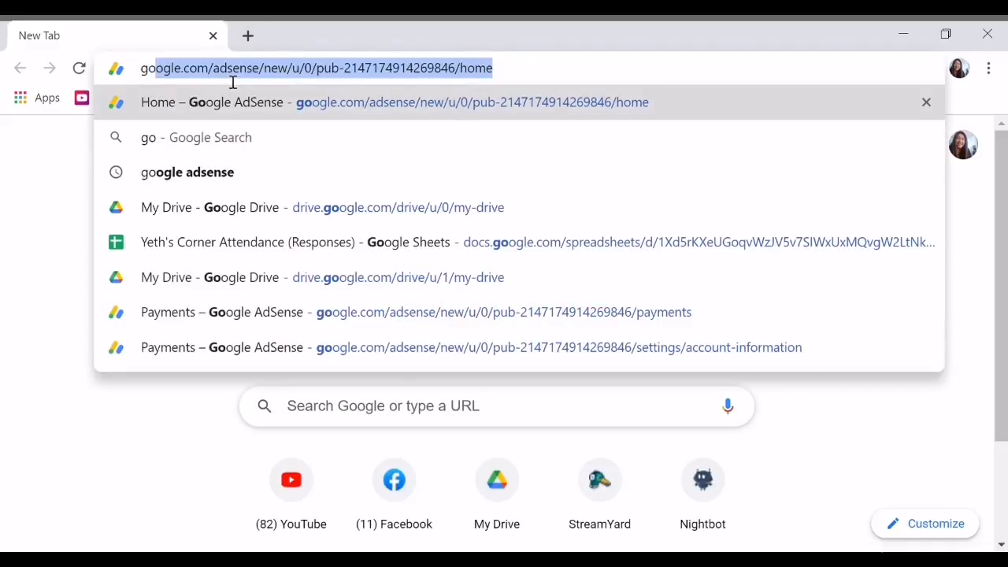
mouse_move(224, 277)
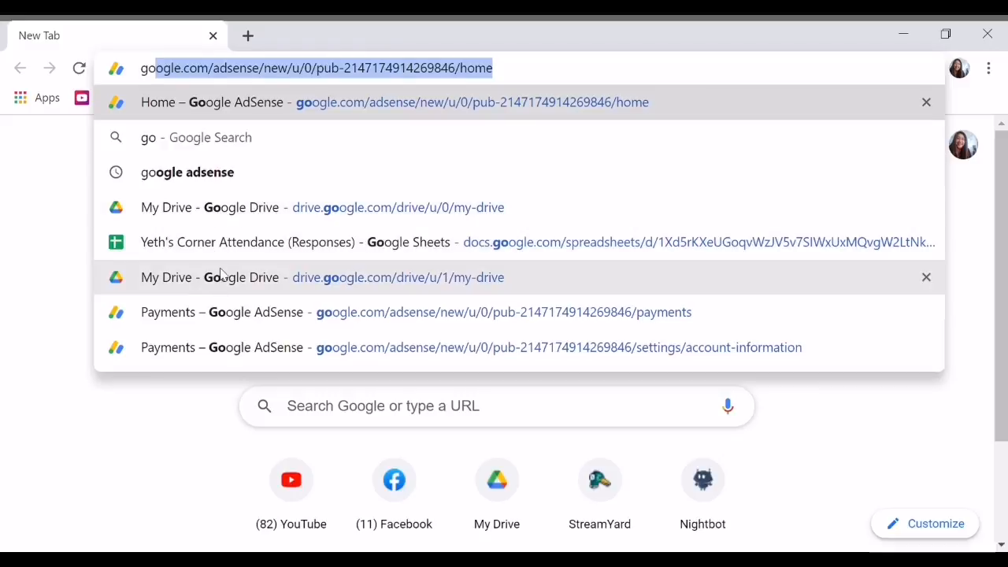
Go to the suggested AdSense page and reach the United States tax info under Payments
left_click(188, 172)
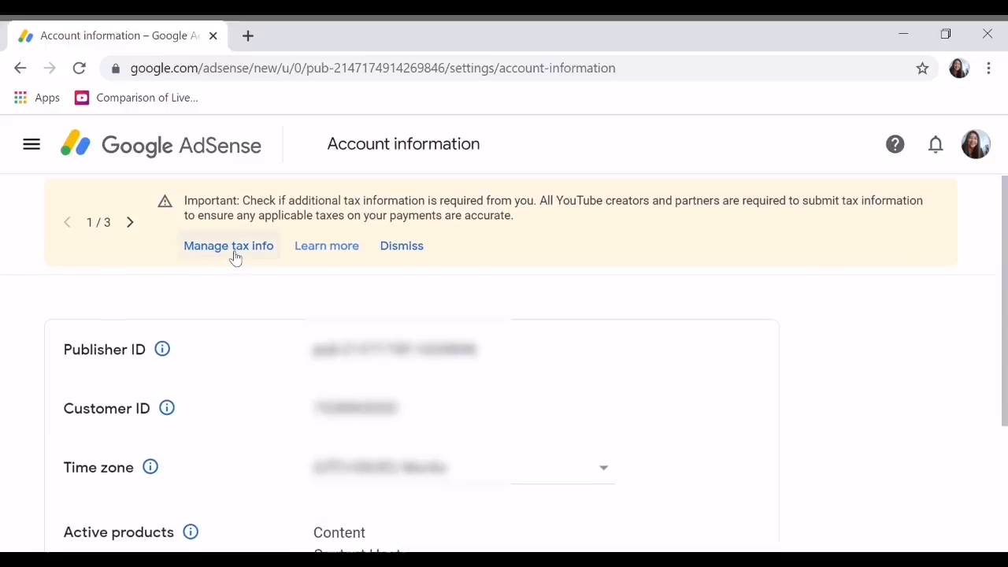
left_click(228, 246)
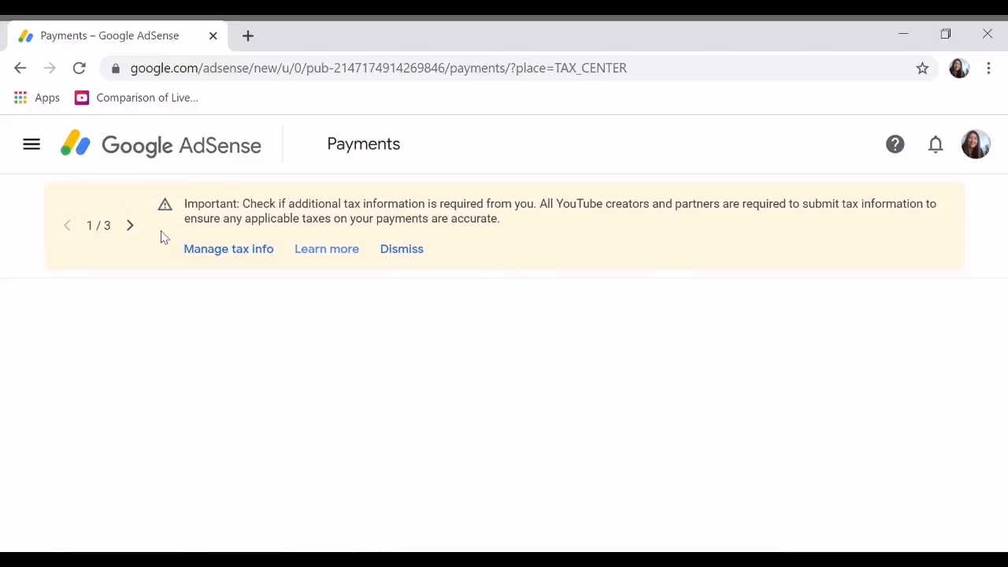
mouse_move(228, 249)
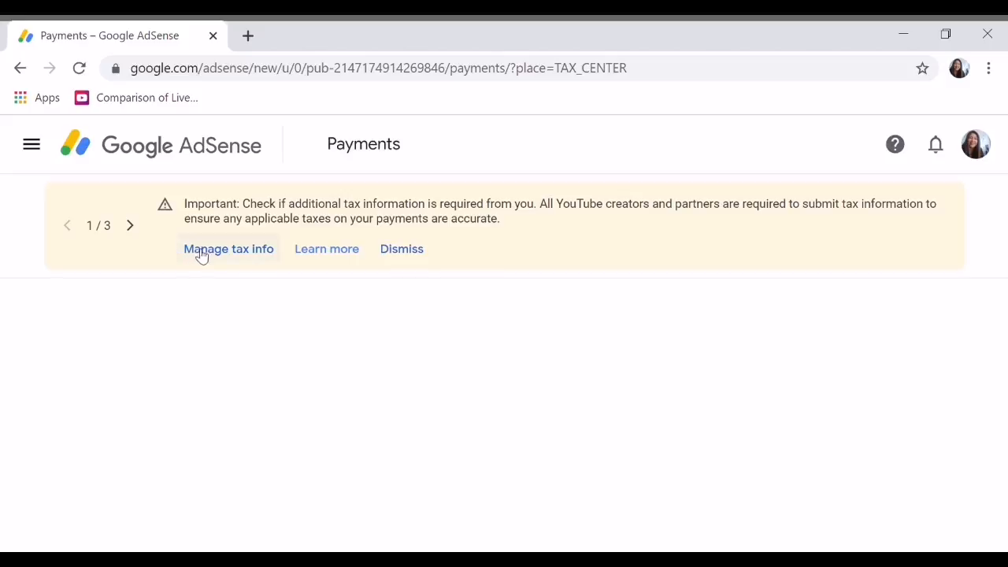
left_click(228, 249)
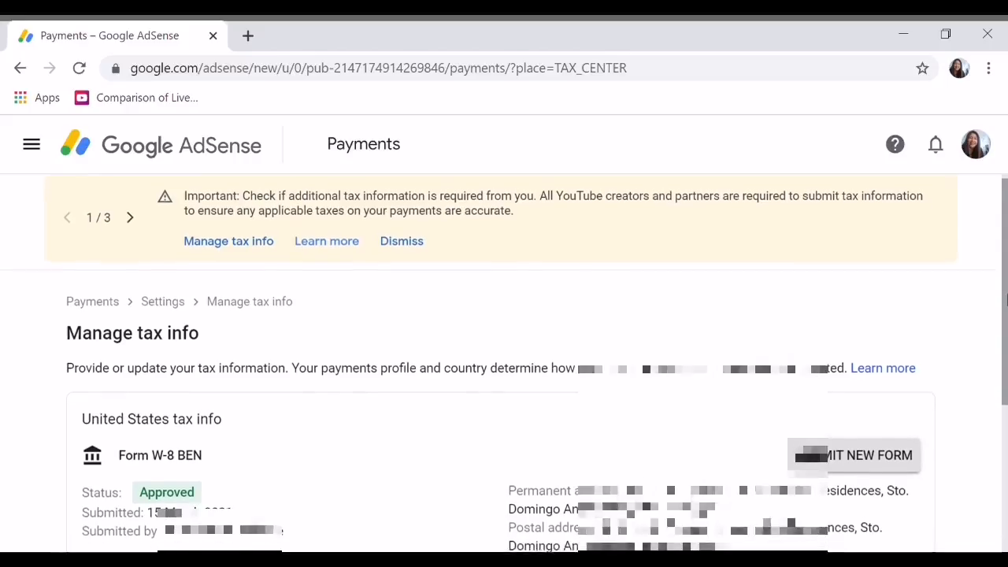
scroll("down", 3)
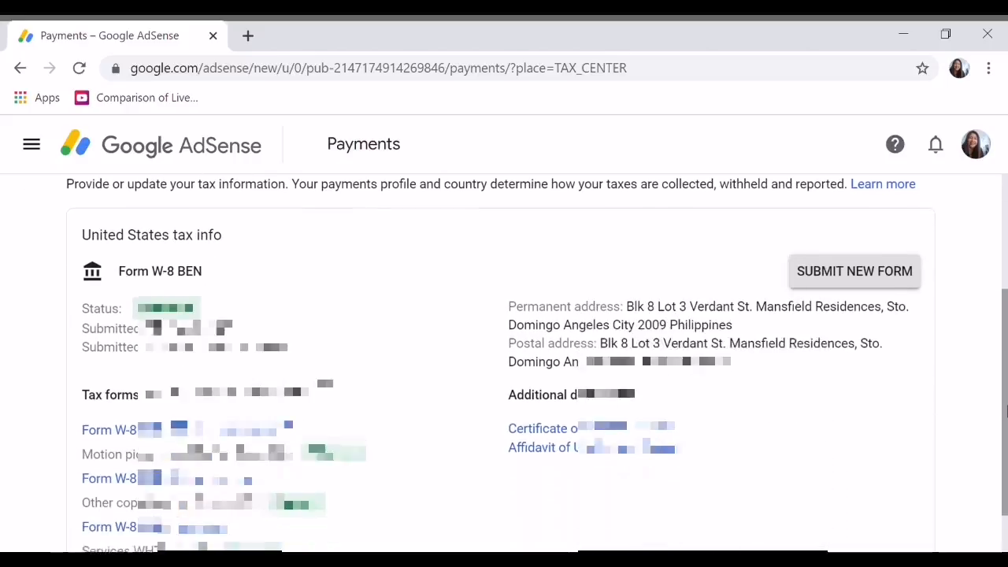
scroll("down", 3)
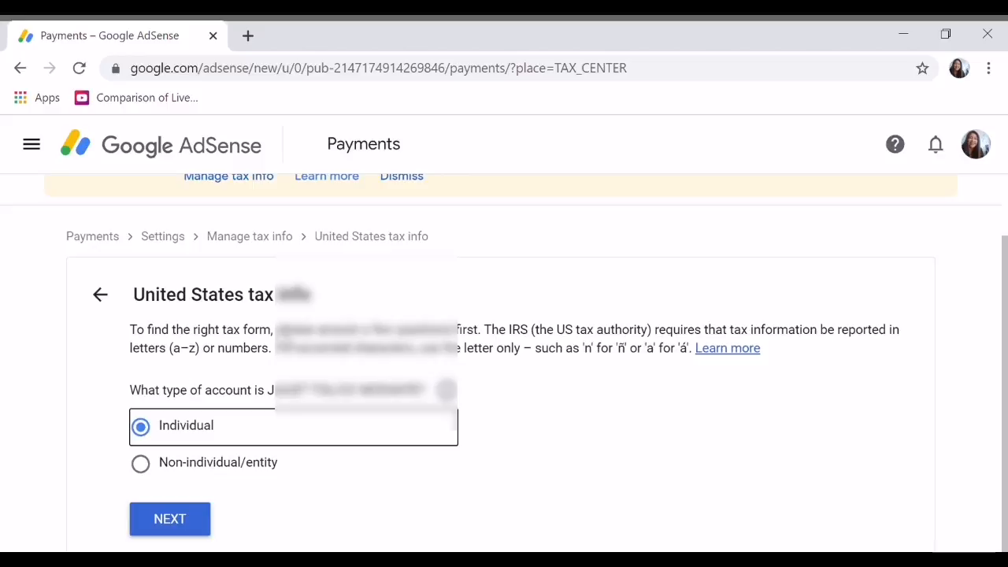
mouse_move(529, 372)
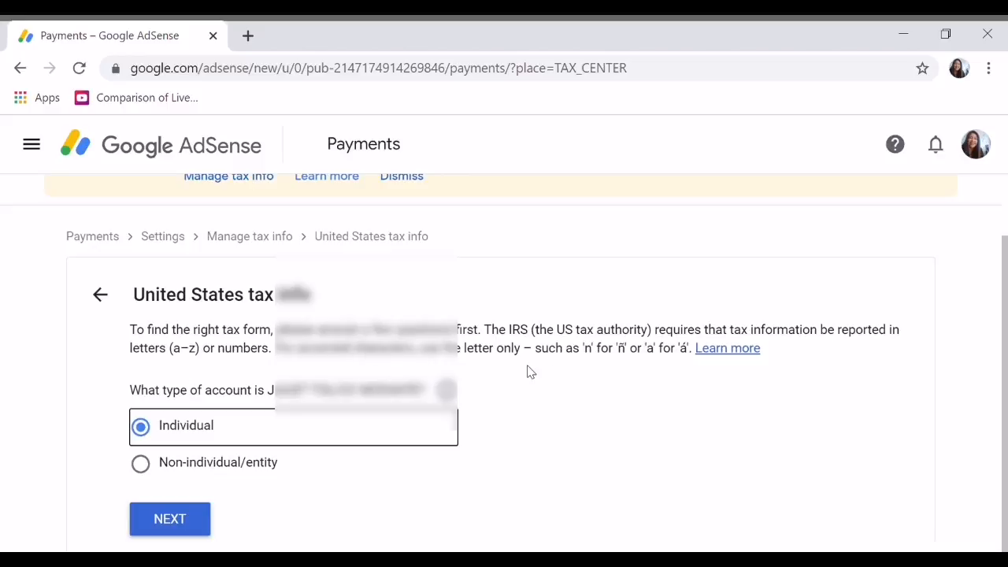
mouse_move(549, 379)
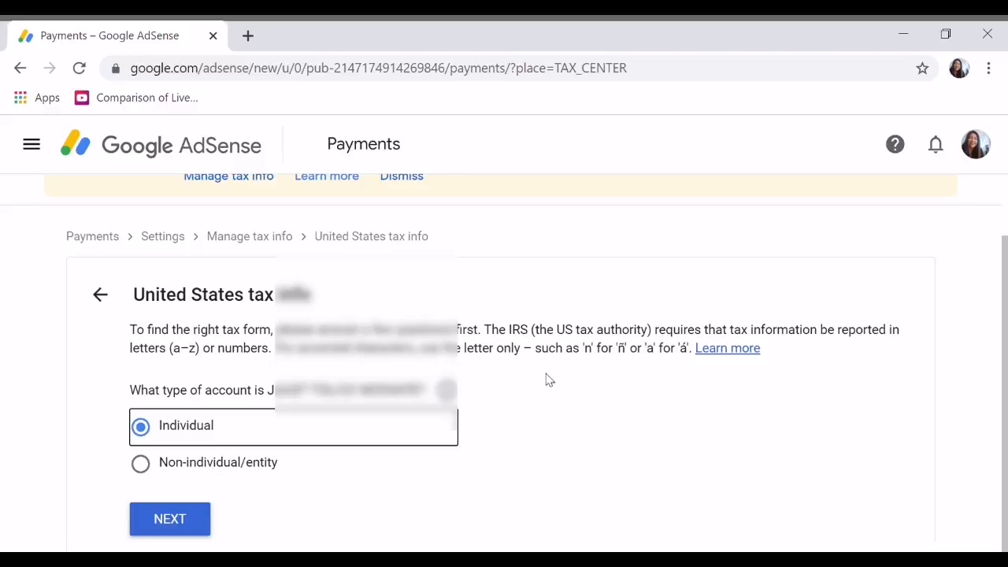
mouse_move(156, 412)
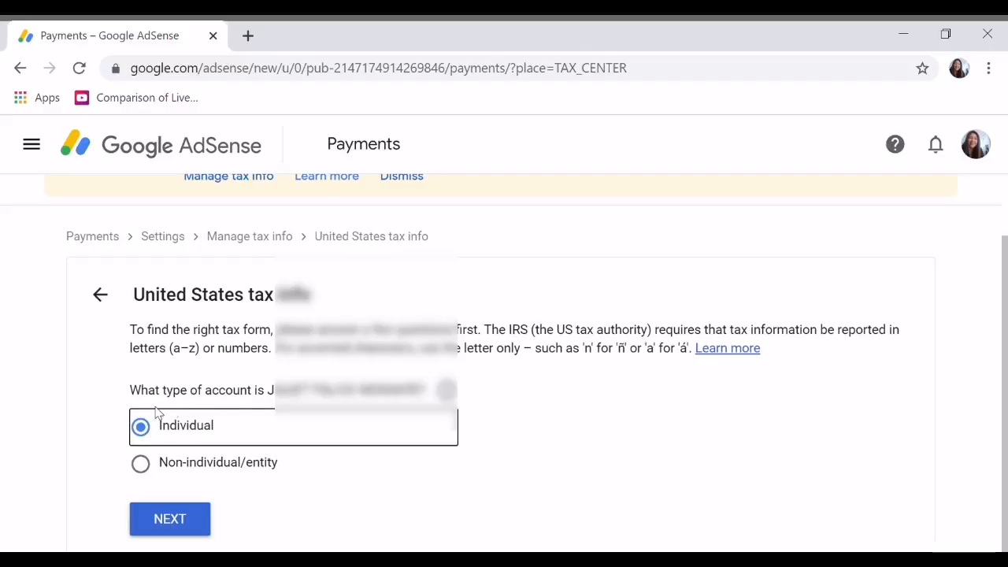
mouse_move(586, 423)
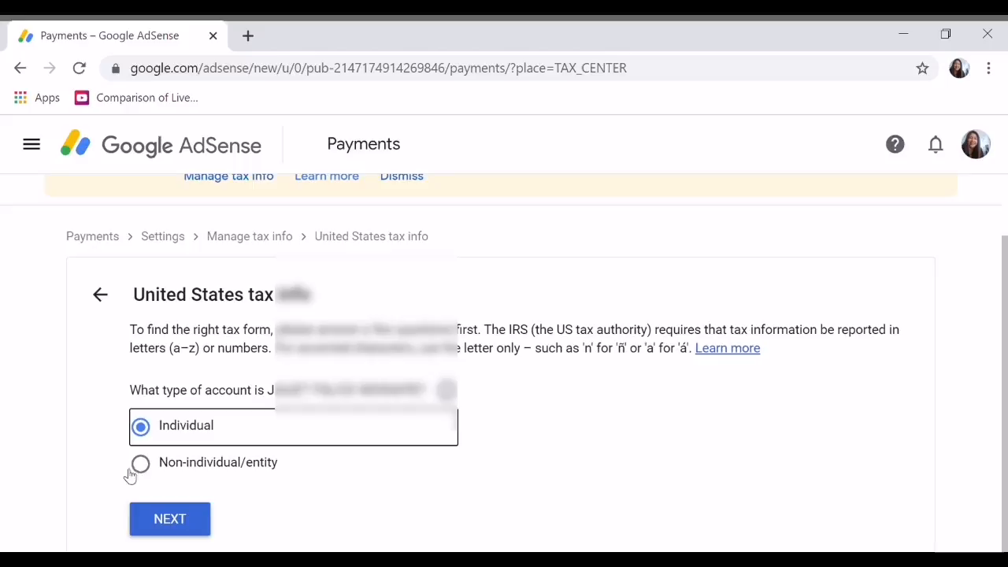
mouse_move(170, 518)
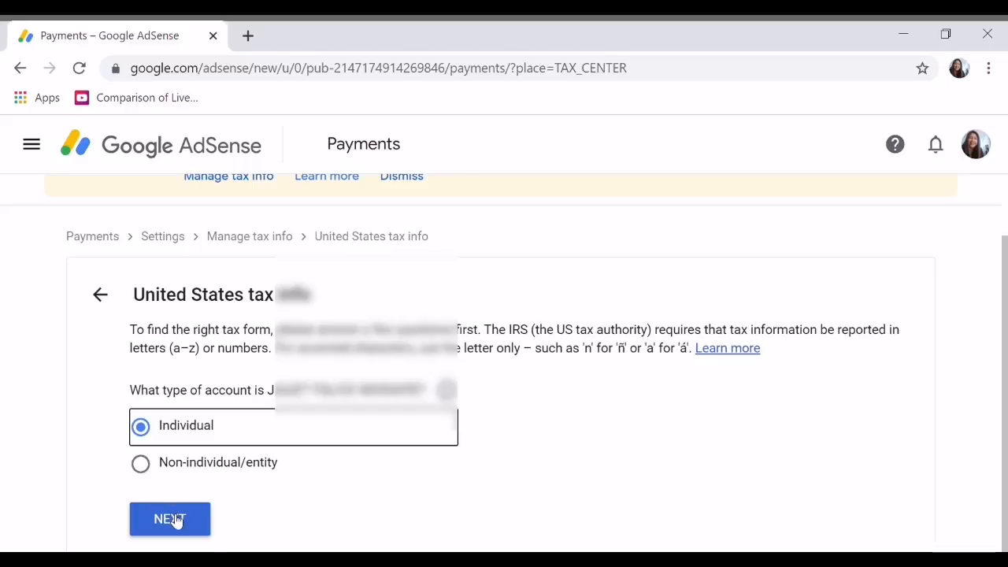
Confirm the Individual account type and answer No to being a US citizen or resident
left_click(170, 519)
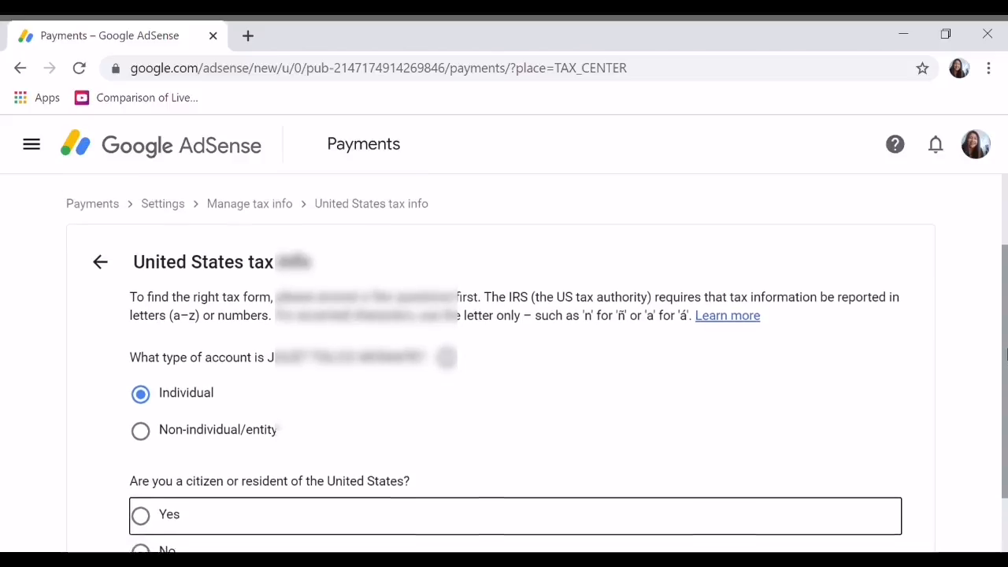
scroll("up", 3)
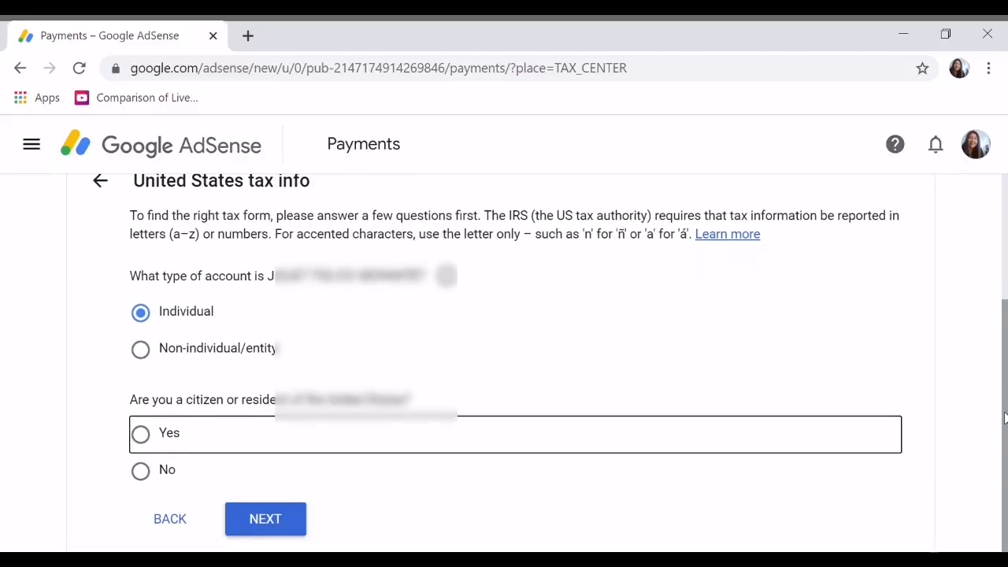
left_click(140, 469)
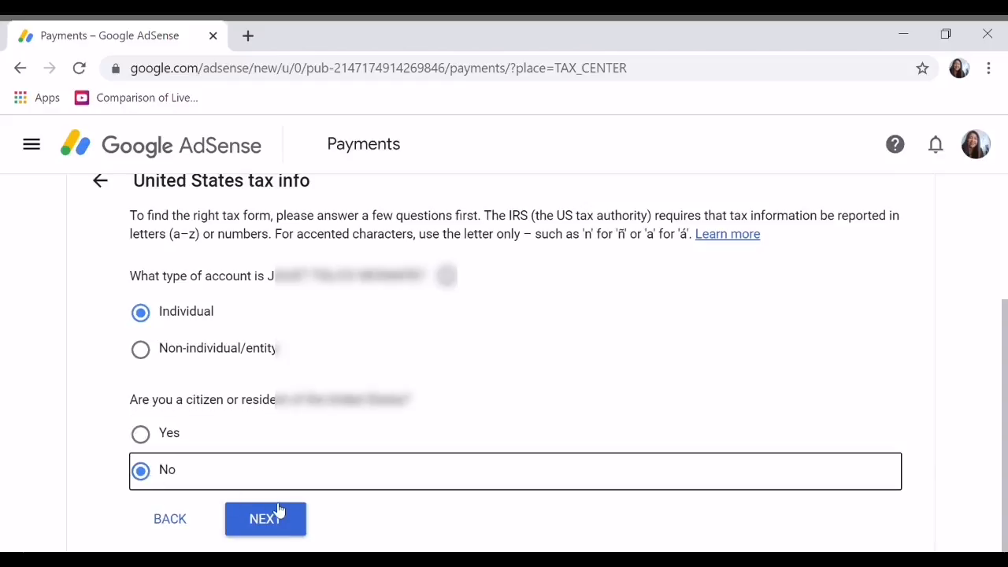
left_click(264, 520)
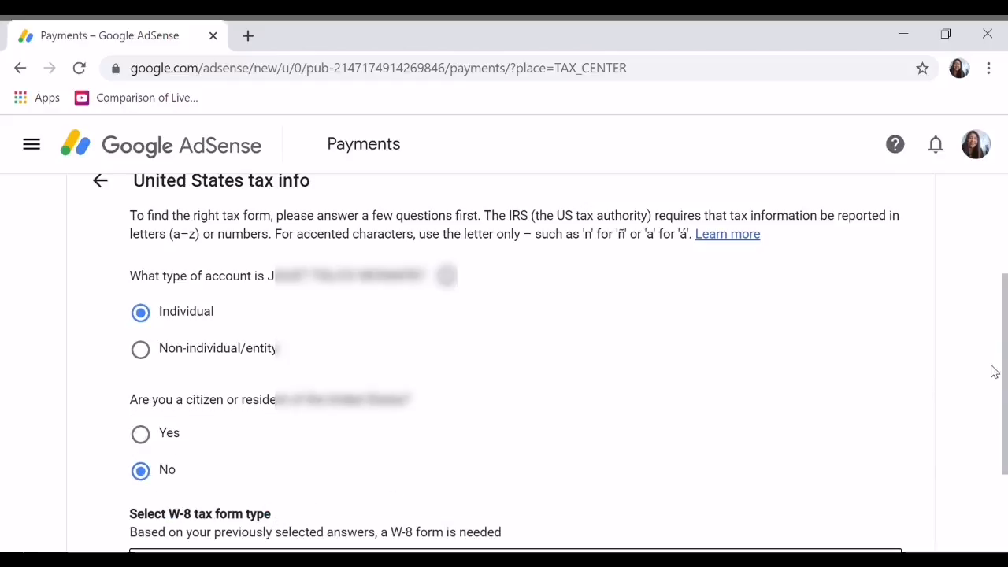
Choose W-8BEN as the tax form type
scroll("down", 3)
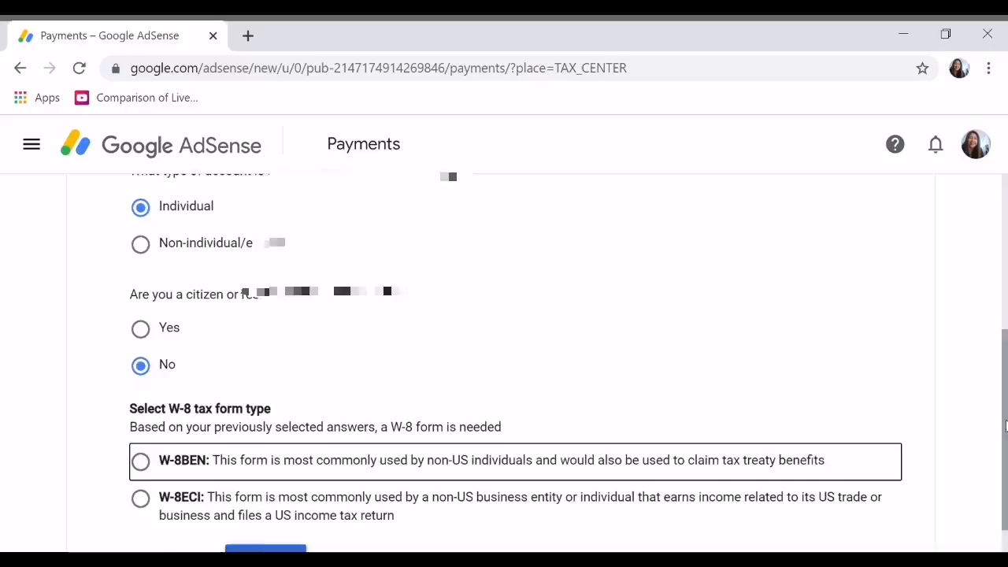
scroll("up", 3)
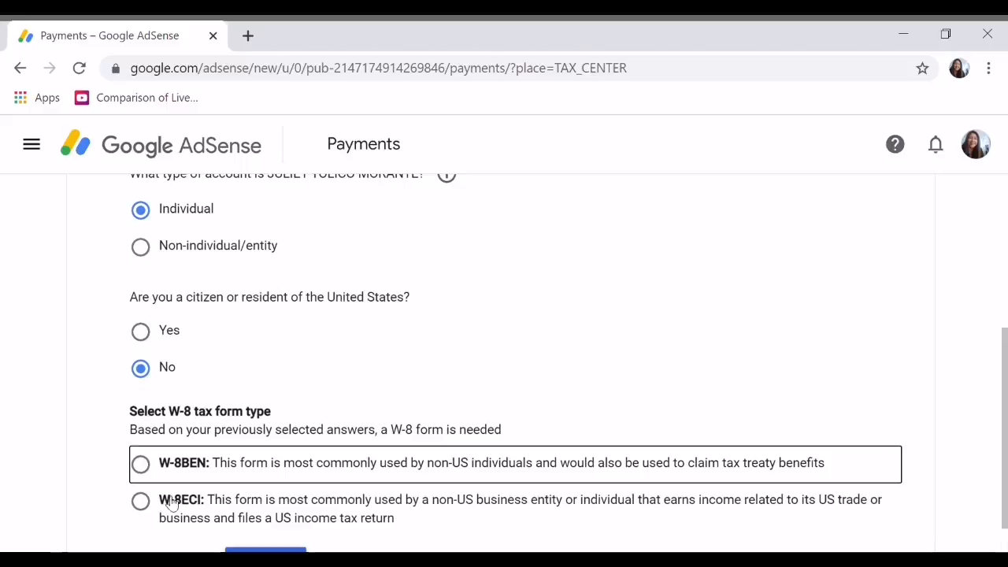
mouse_move(422, 472)
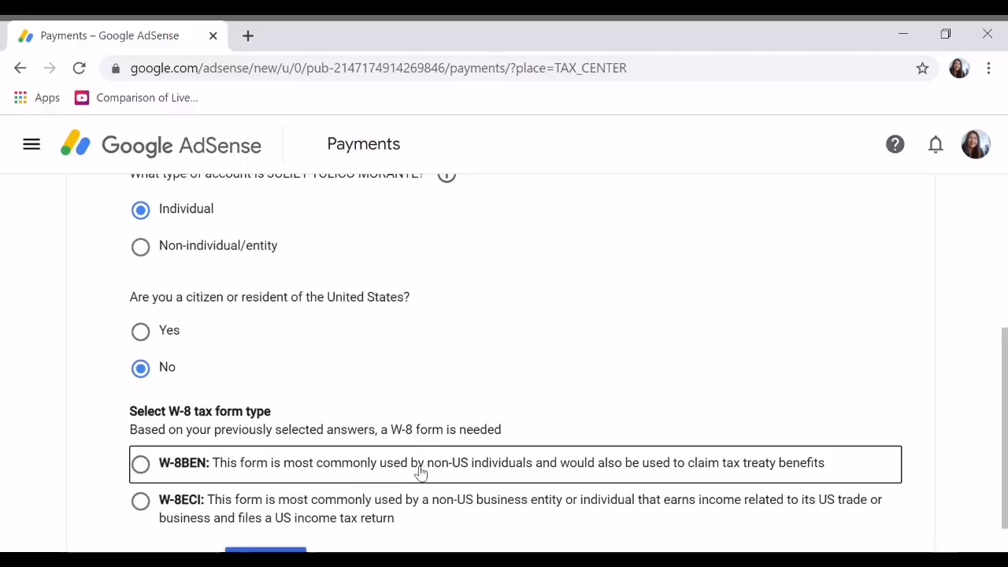
mouse_move(498, 475)
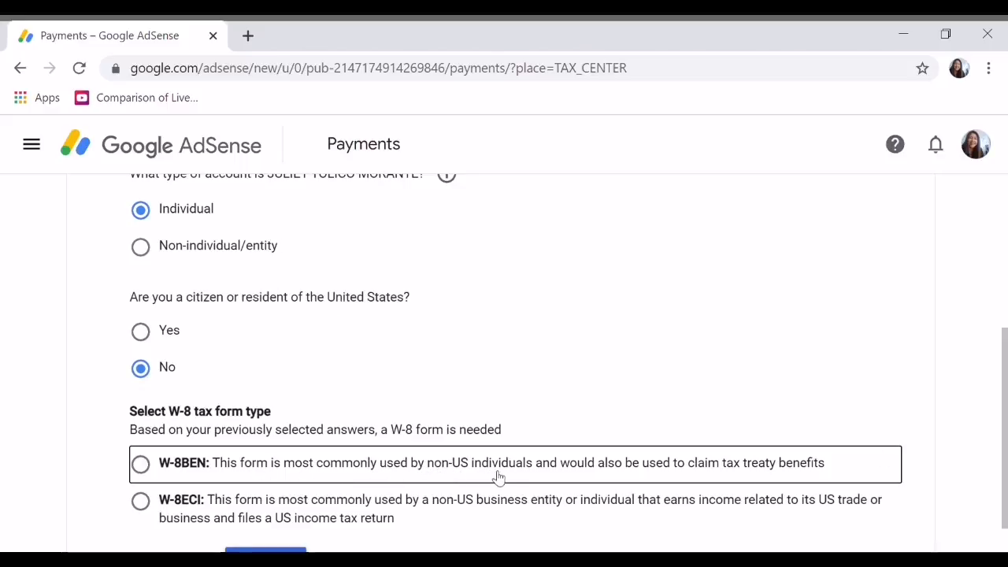
mouse_move(463, 466)
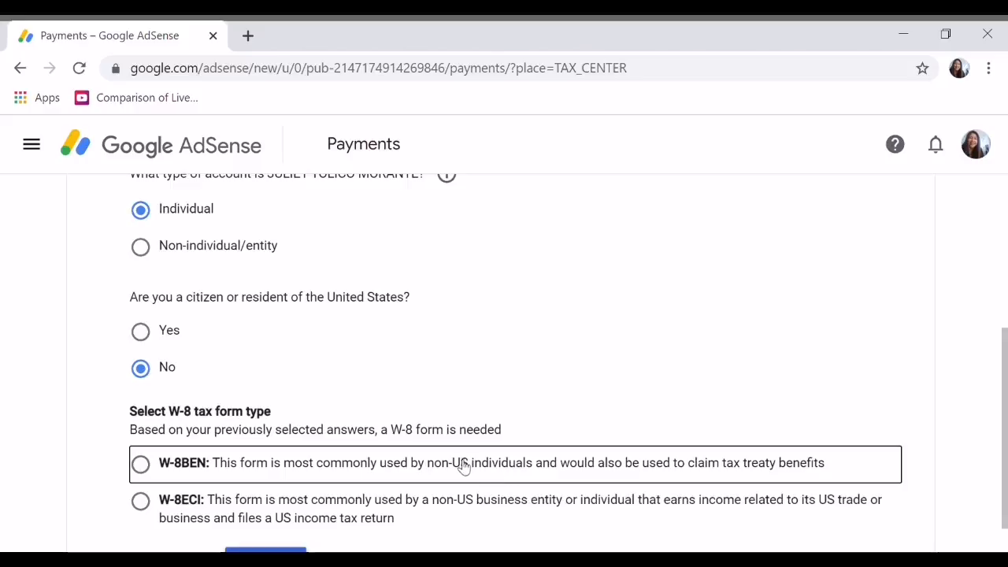
left_click(140, 463)
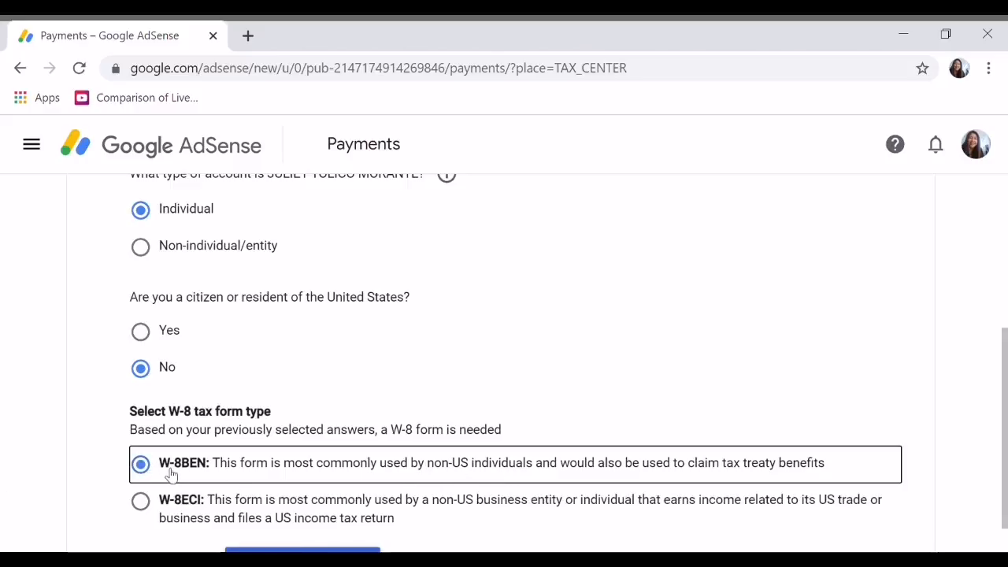
mouse_move(931, 438)
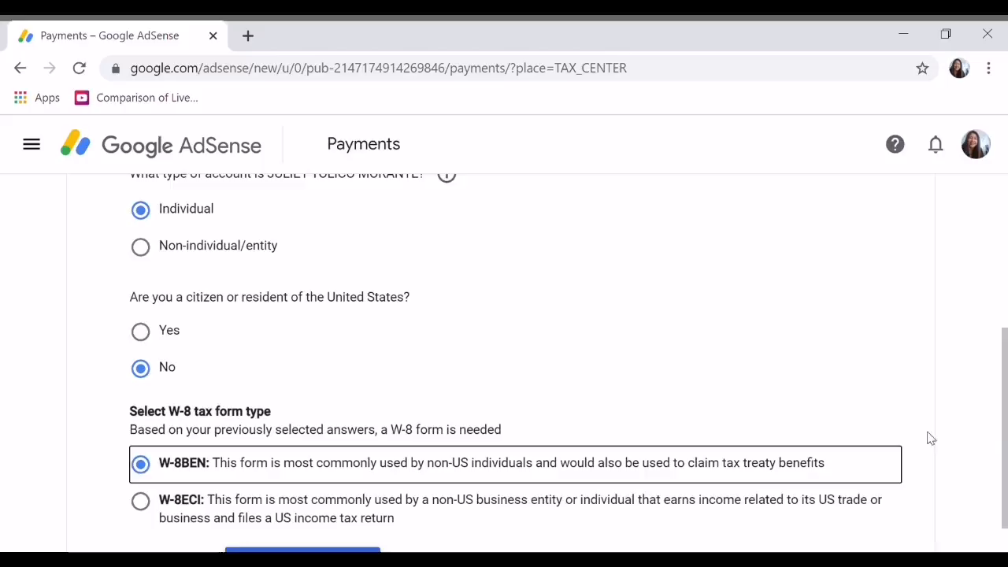
scroll("down", 3)
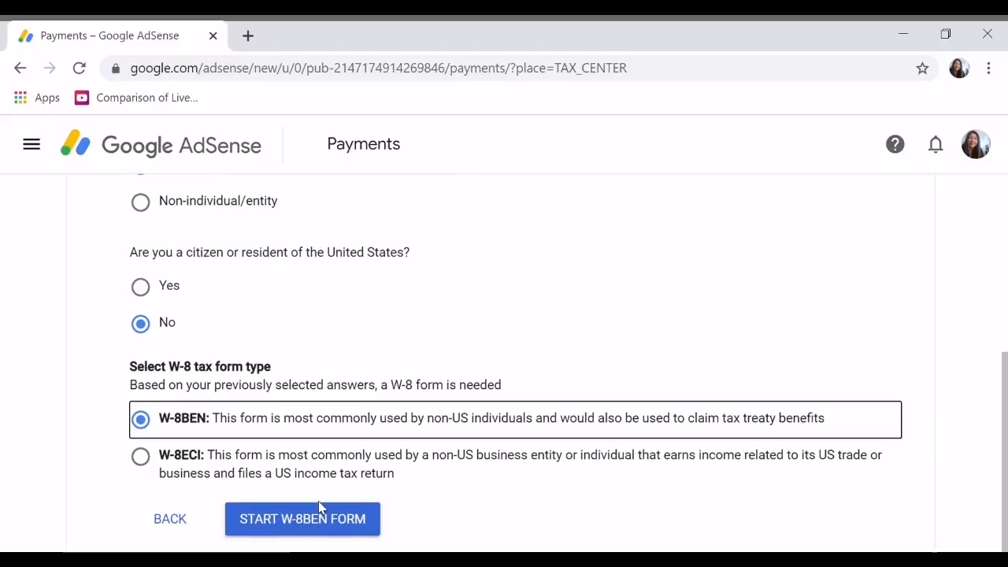
mouse_move(293, 533)
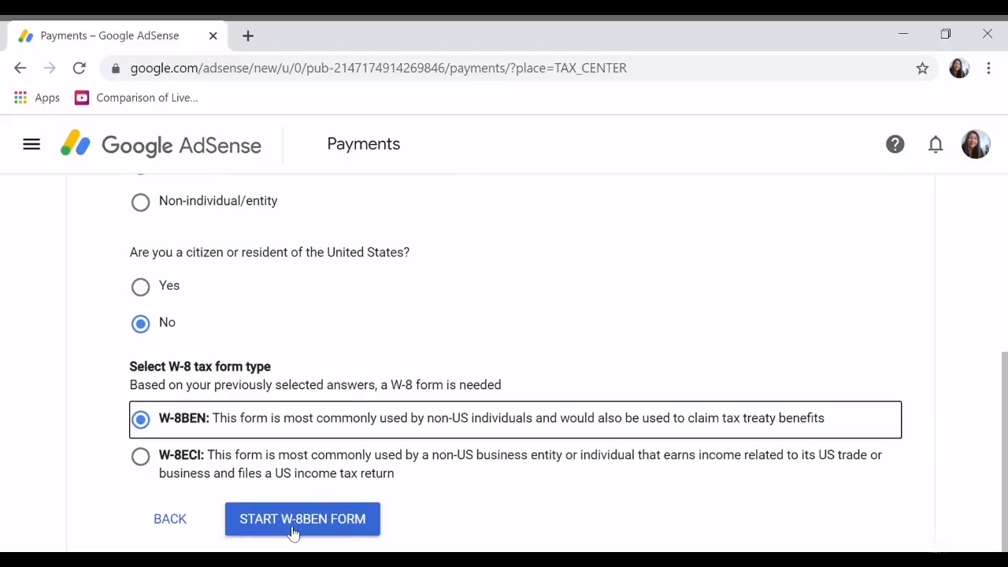
Start the W-8BEN form and bring up the Country/Region of citizenship list
left_click(302, 520)
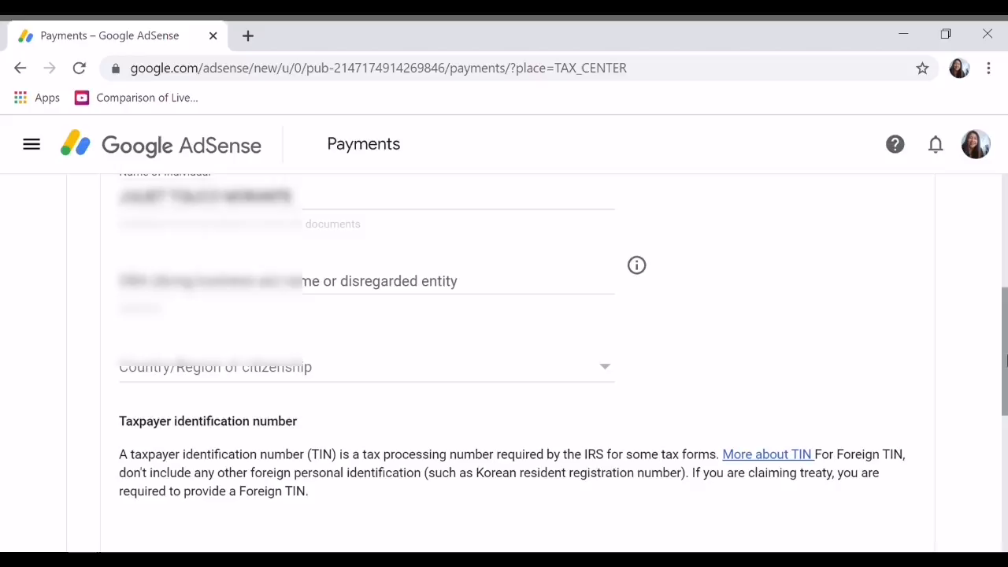
scroll("up", 3)
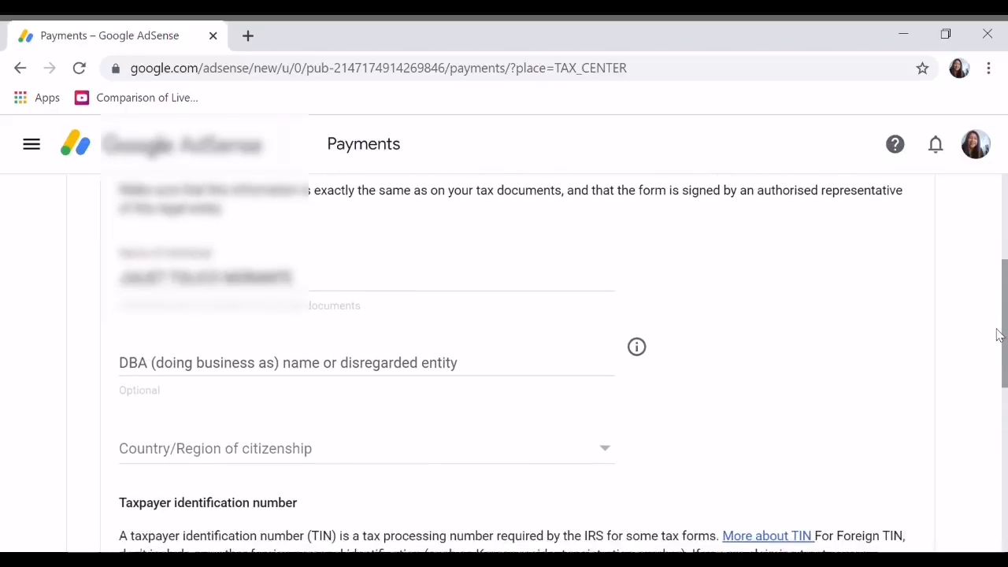
scroll("down", 3)
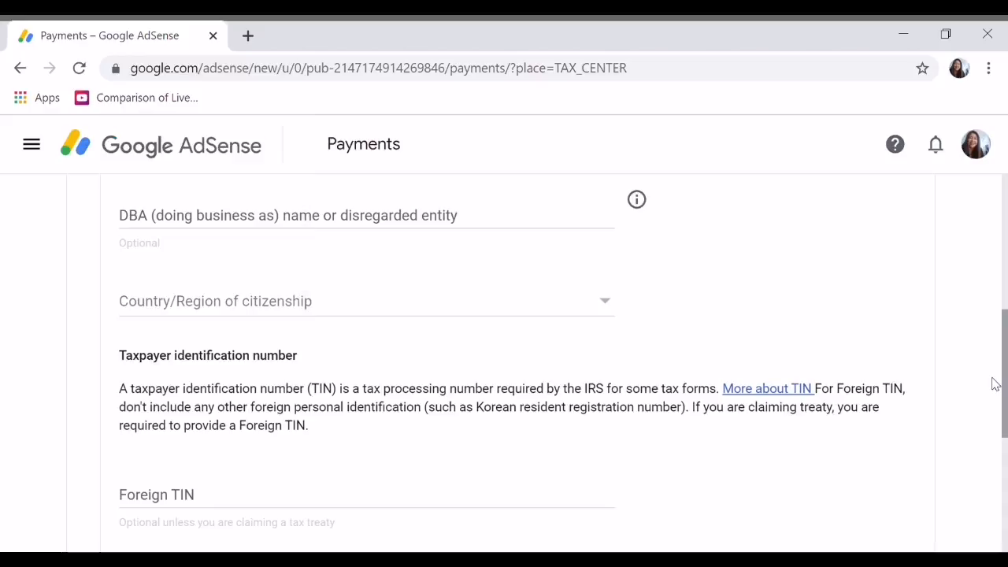
scroll("down", 3)
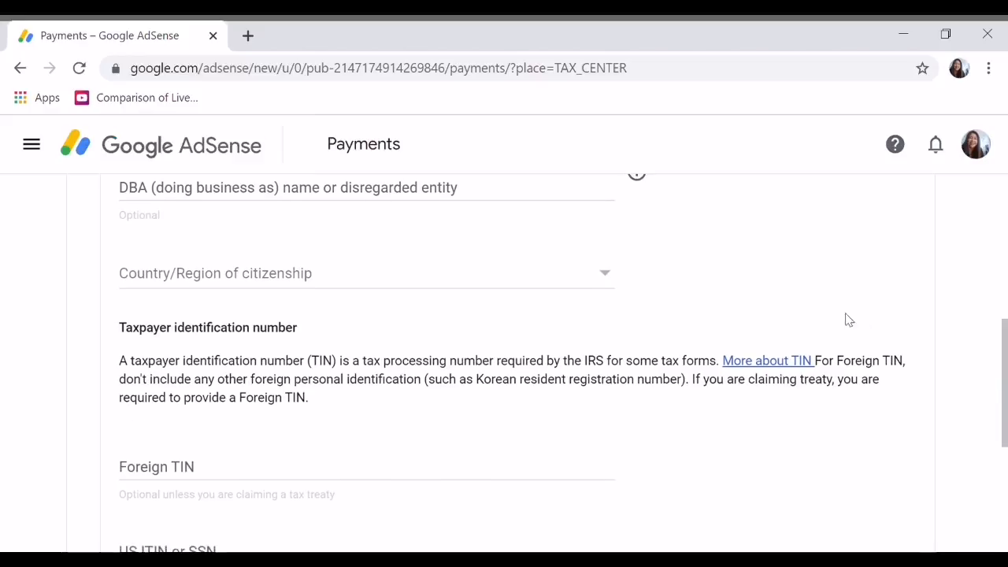
left_click(365, 274)
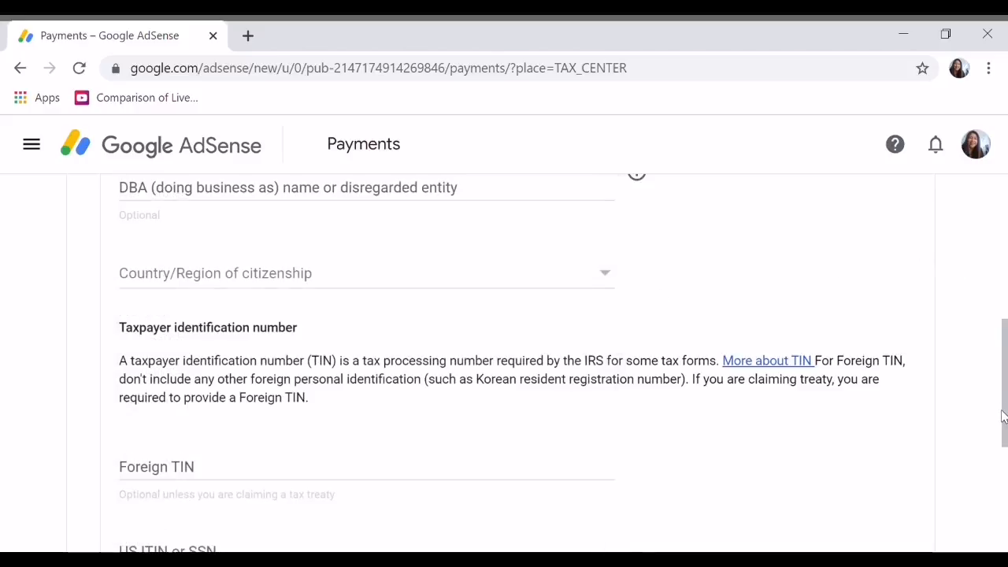
left_click(366, 272)
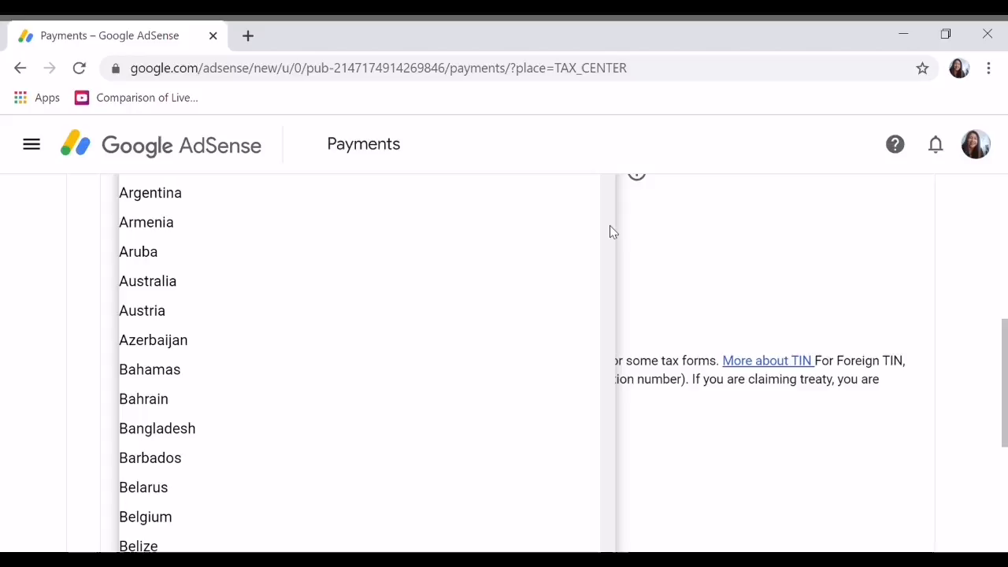
Set Philippines as the country of citizenship and move to the Foreign TIN field
scroll("up", 3)
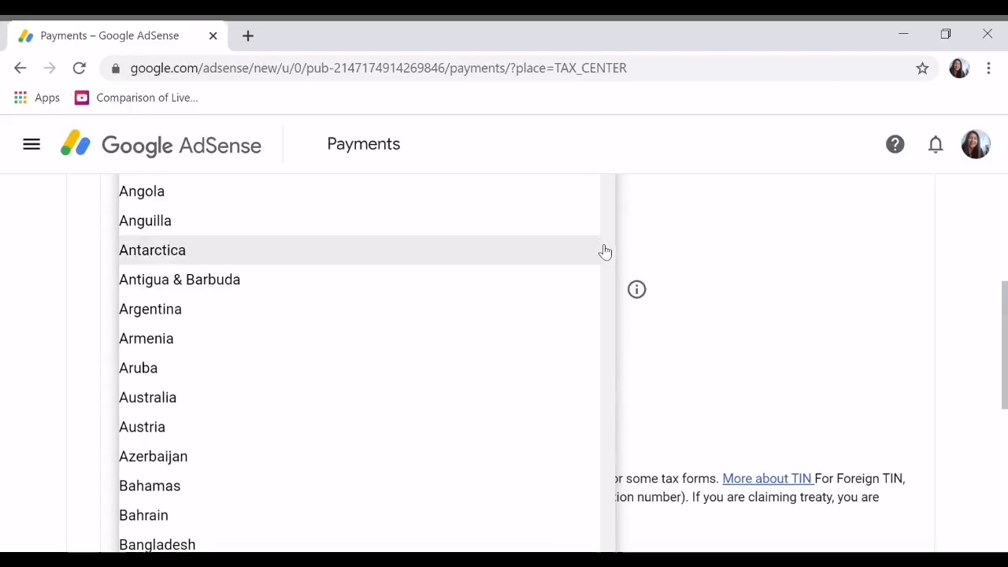
scroll("down", 3)
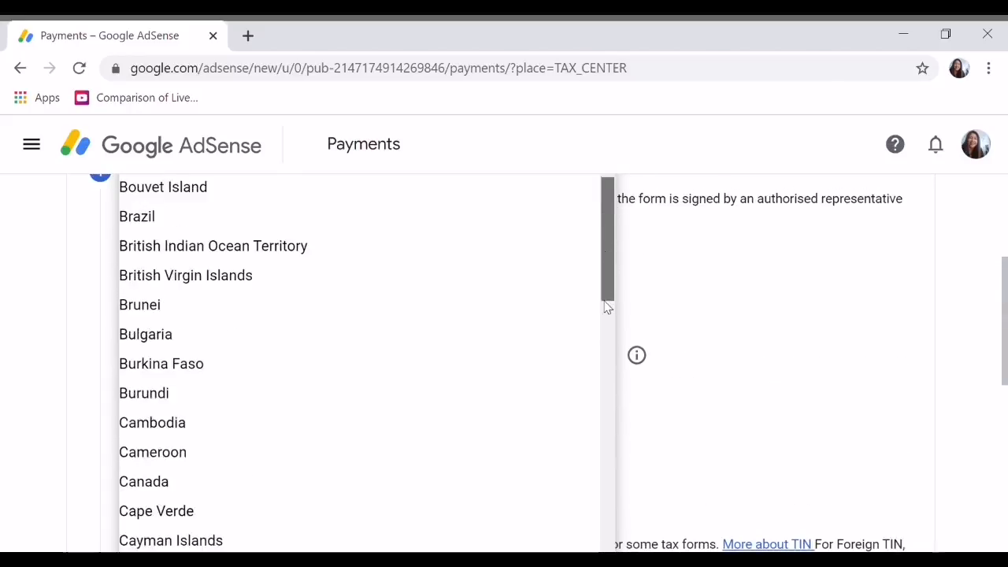
scroll("down", 3)
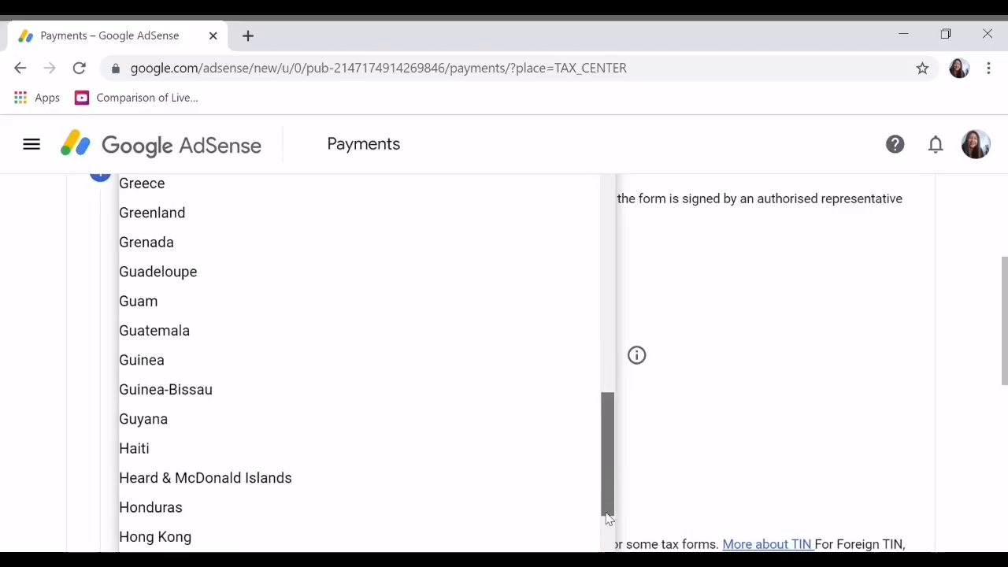
scroll("down", 3)
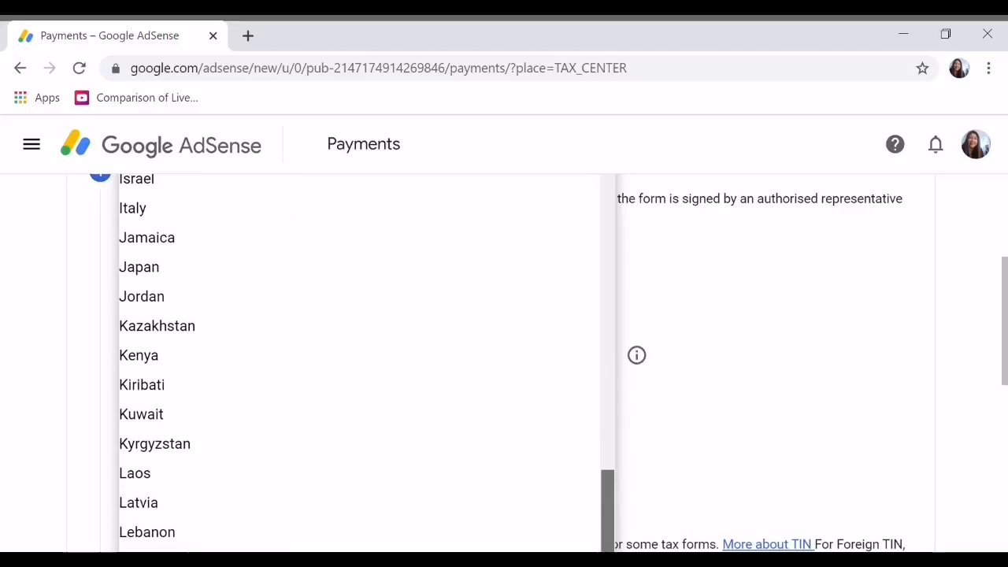
scroll("down", 3)
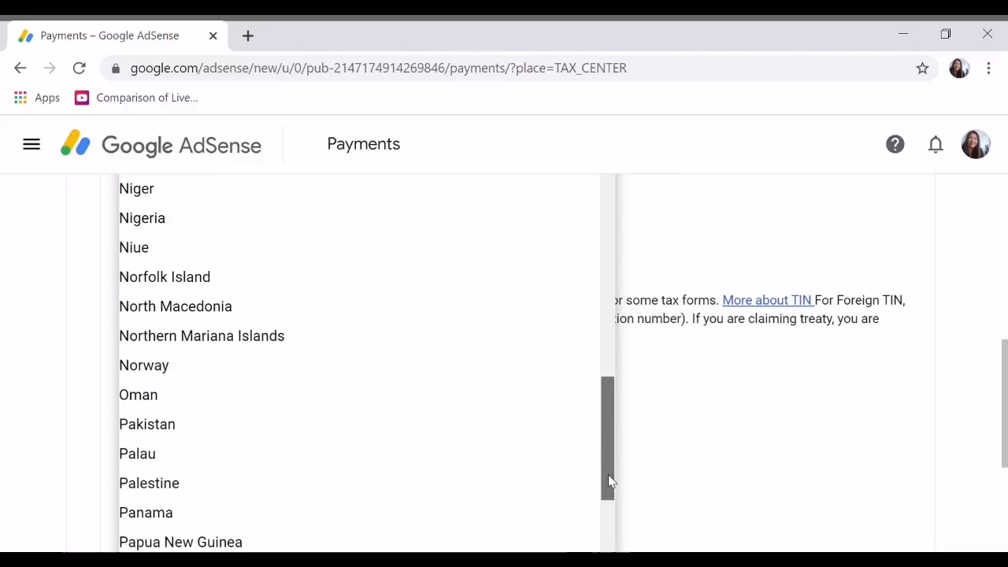
scroll("down", 3)
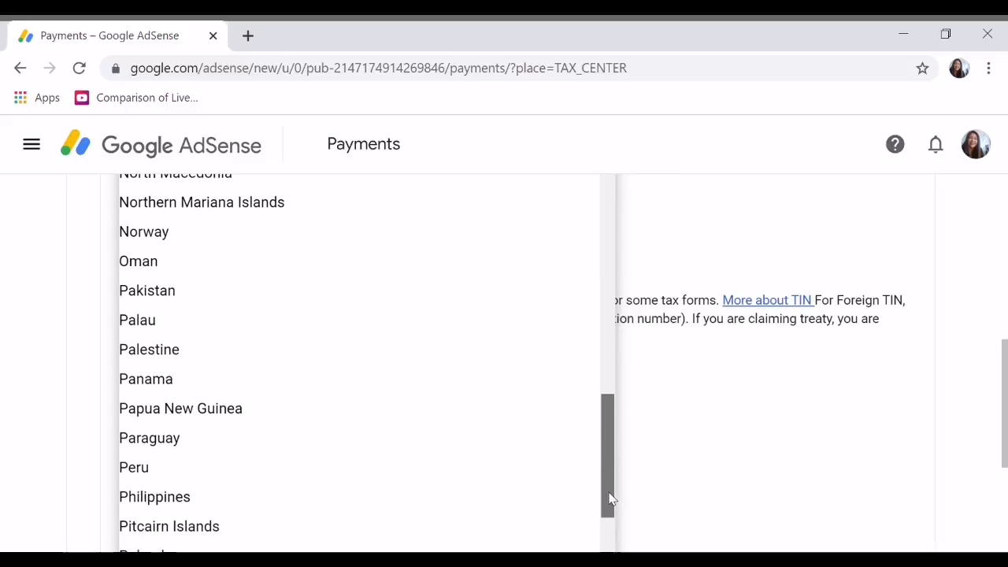
scroll("down", 3)
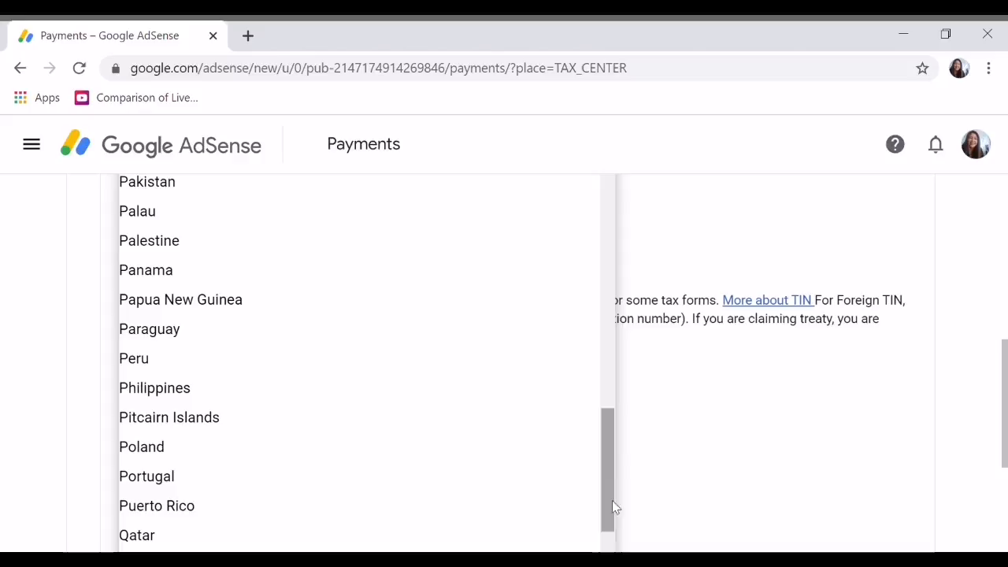
scroll("up", 3)
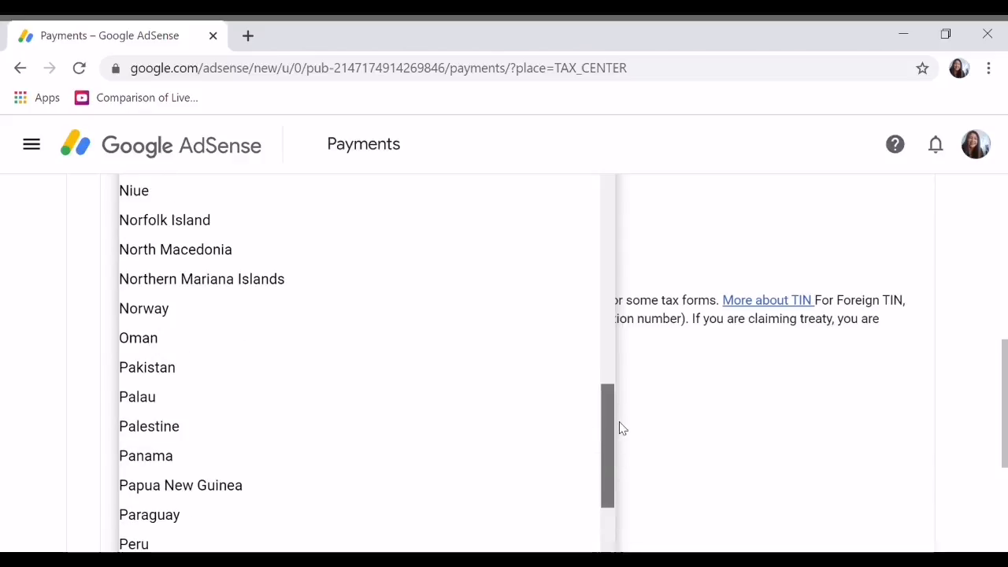
scroll("down", 3)
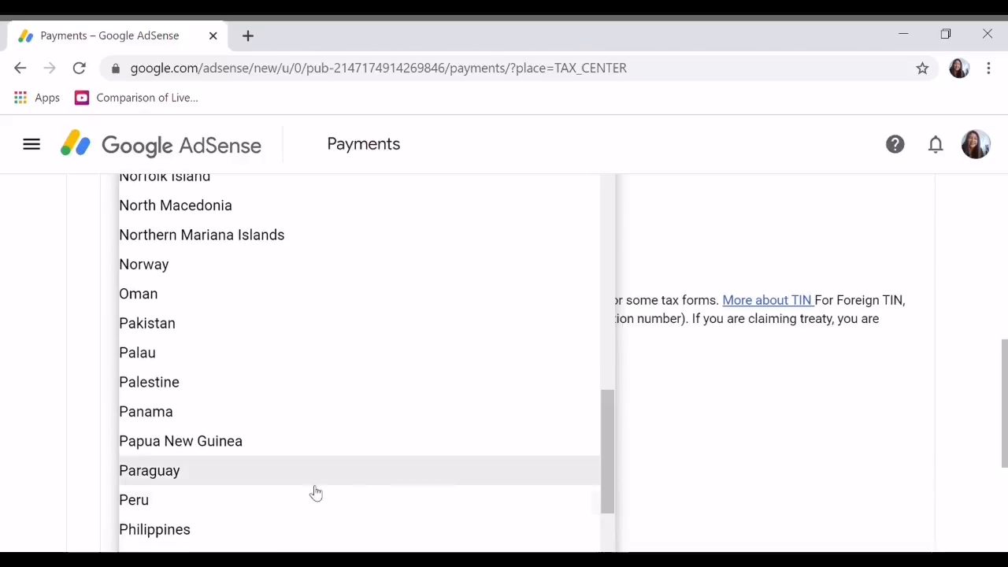
left_click(154, 530)
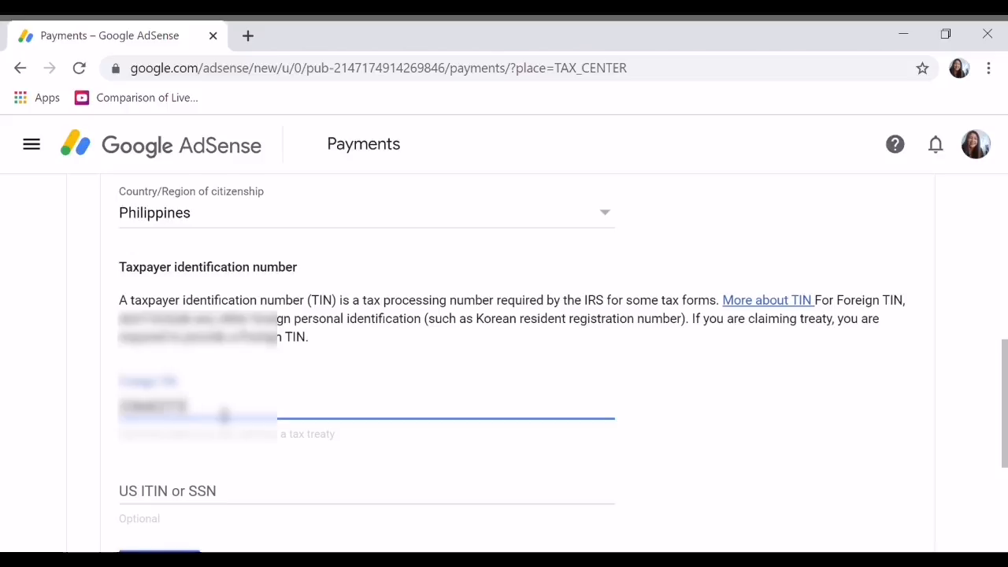
mouse_move(989, 403)
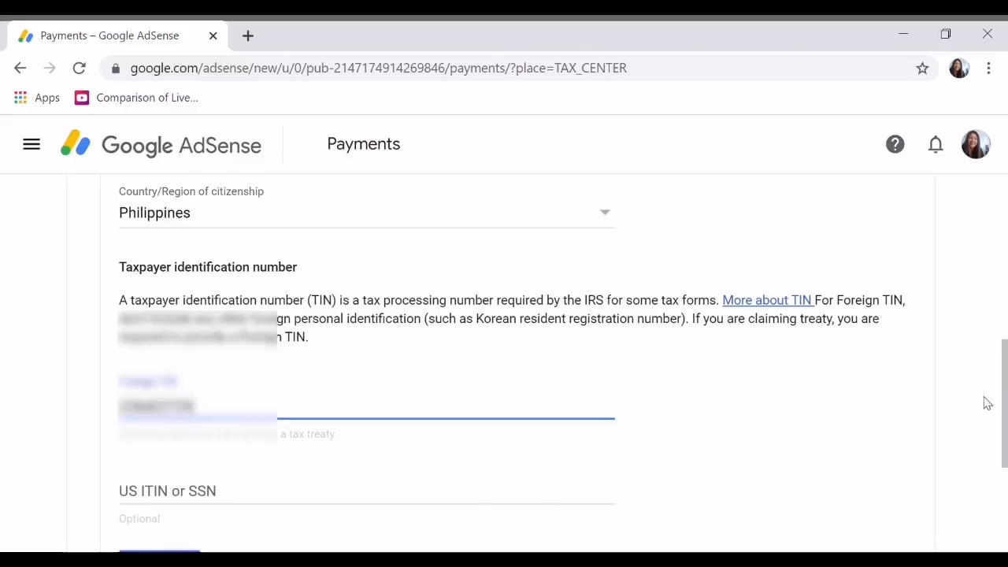
scroll("down", 3)
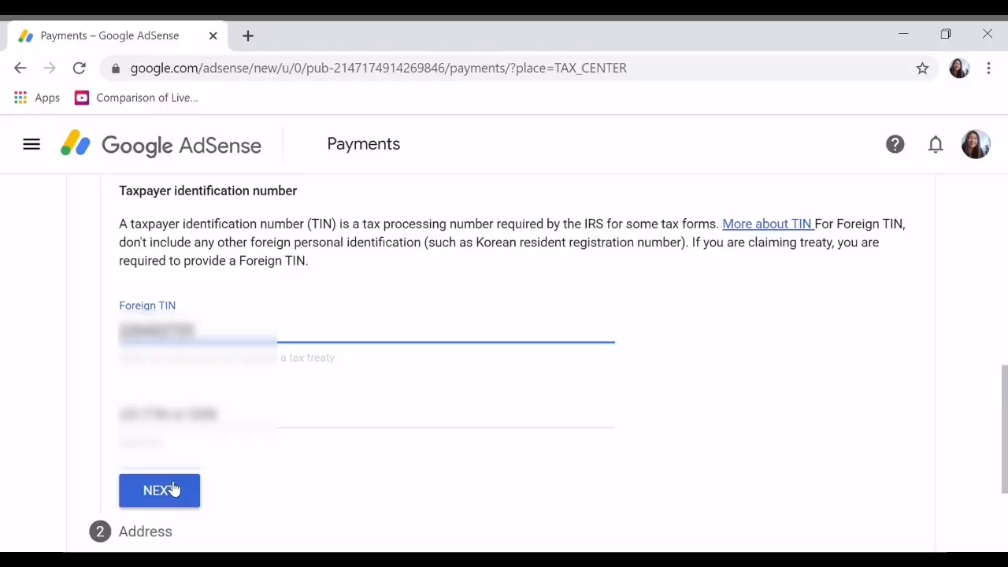
Finish the tax identity step and mark the permanent address as a PO Box or in-care-of address
left_click(159, 490)
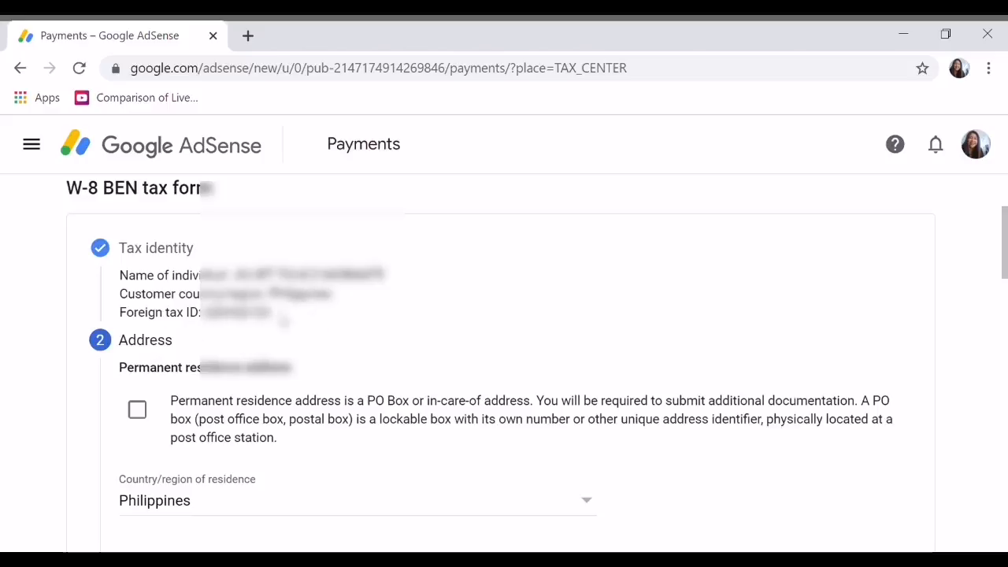
scroll("down", 3)
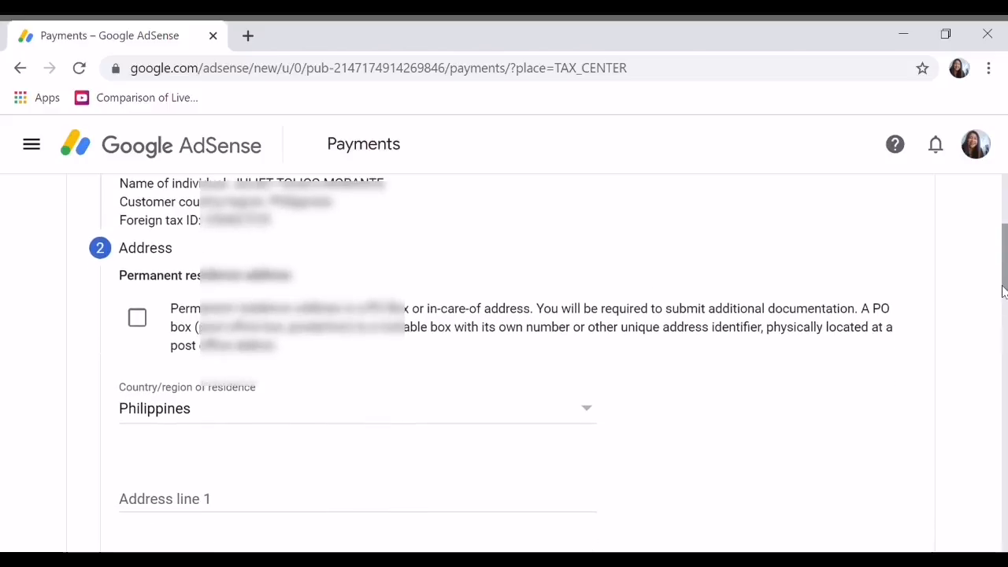
scroll("down", 3)
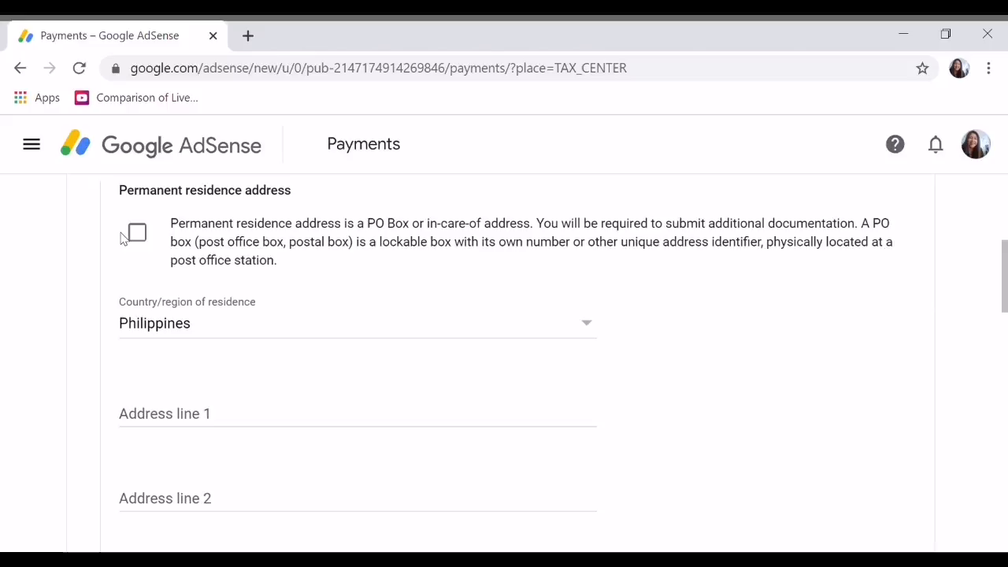
mouse_move(271, 233)
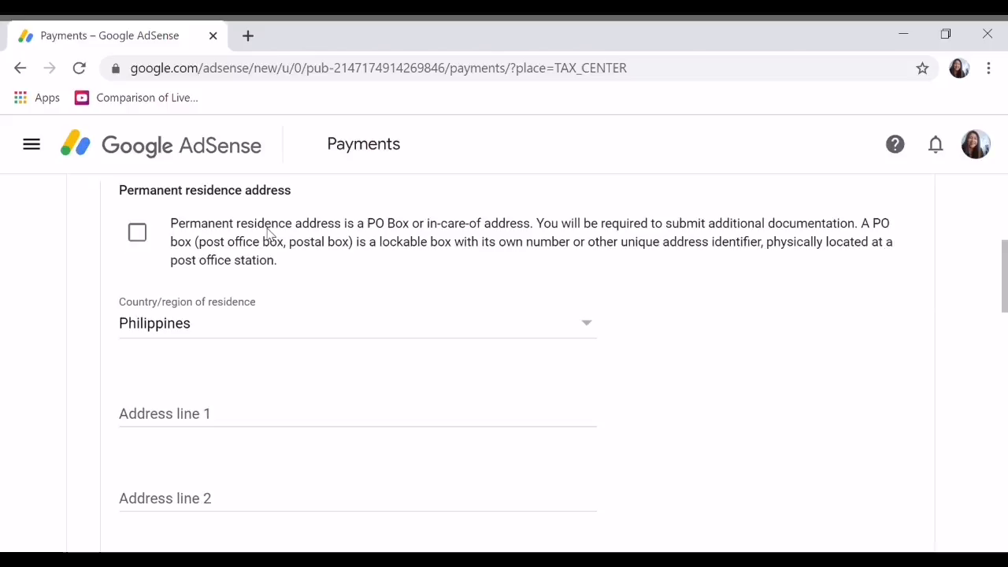
mouse_move(488, 236)
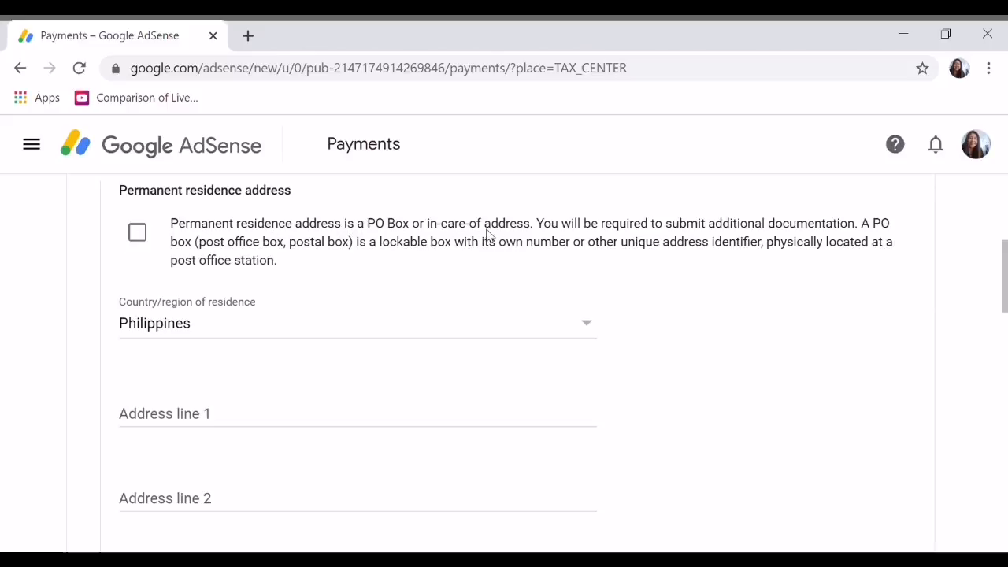
mouse_move(701, 236)
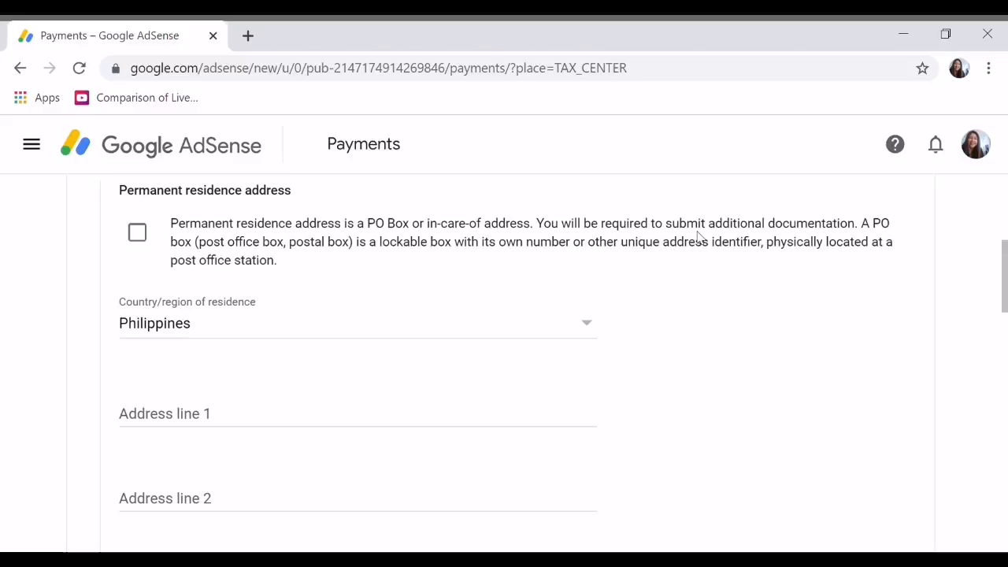
mouse_move(894, 243)
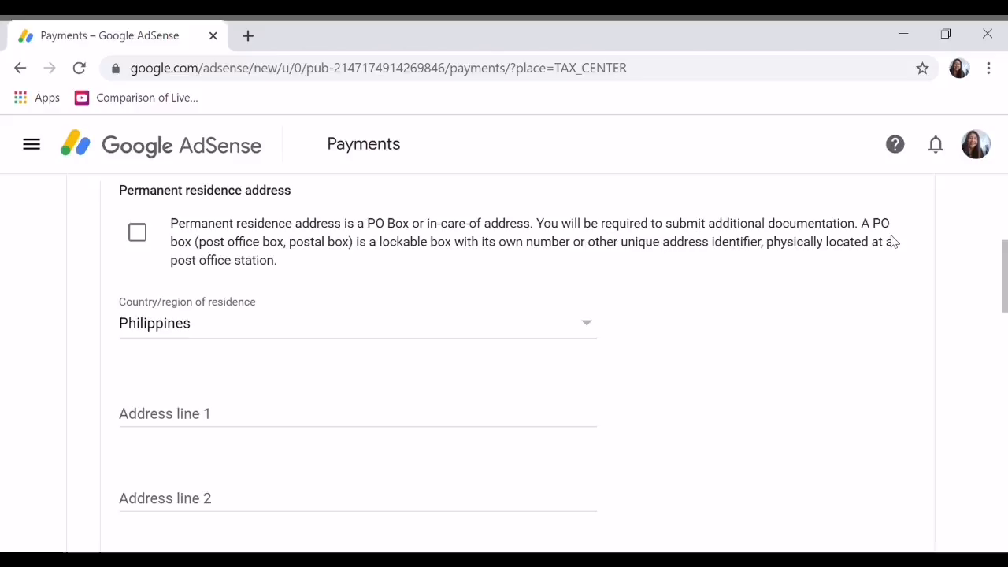
mouse_move(394, 263)
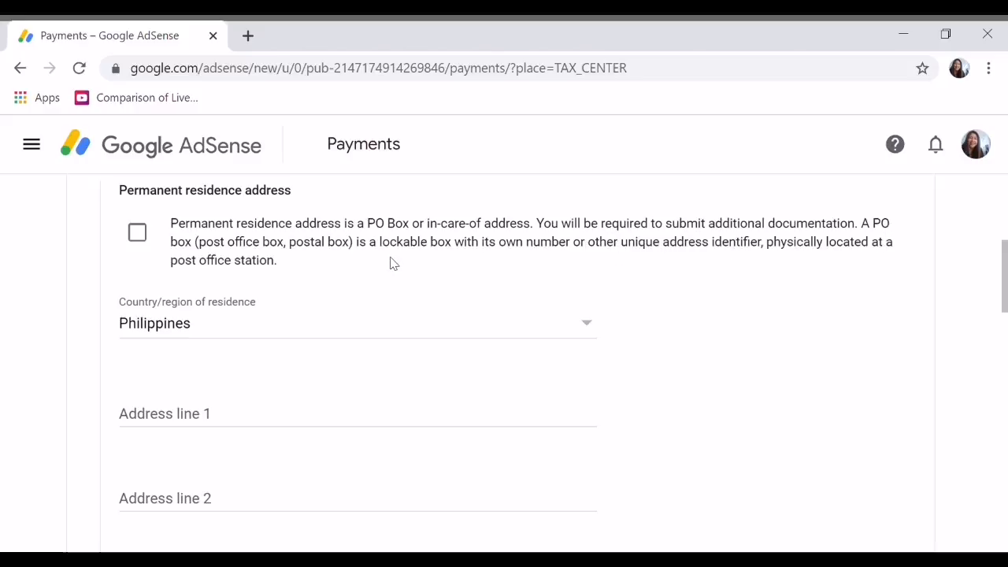
left_click(137, 233)
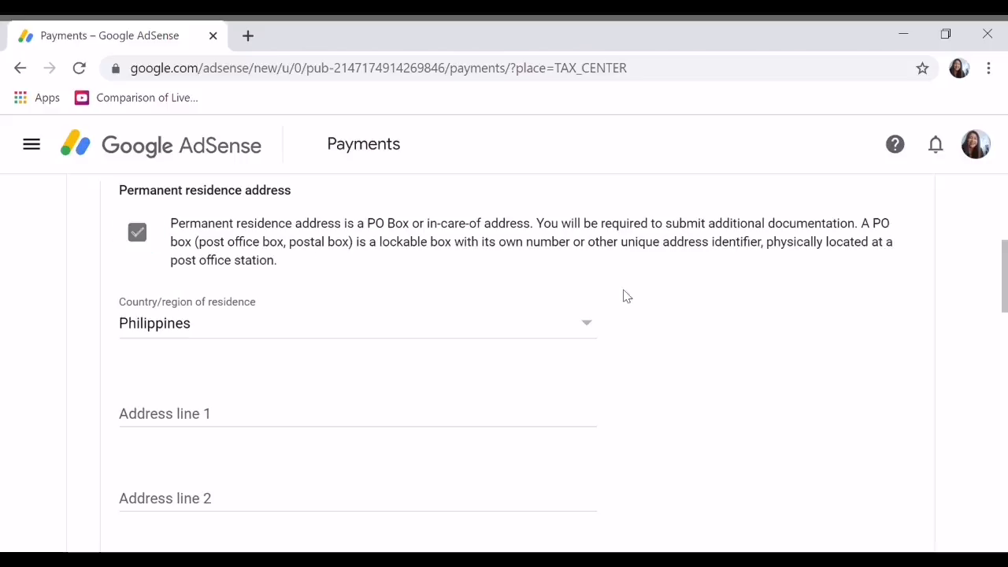
scroll("down", 3)
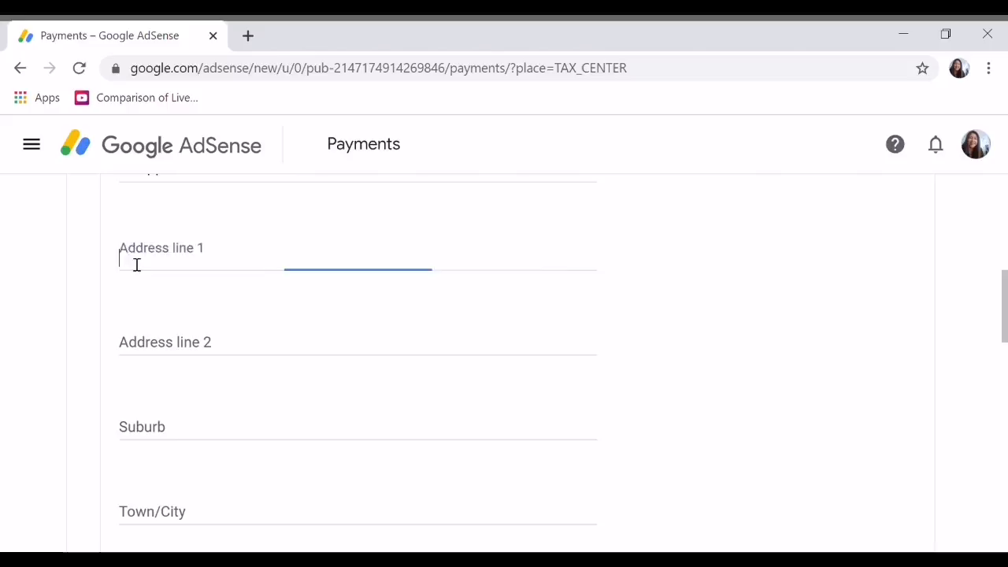
Finish Address line 1 and enter 'Residences' in the Suburb field
type("B")
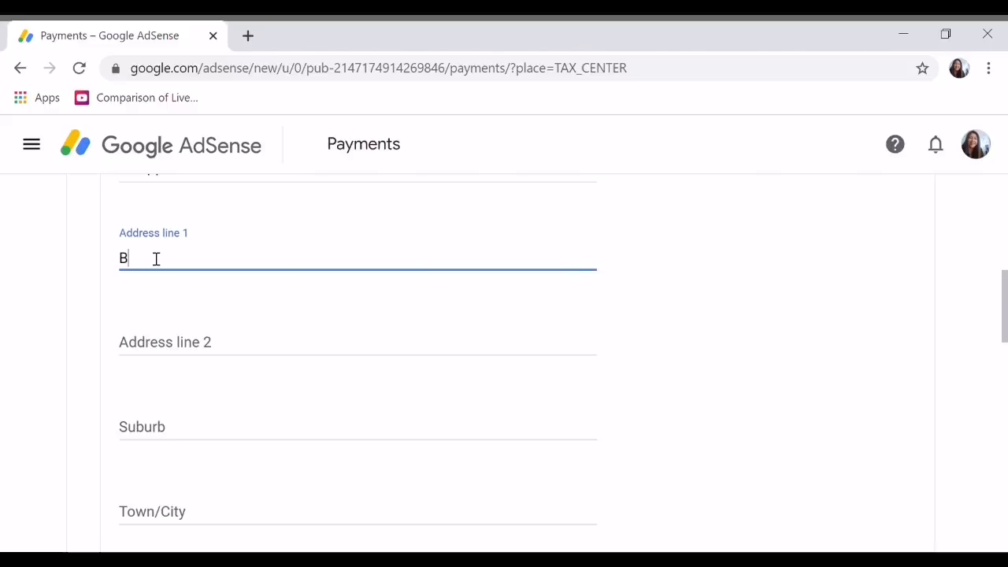
type("lock 8 Lot 3")
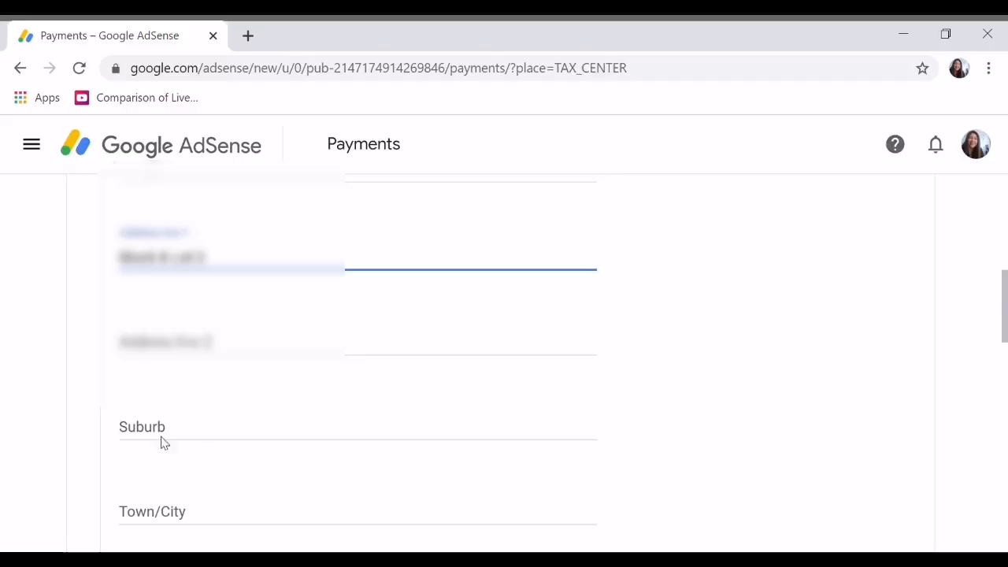
mouse_move(181, 441)
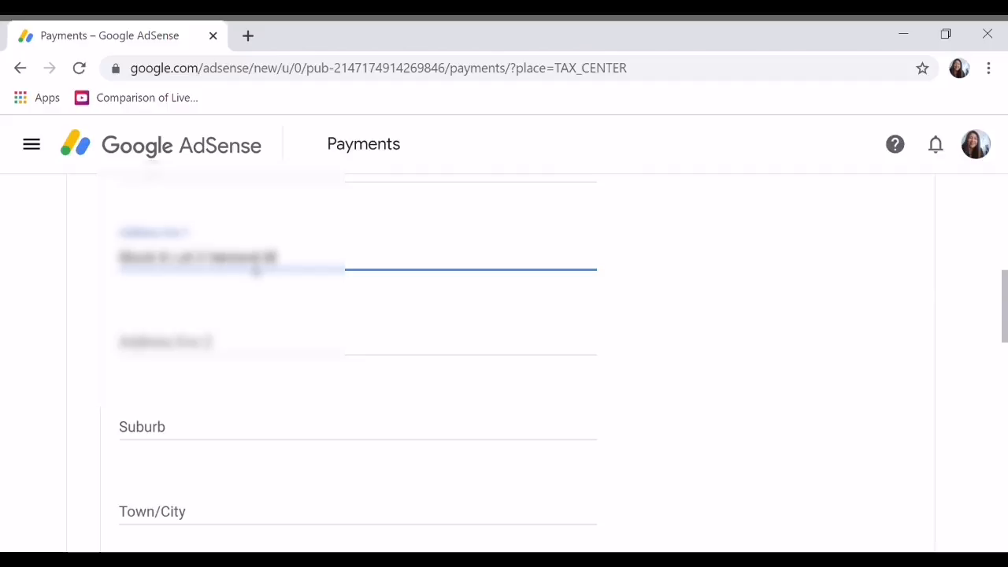
mouse_move(242, 459)
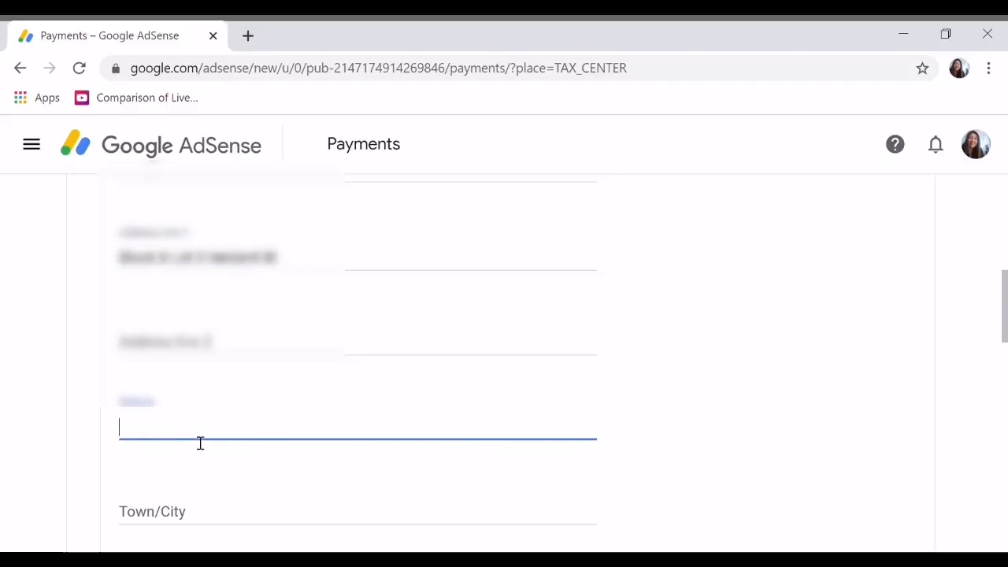
left_click(470, 269)
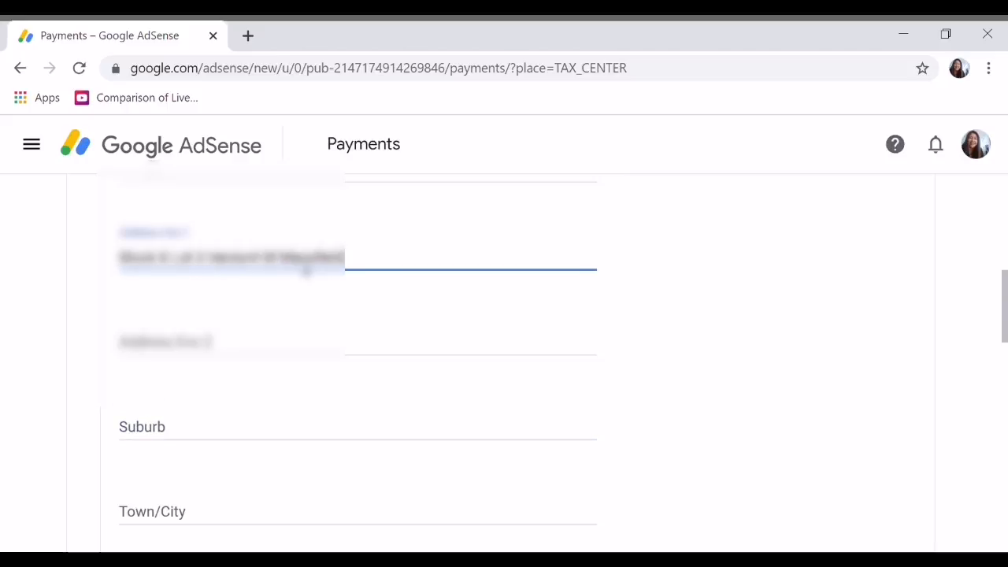
type("Res")
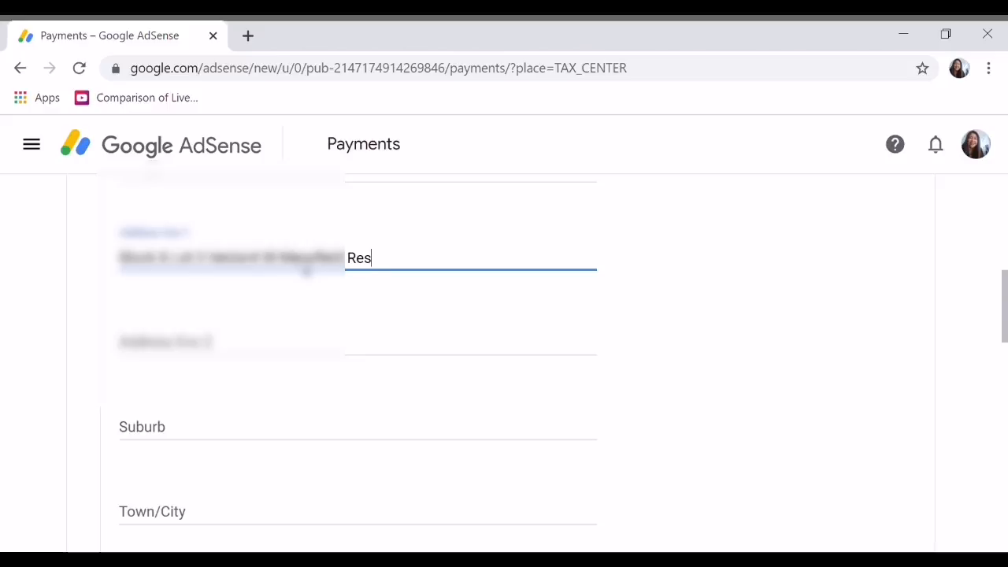
type("idences")
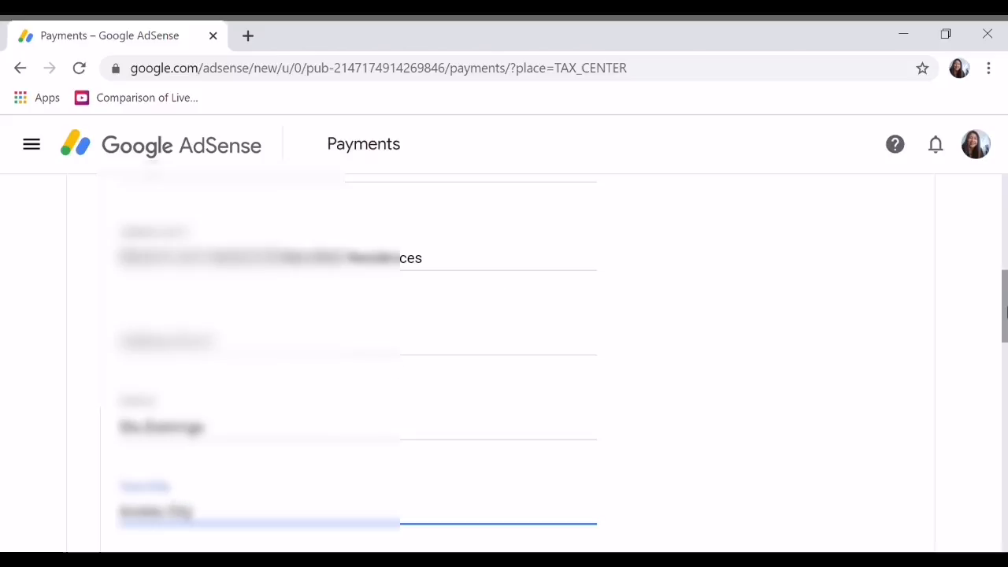
Enter postcode 2009 and mark the postal address as the same as the permanent residence address
scroll("down", 3)
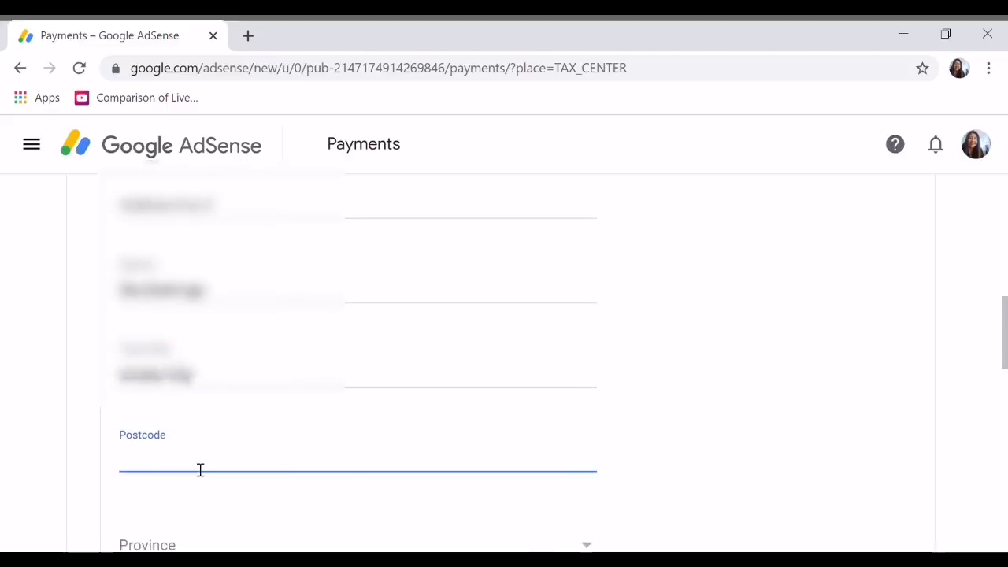
type("2009")
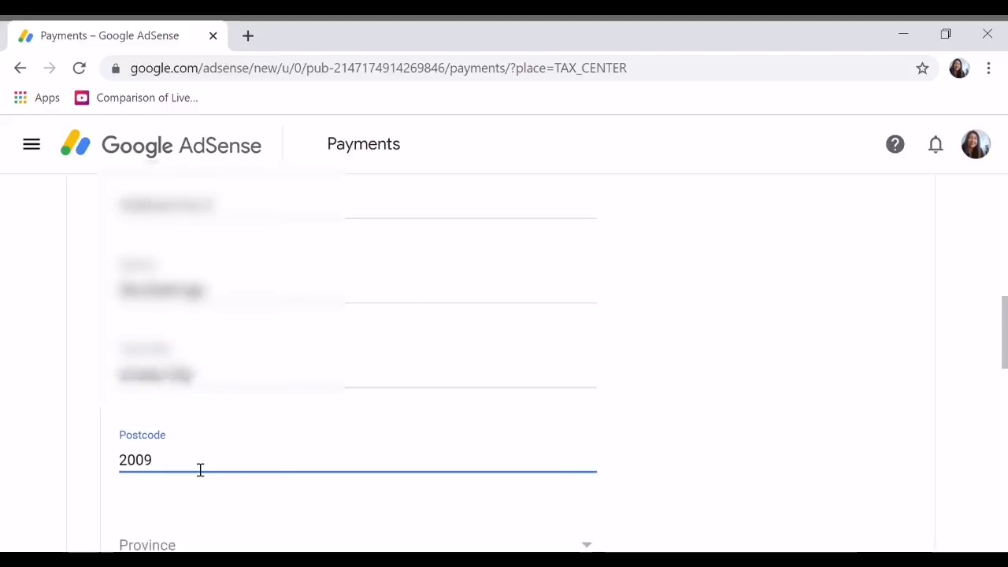
scroll("down", 3)
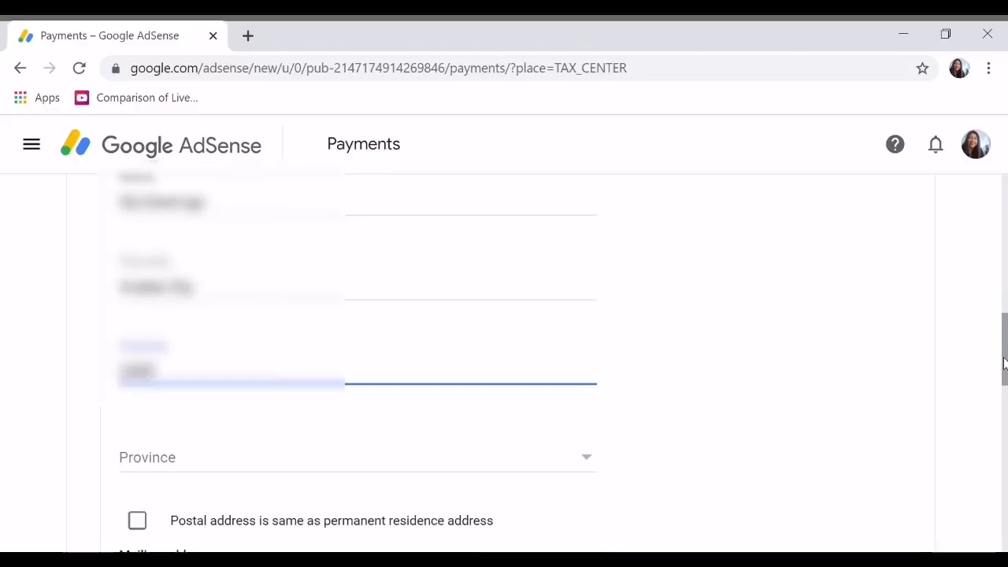
scroll("down", 3)
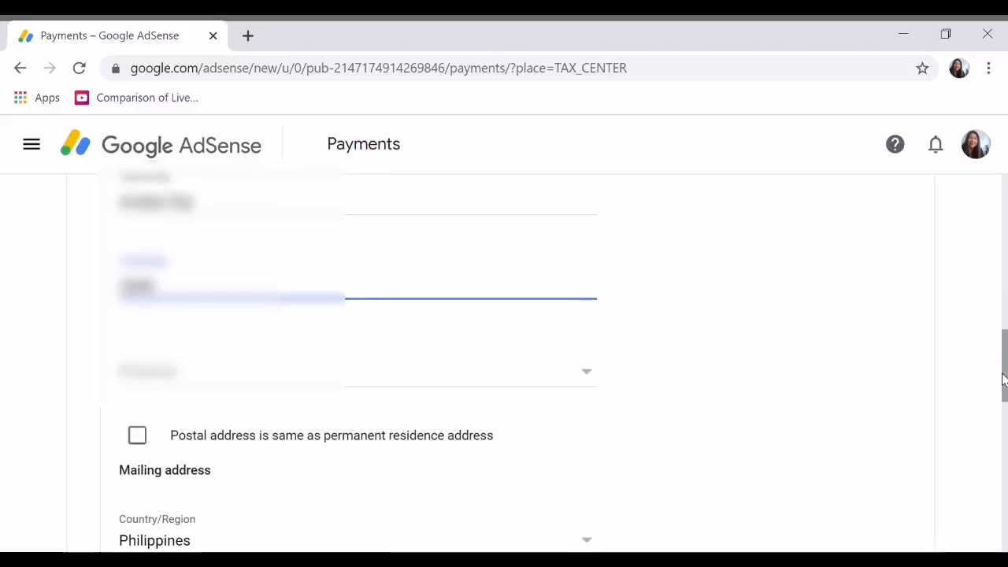
left_click(137, 435)
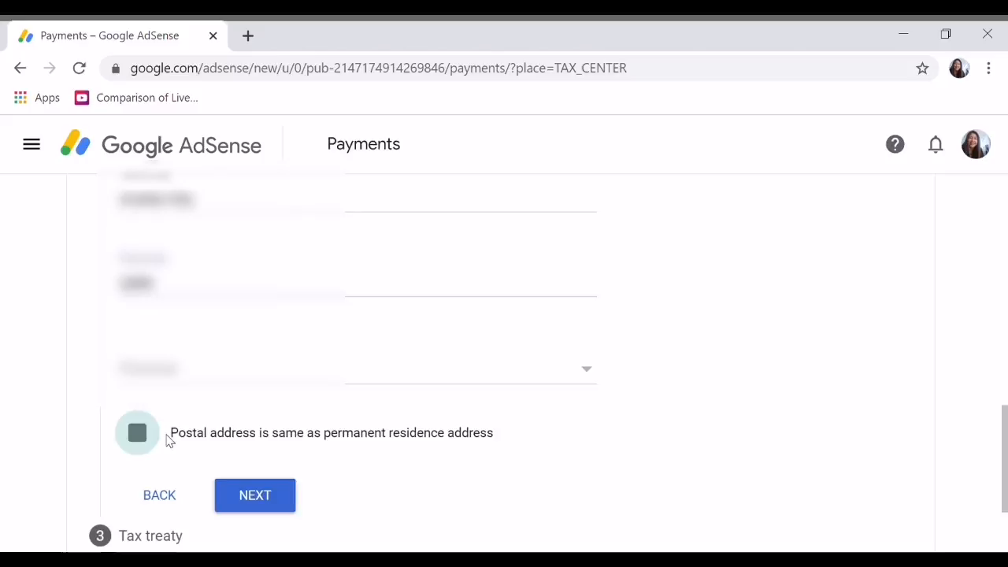
left_click(137, 432)
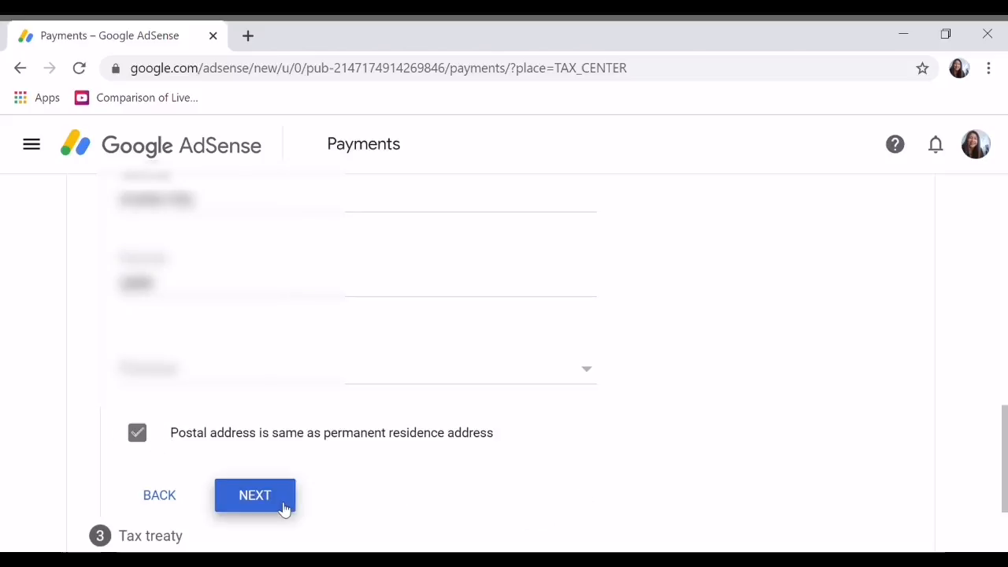
Move to the tax treaty step and answer Yes to claiming a reduced treaty rate
left_click(255, 494)
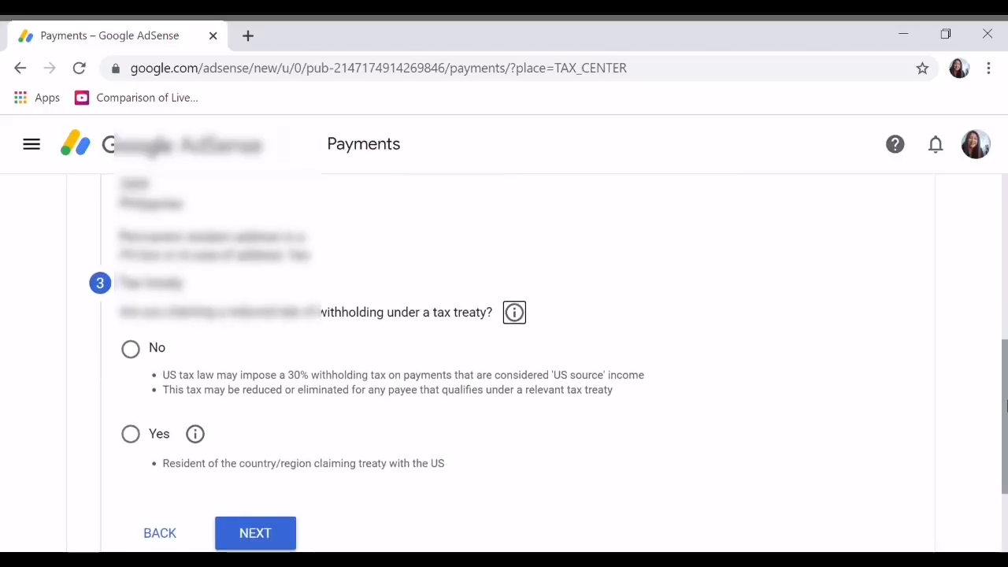
scroll("down", 3)
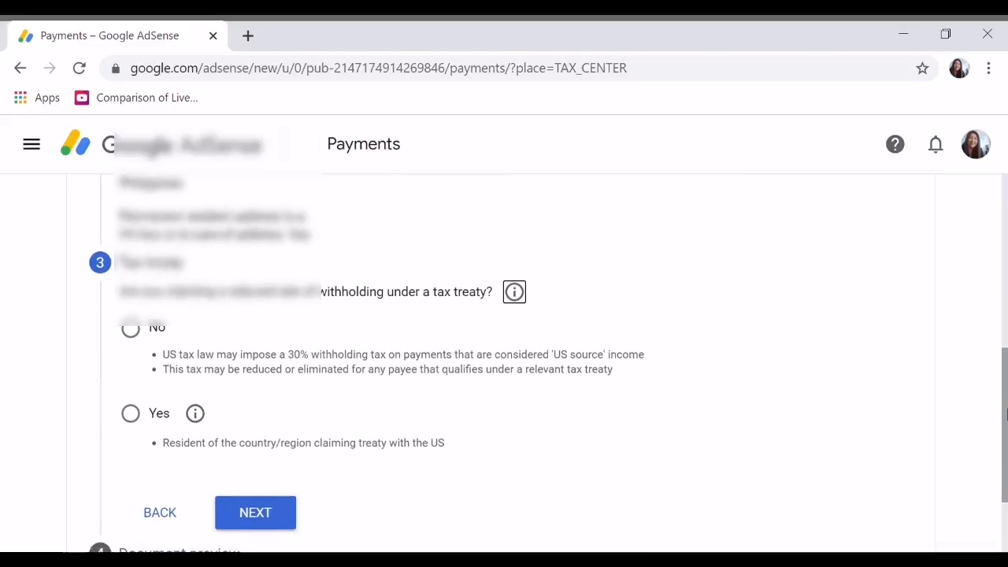
scroll("down", 3)
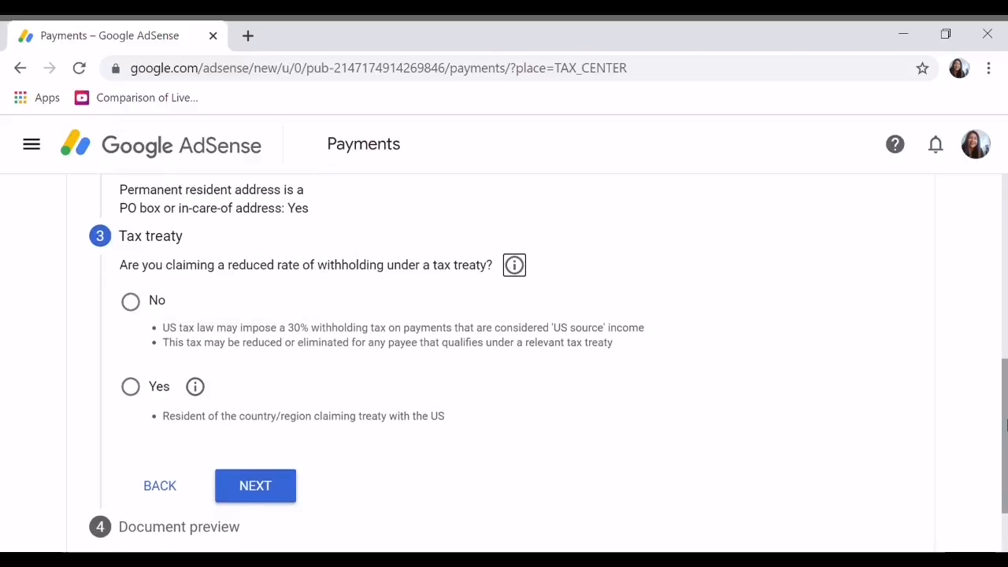
scroll("up", 3)
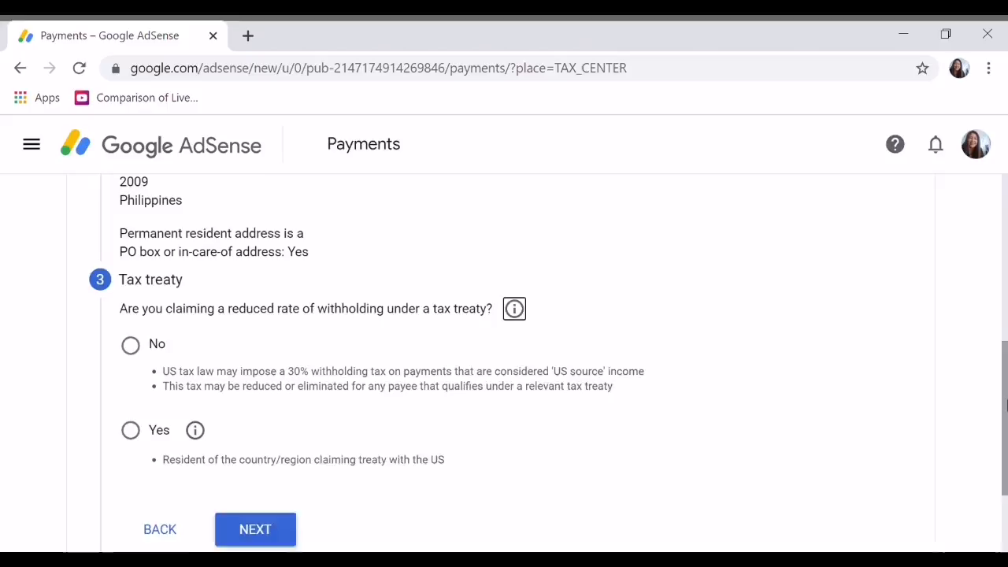
left_click(129, 431)
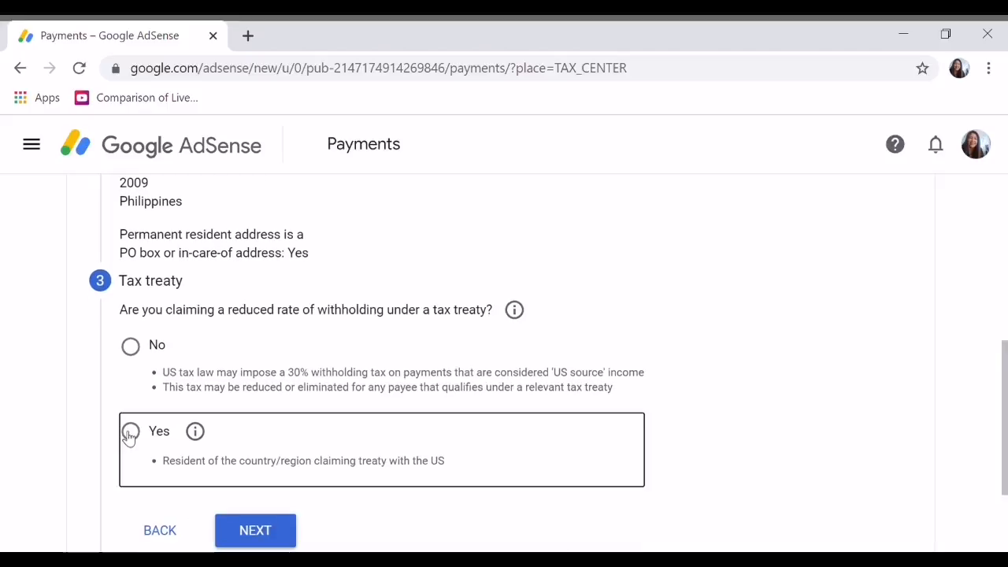
left_click(129, 432)
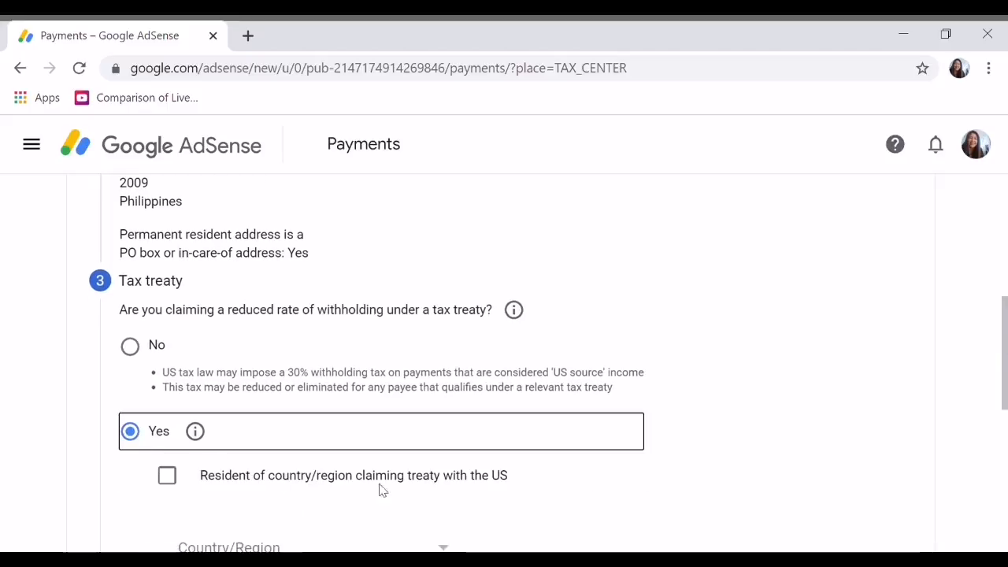
scroll("down", 3)
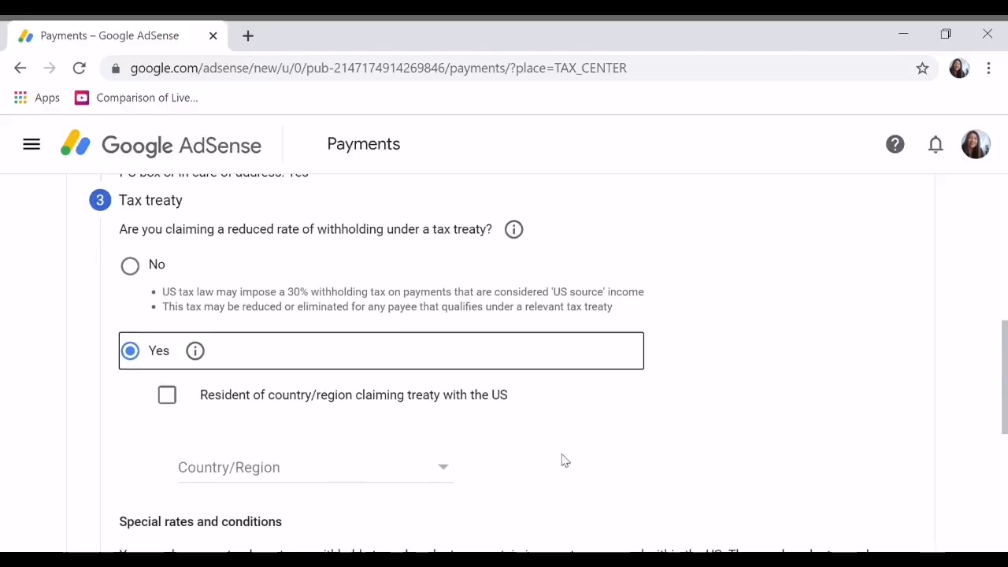
mouse_move(458, 473)
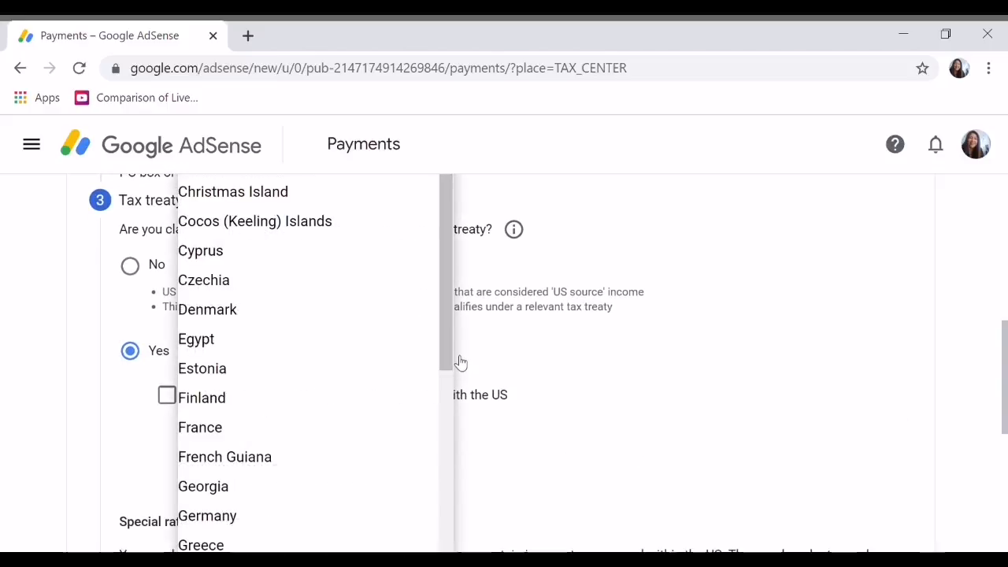
Choose Philippines as the treaty country and tick the resident-of-treaty-country box
left_click(447, 472)
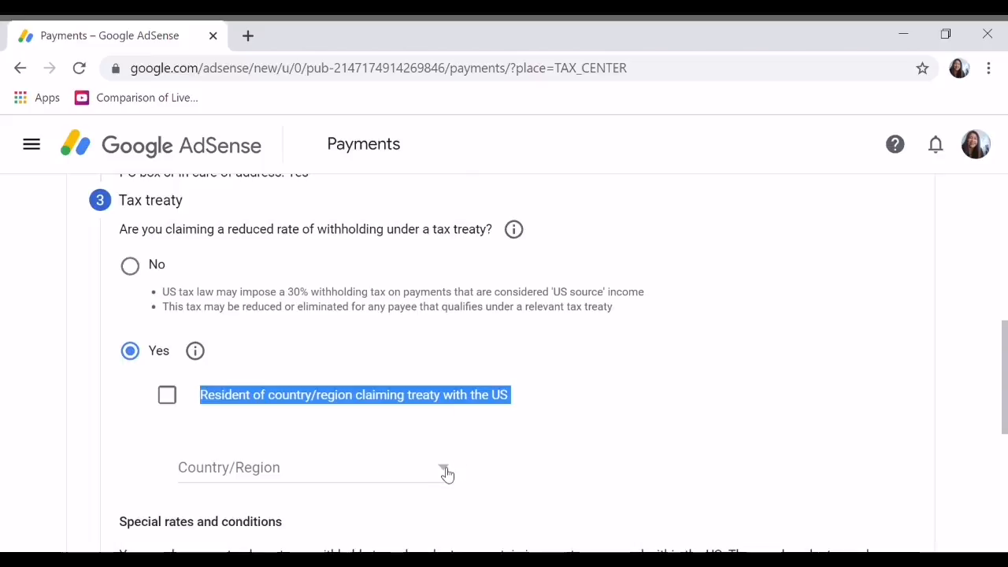
left_click(447, 466)
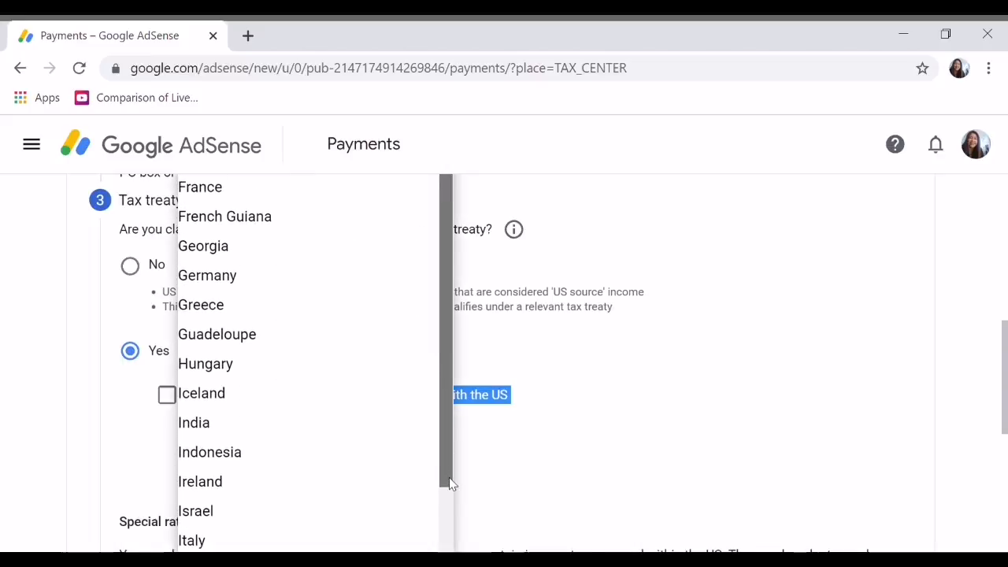
scroll("down", 3)
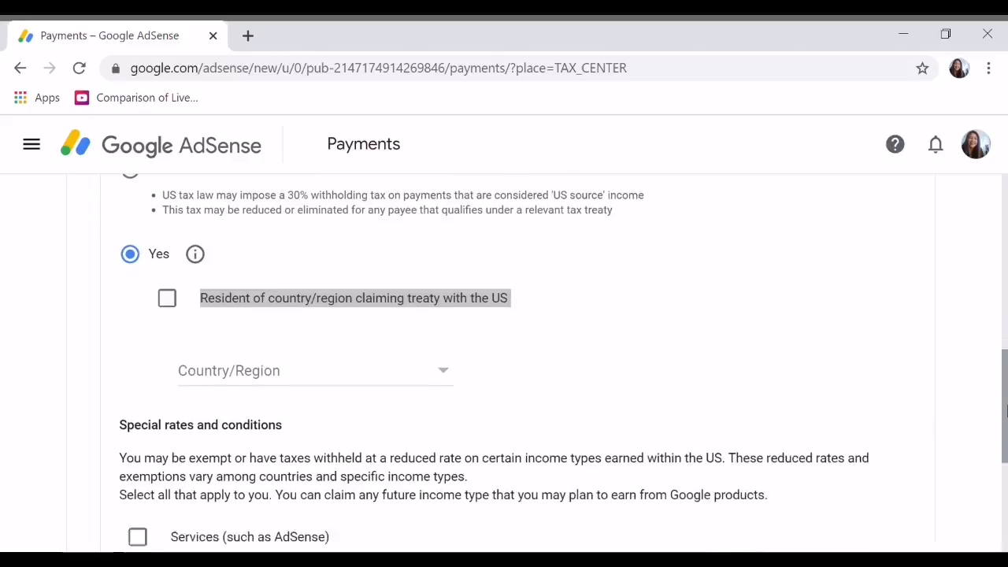
left_click(315, 371)
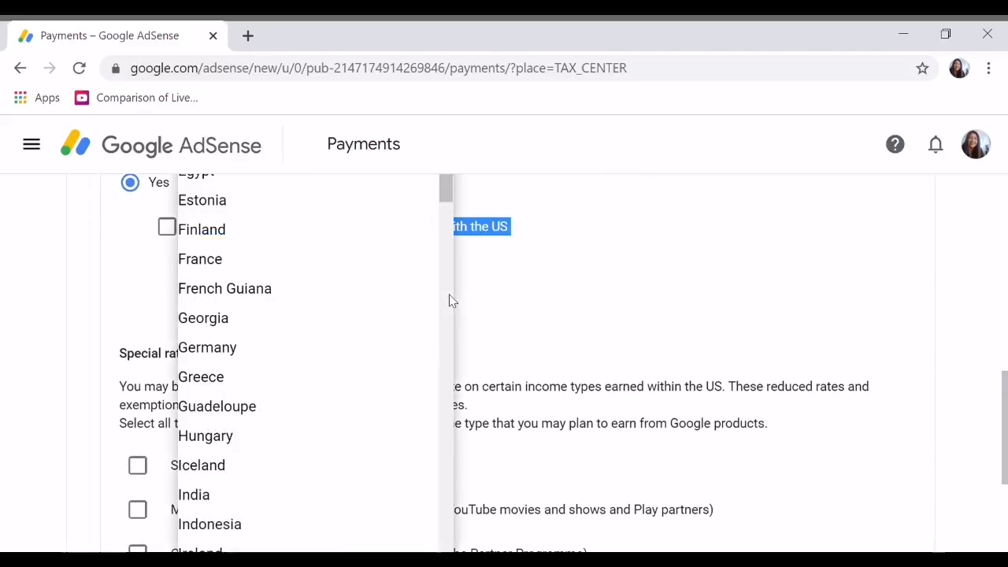
scroll("down", 3)
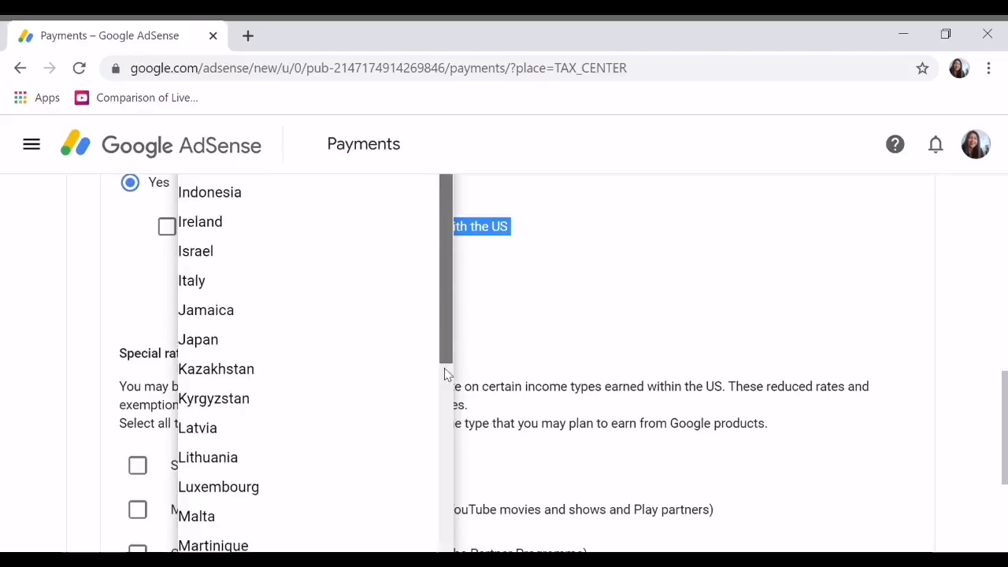
scroll("down", 3)
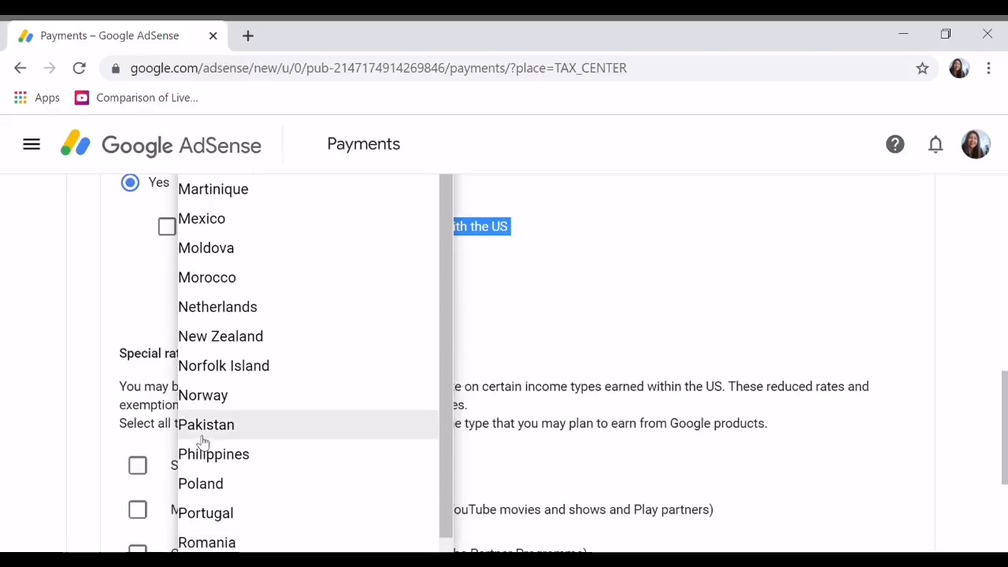
mouse_move(214, 454)
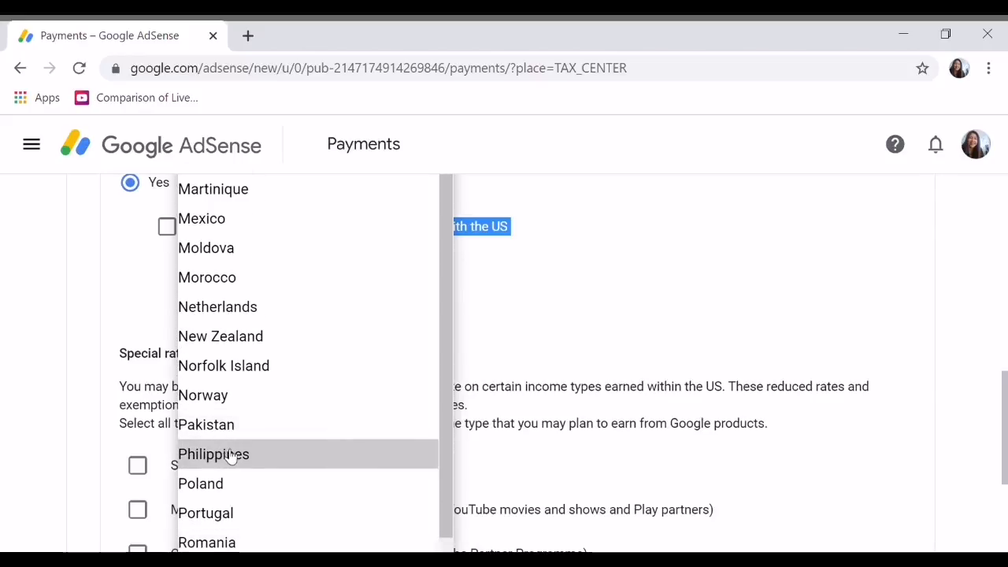
left_click(214, 454)
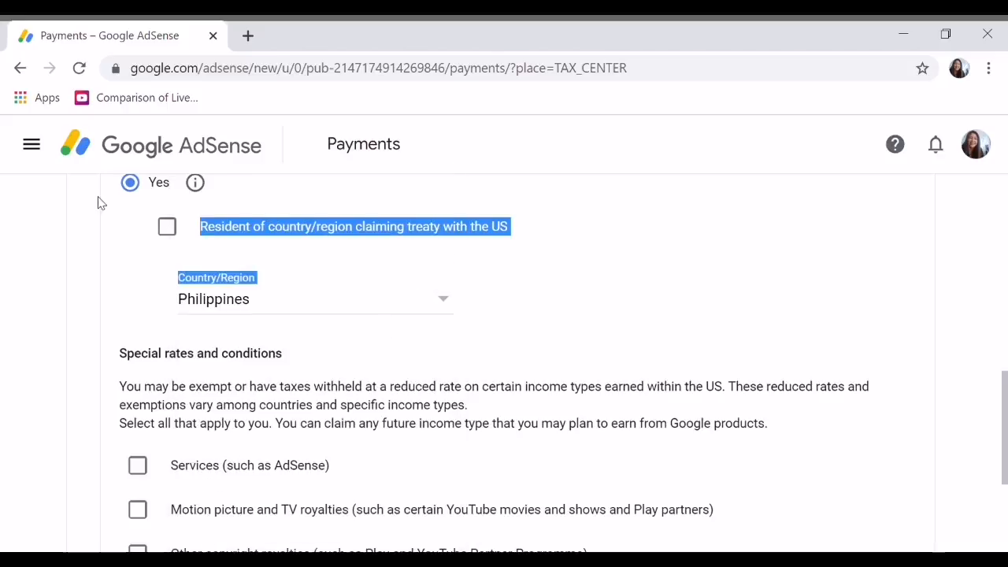
left_click(167, 227)
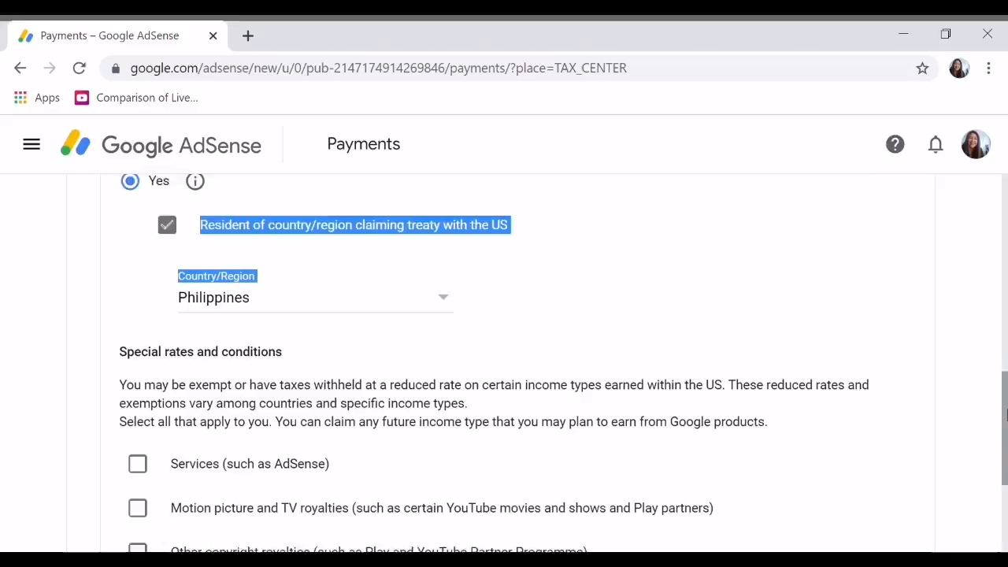
scroll("down", 3)
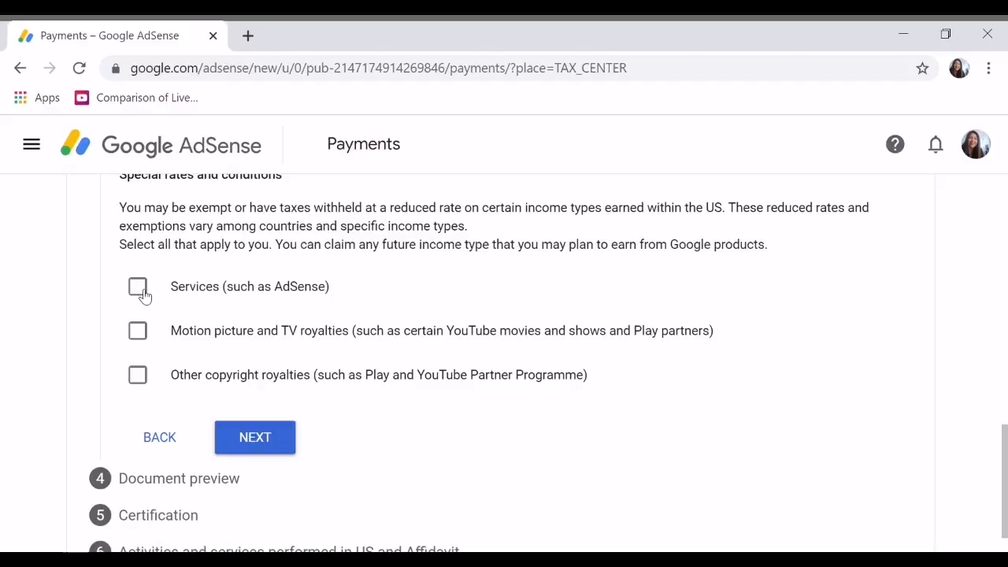
mouse_move(183, 311)
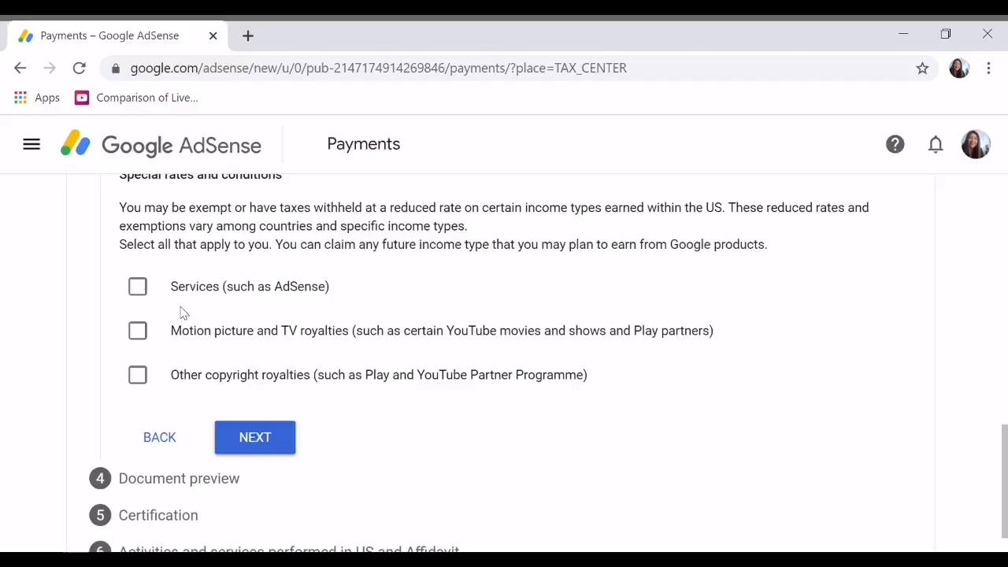
mouse_move(541, 372)
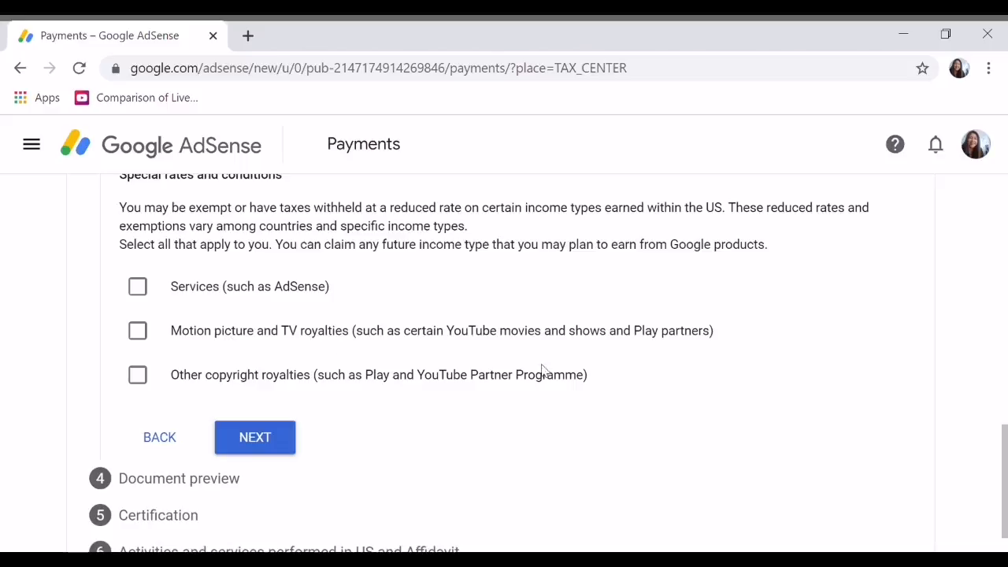
Claim the treaty rate for Services income at Article 8, paragraph 1, 0% withholding
left_click(137, 286)
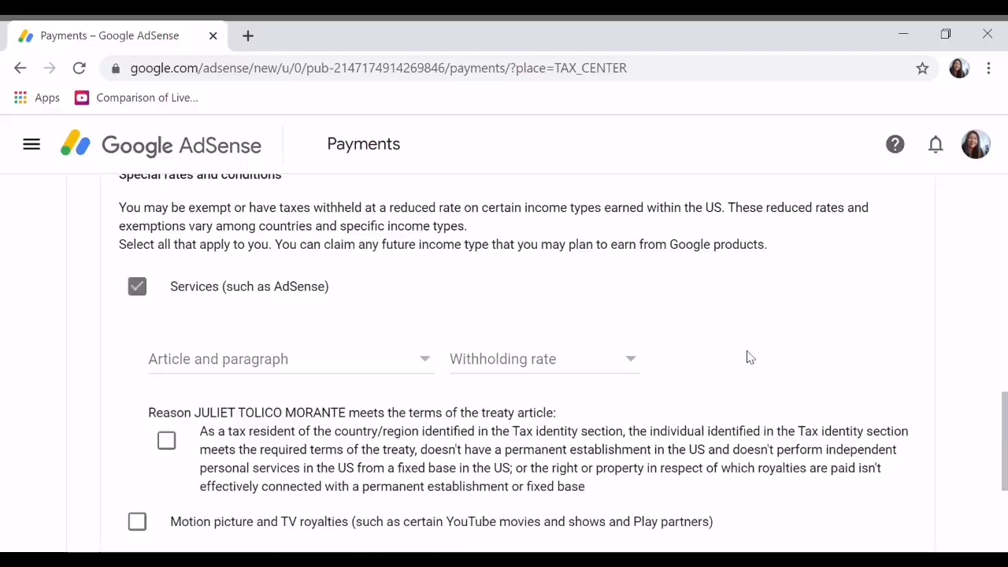
left_click(290, 359)
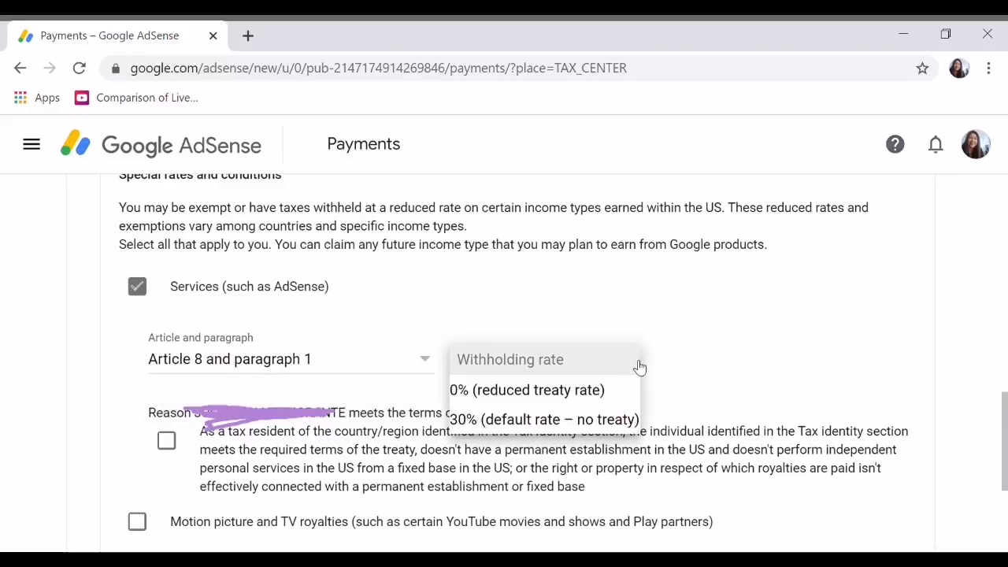
left_click(528, 389)
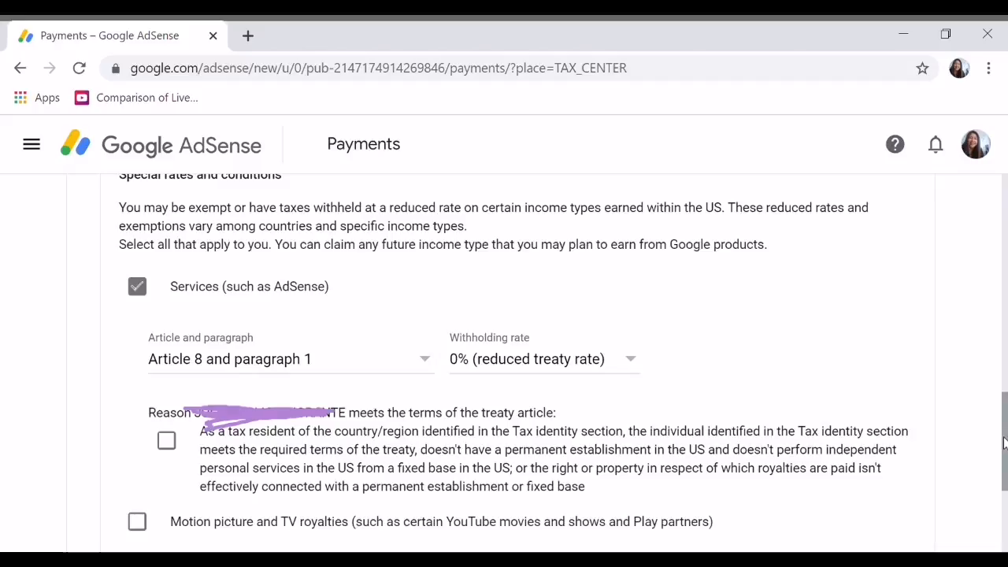
mouse_move(189, 449)
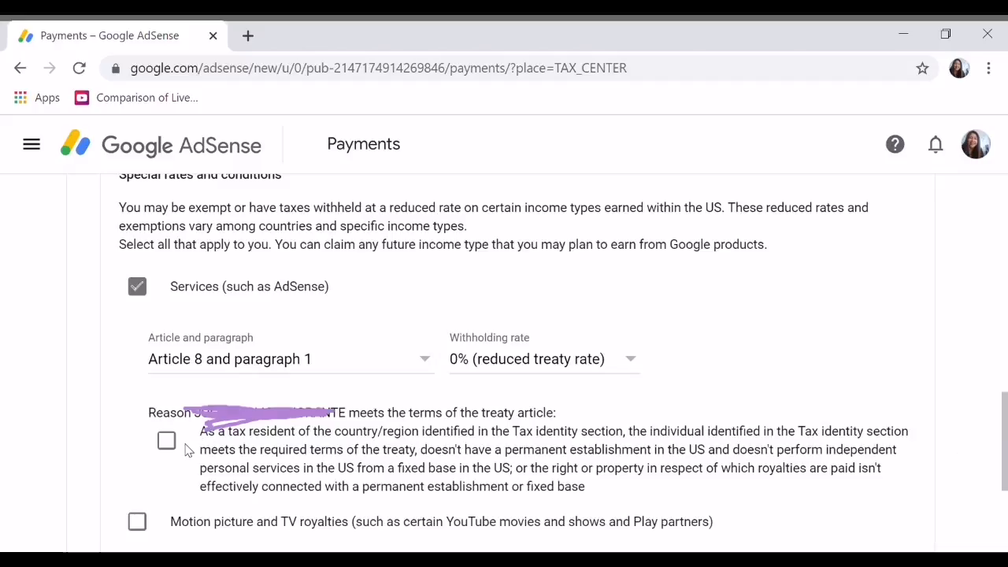
mouse_move(167, 444)
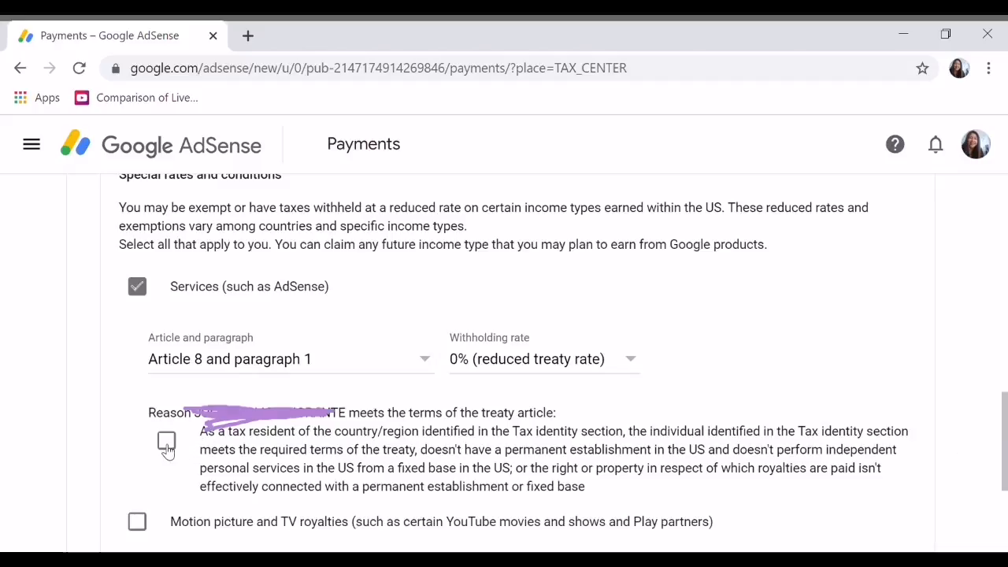
Confirm the individual meets the treaty article terms and continue to the document preview
left_click(167, 441)
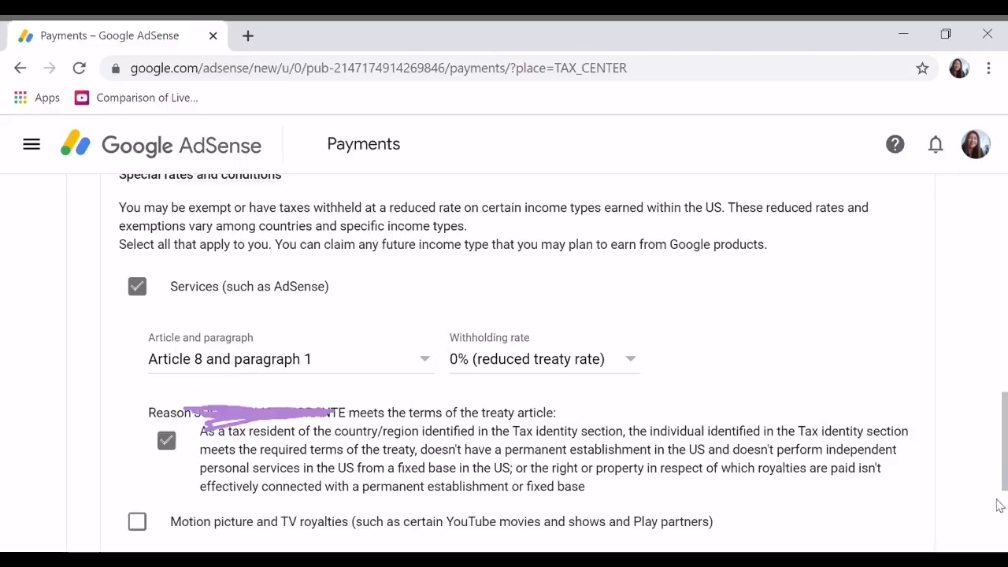
scroll("down", 3)
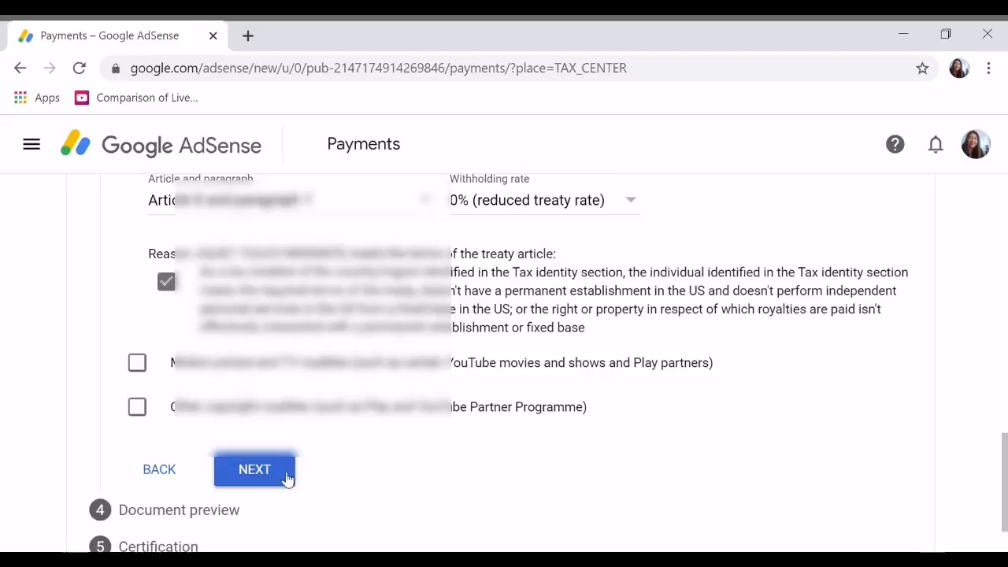
left_click(253, 469)
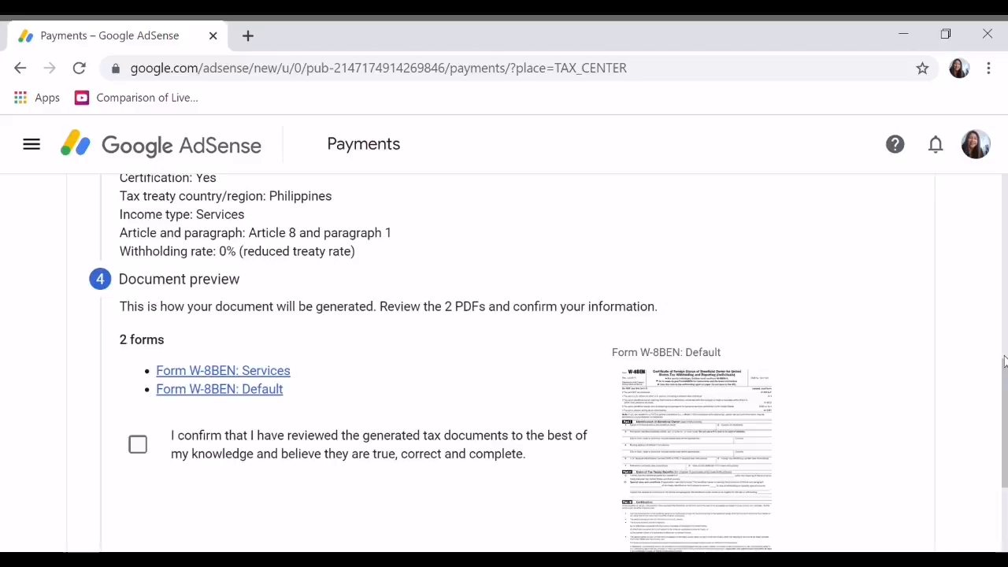
mouse_move(712, 441)
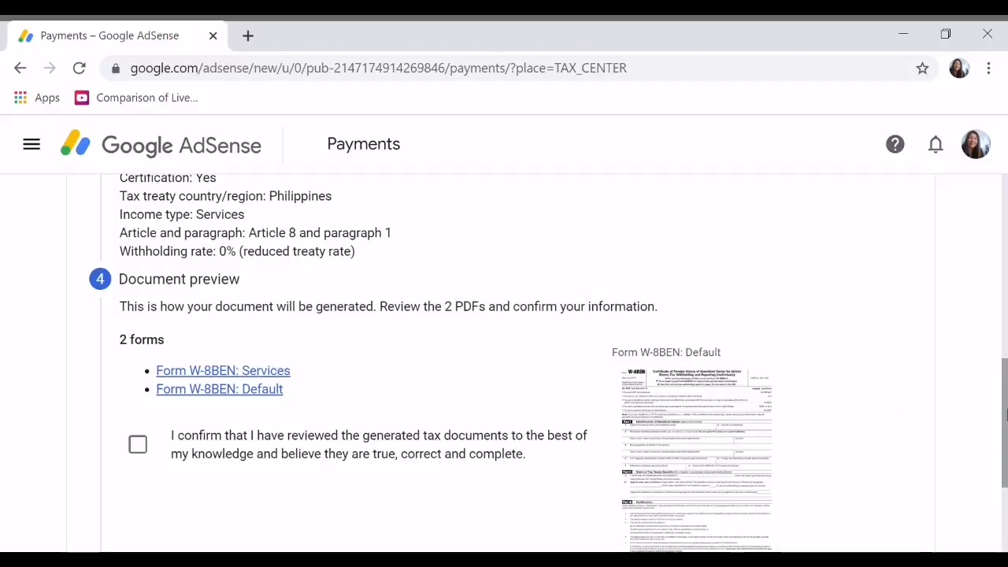
View the generated Form W-8BEN, confirm it was reviewed and continue to Certification
scroll("down", 3)
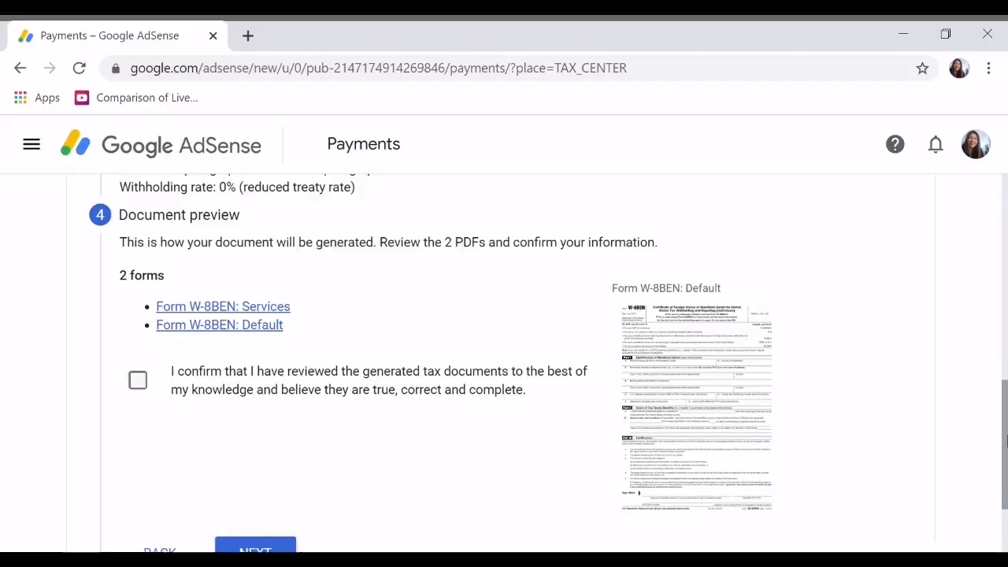
scroll("up", 3)
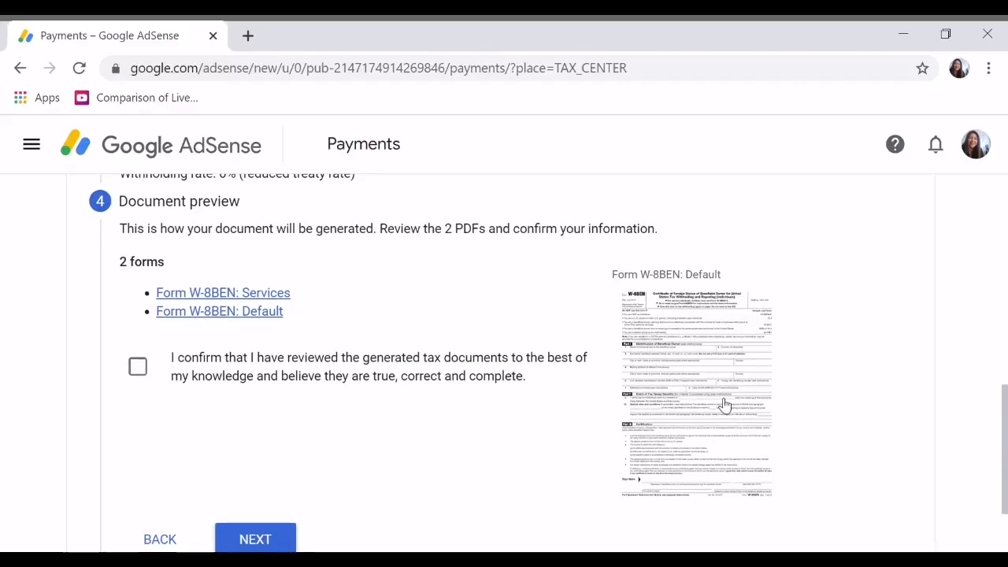
left_click(219, 310)
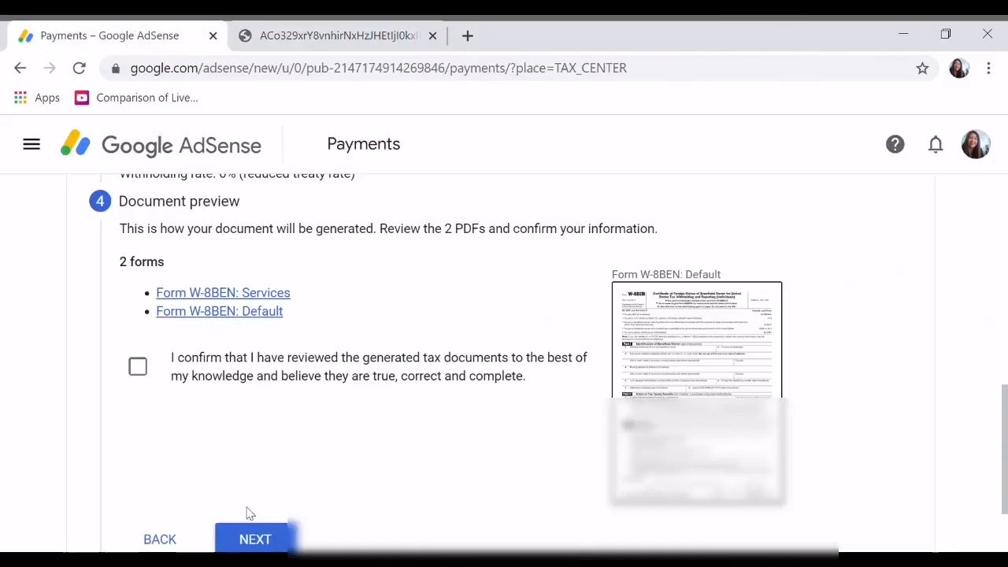
scroll("down", 3)
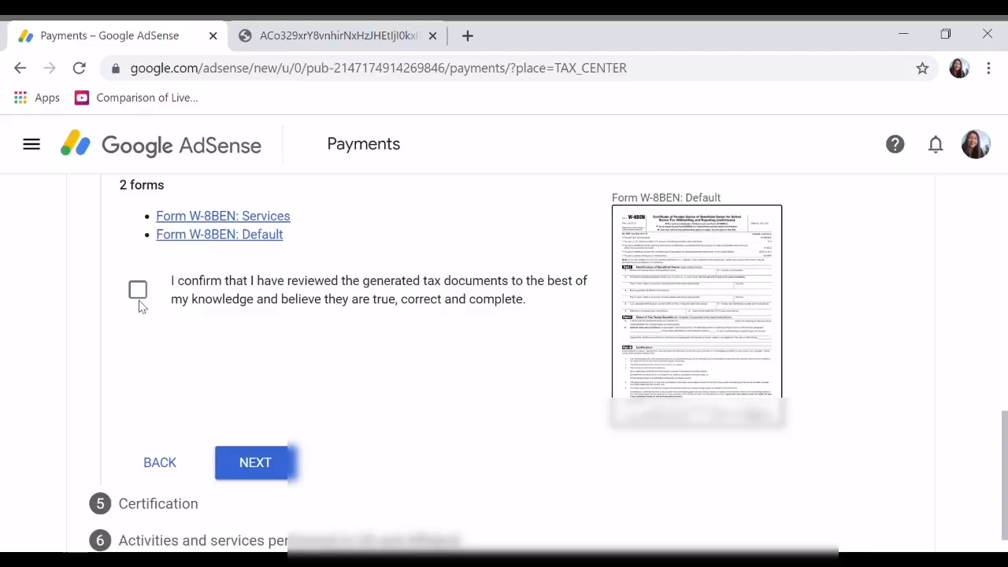
left_click(139, 290)
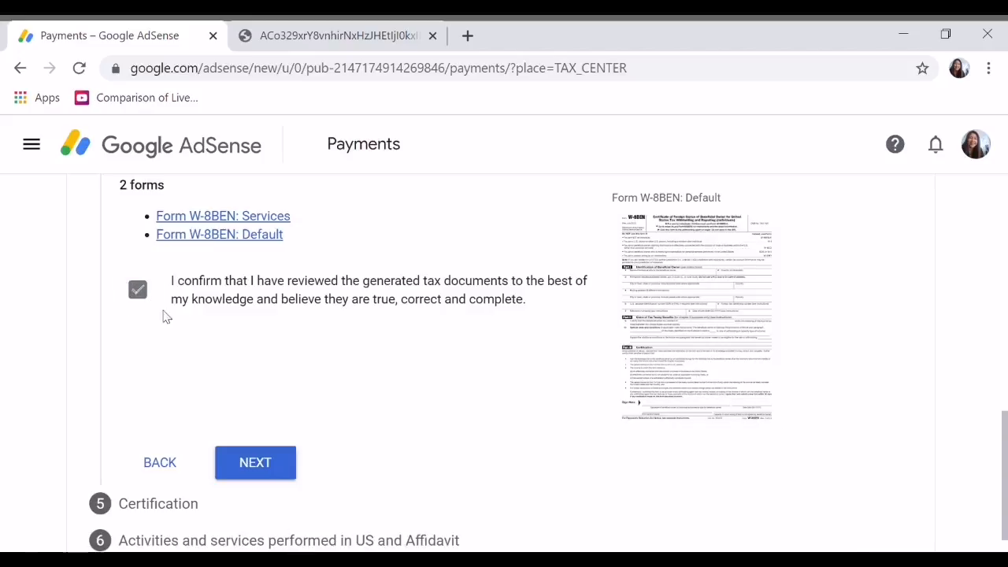
left_click(255, 463)
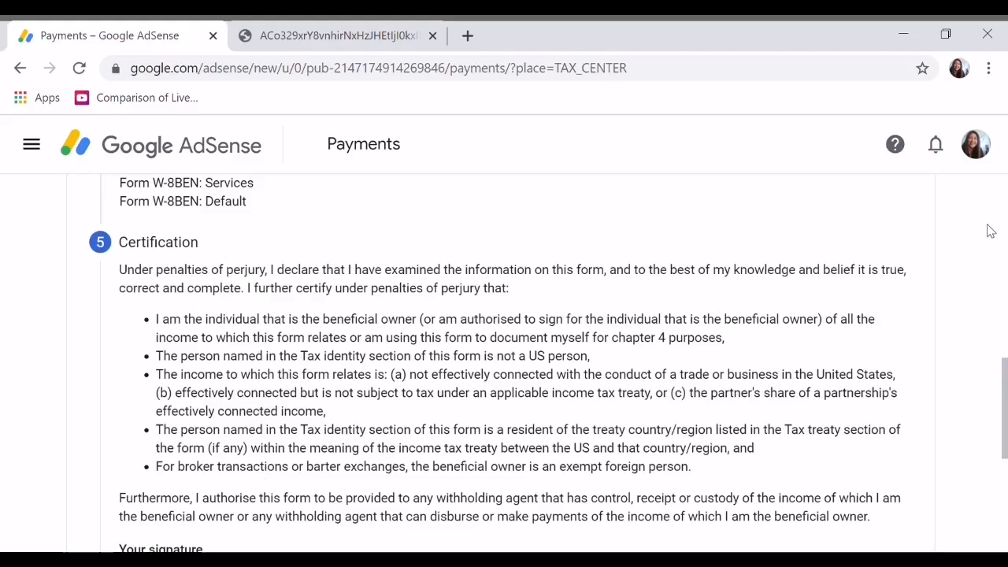
Sign with the full legal name and select 'Yes, I am the person listed in the signature section'
scroll("down", 3)
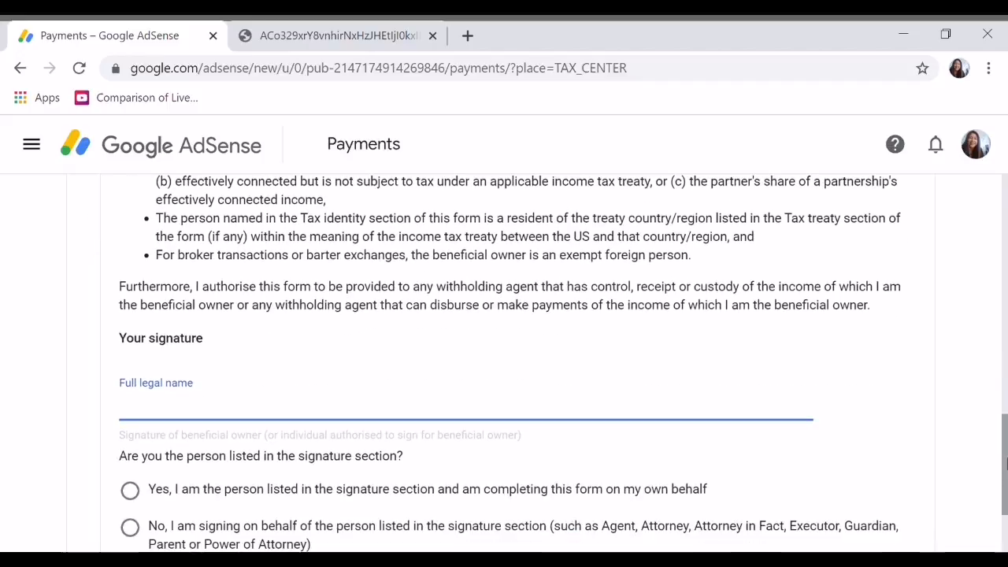
scroll("up", 3)
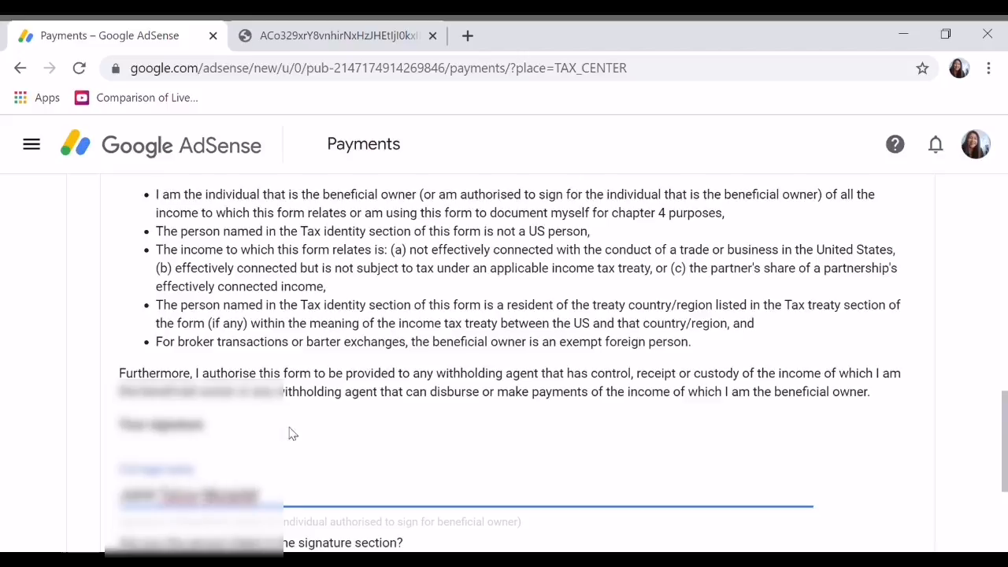
scroll("down", 3)
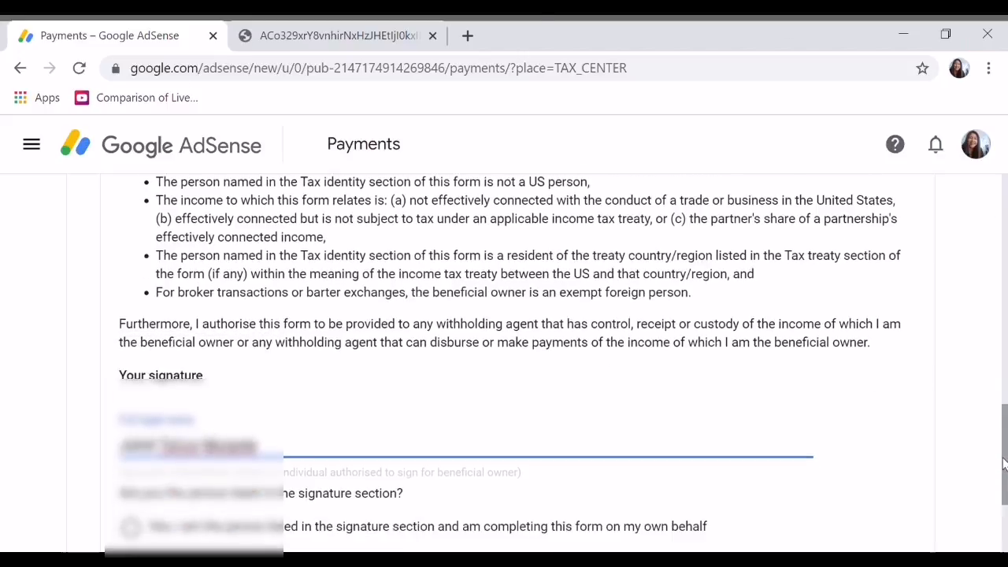
scroll("down", 3)
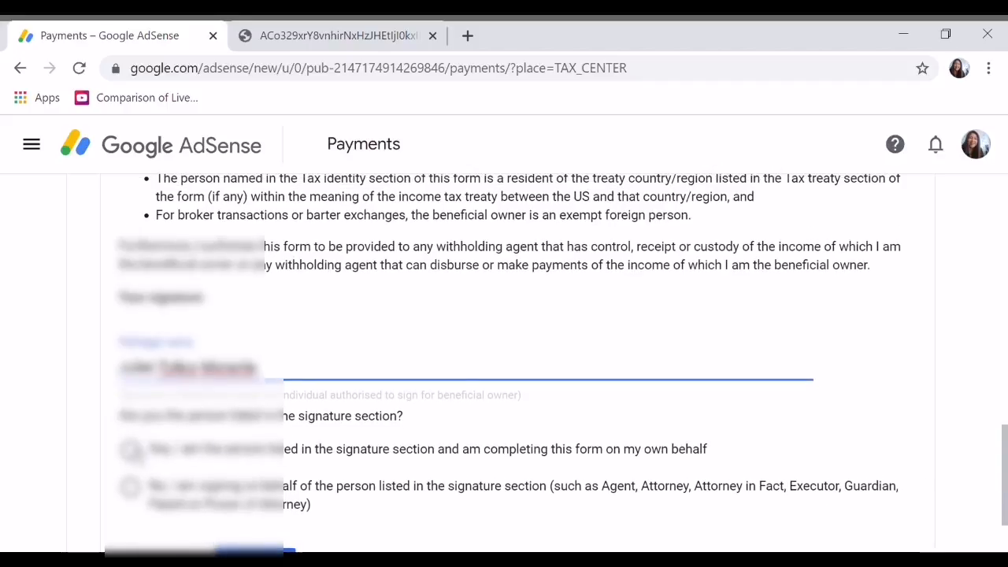
left_click(131, 449)
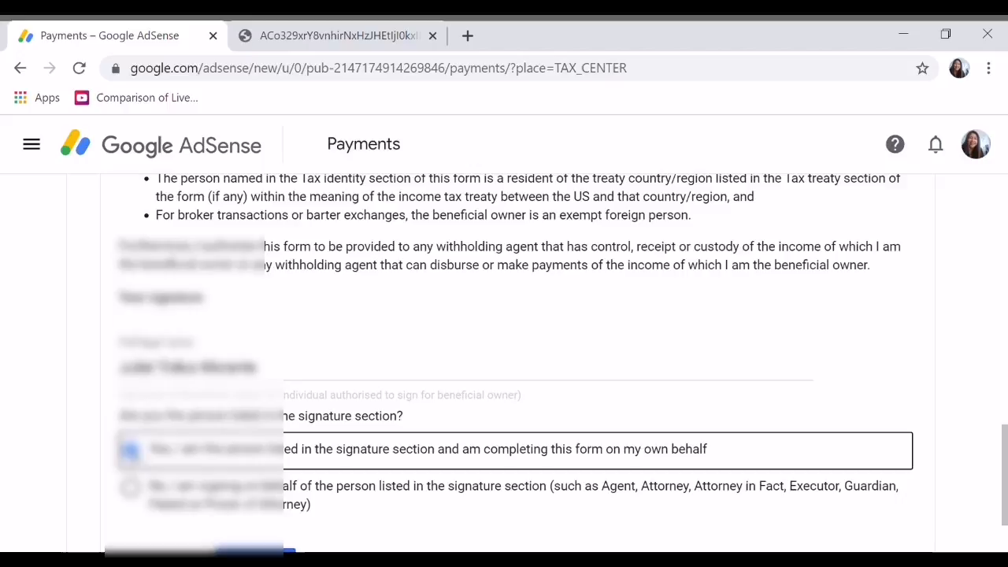
mouse_move(466, 473)
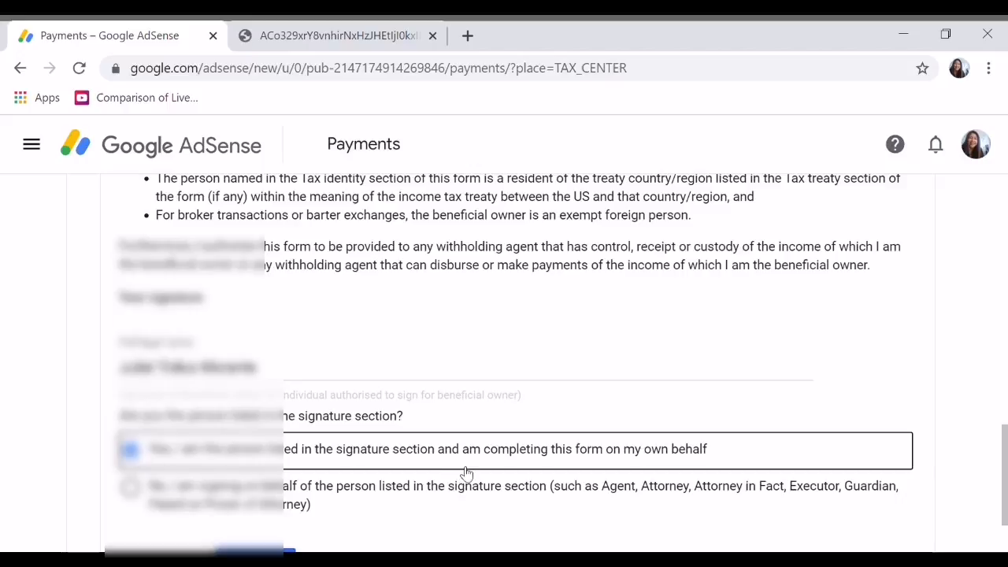
mouse_move(945, 480)
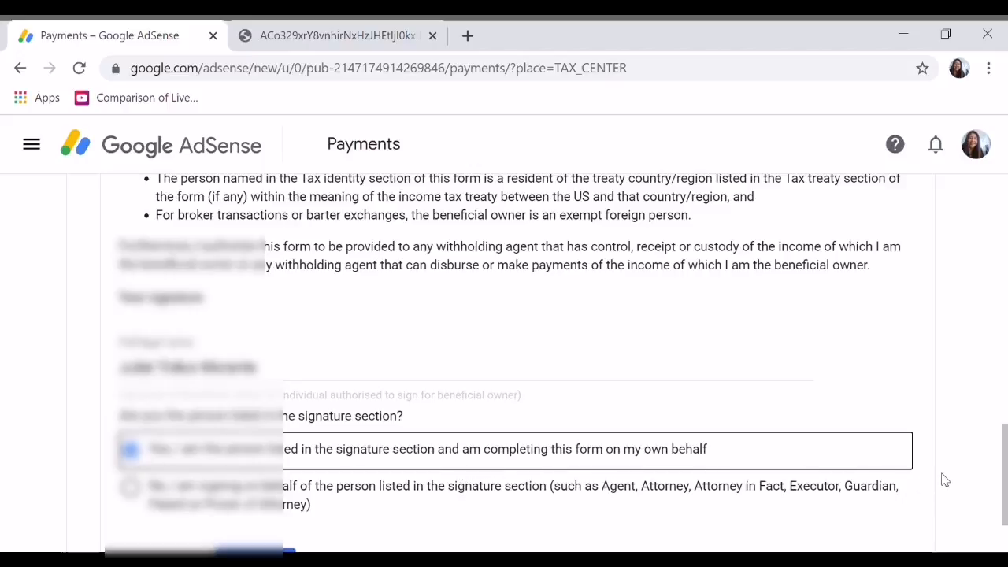
scroll("down", 3)
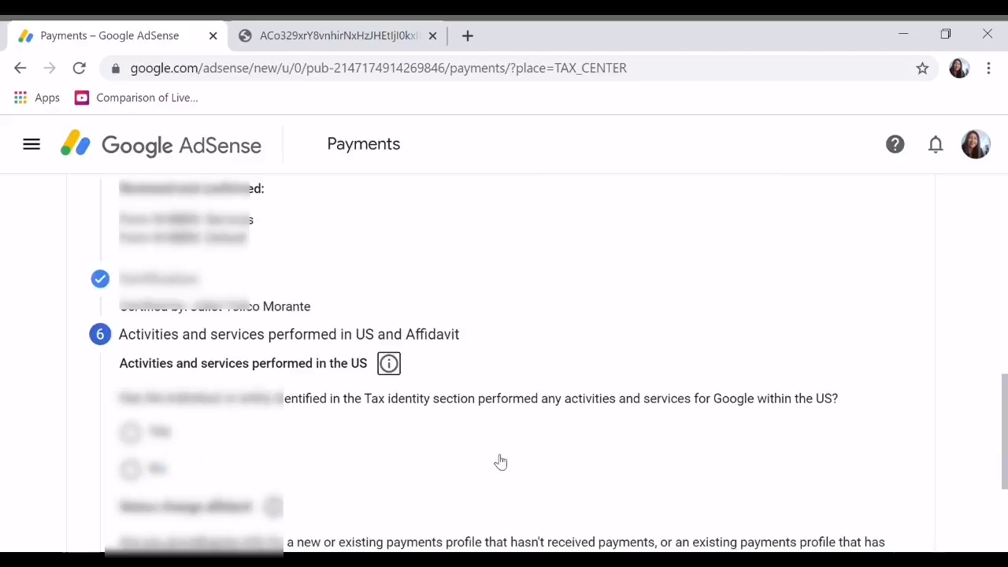
Answer Yes under Activities and services performed in the US, leaving the affidavit unanswered
scroll("down", 3)
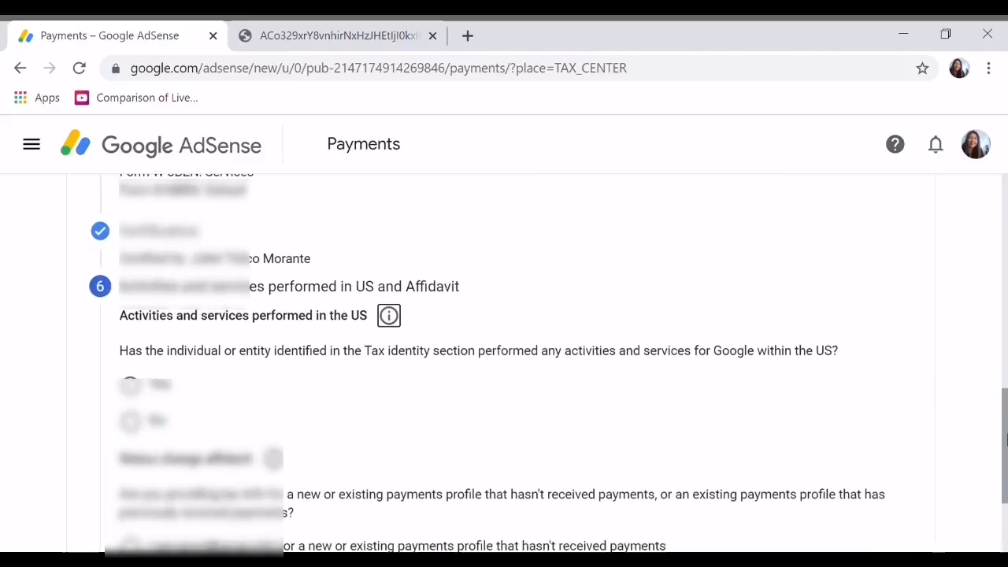
scroll("down", 3)
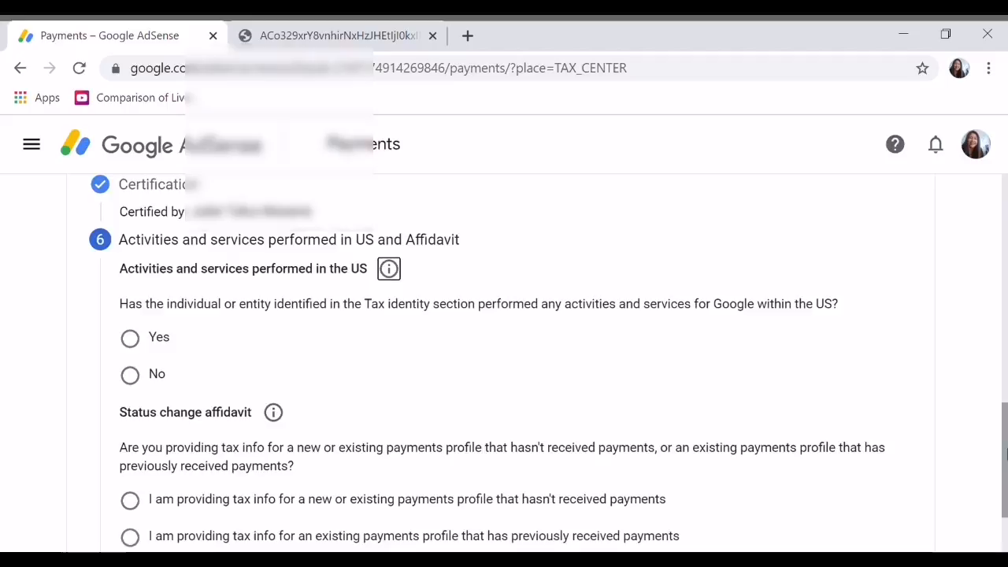
scroll("up", 3)
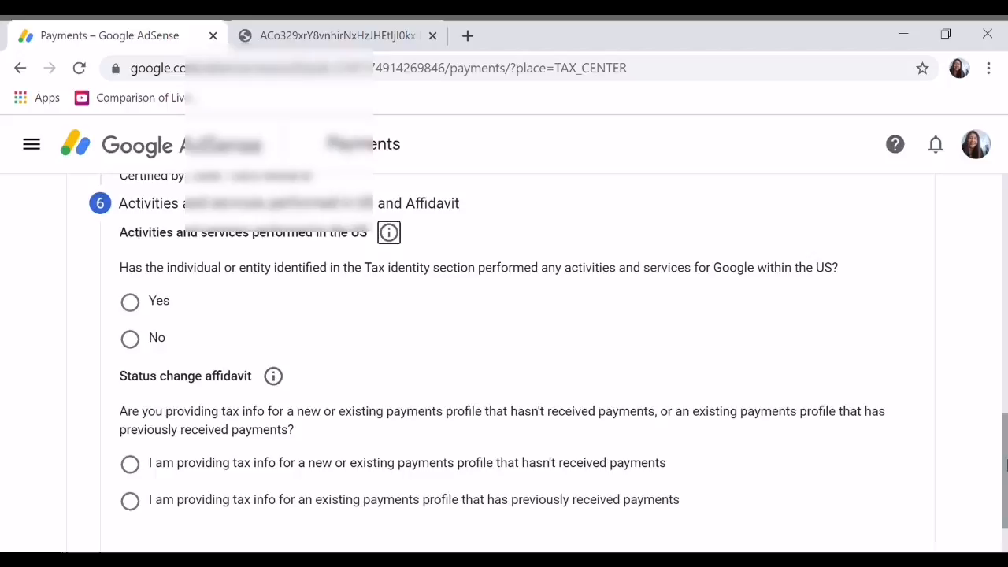
scroll("down", 3)
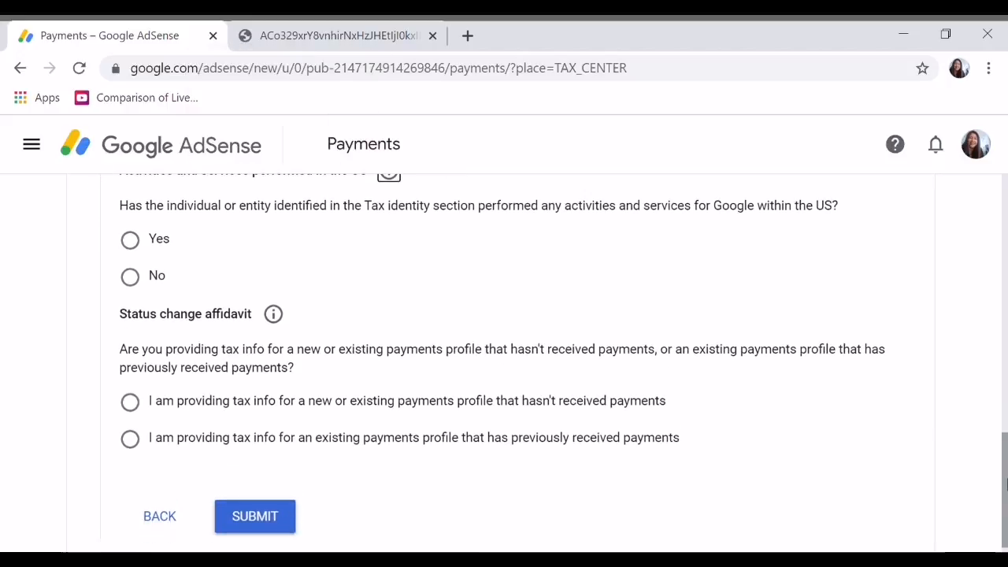
mouse_move(165, 280)
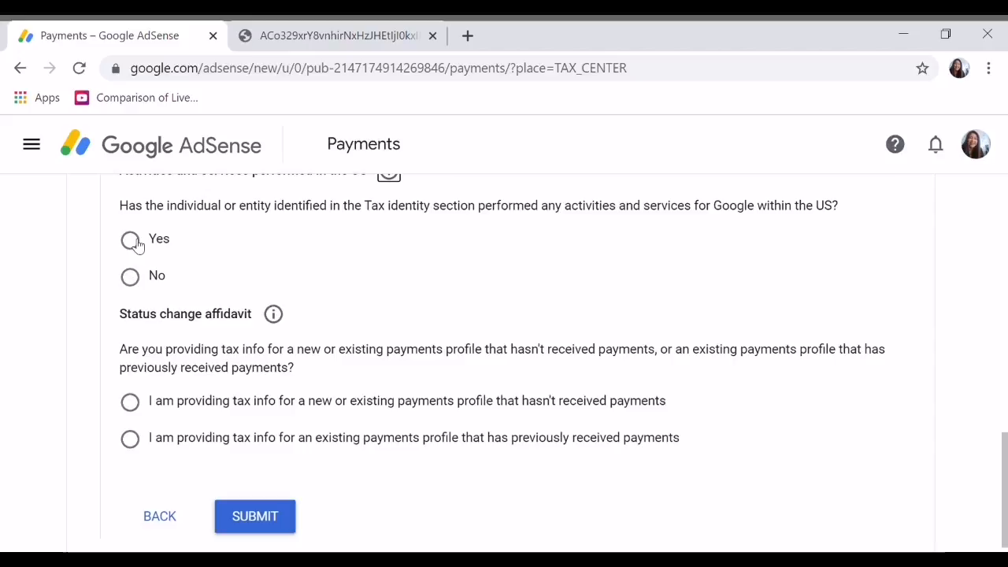
left_click(130, 240)
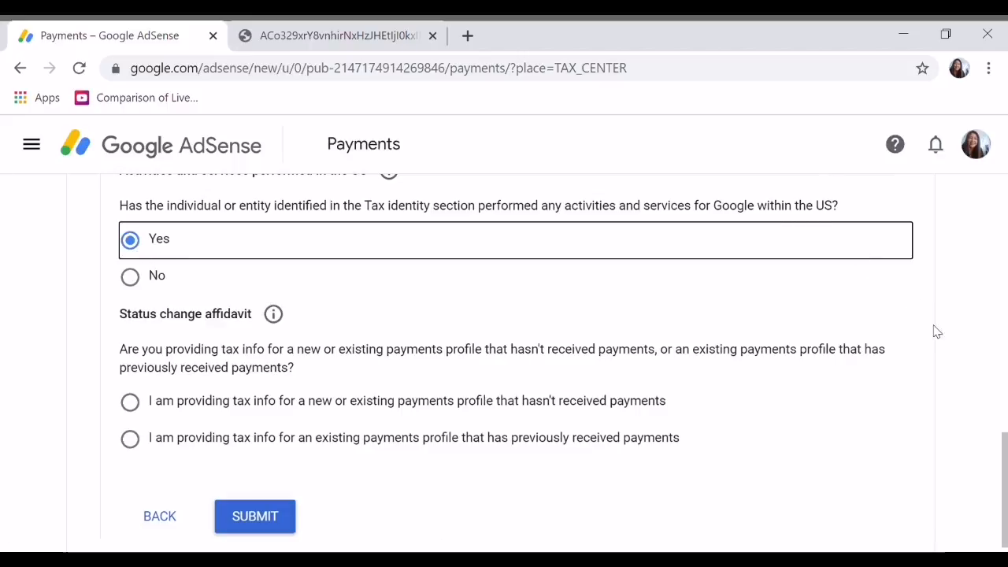
mouse_move(967, 344)
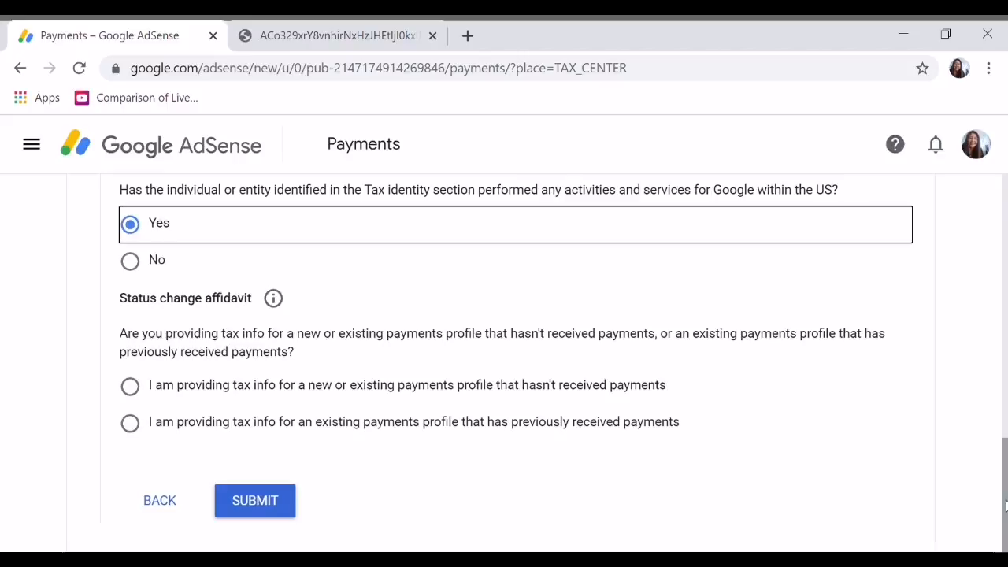
scroll("up", 3)
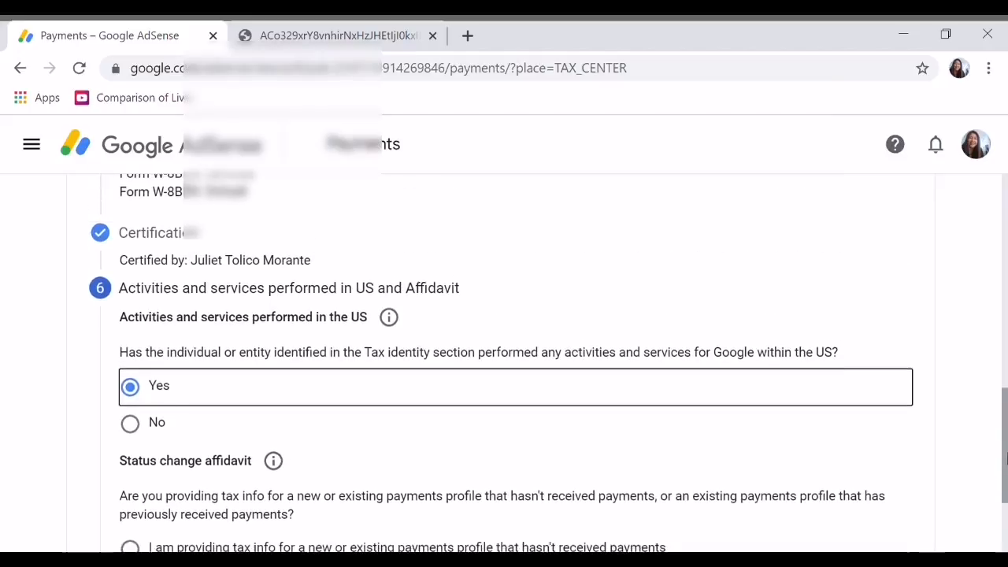
scroll("down", 3)
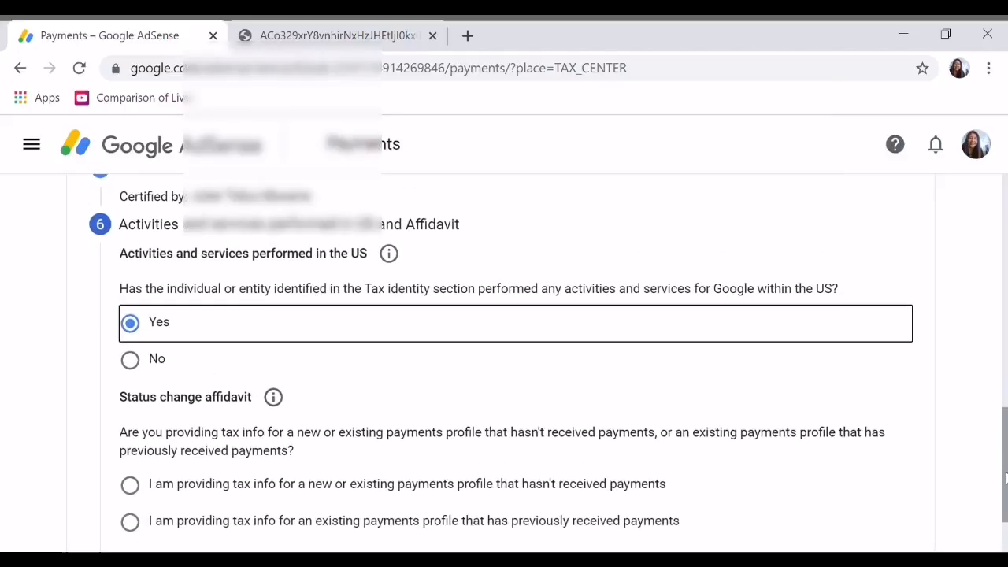
scroll("down", 3)
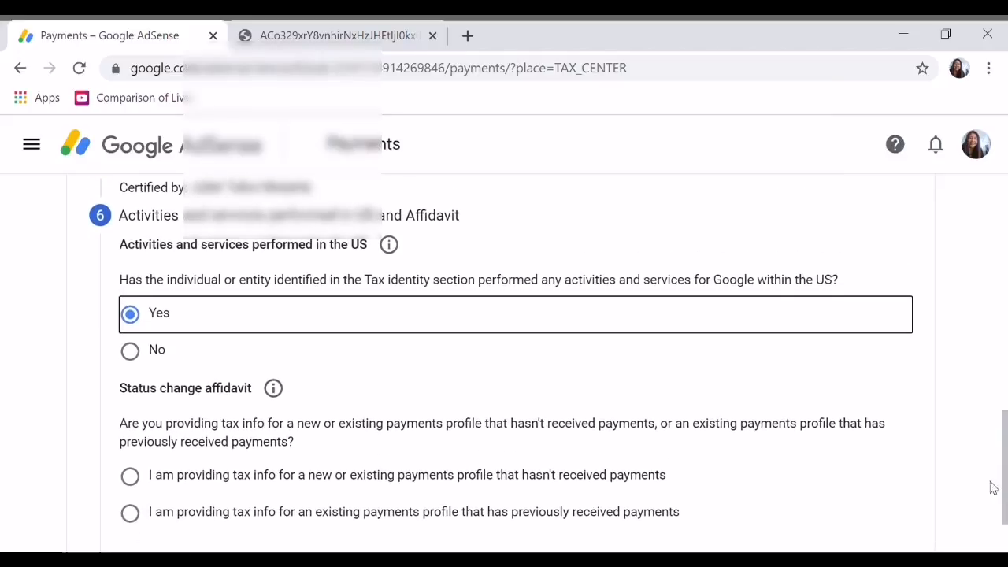
mouse_move(359, 498)
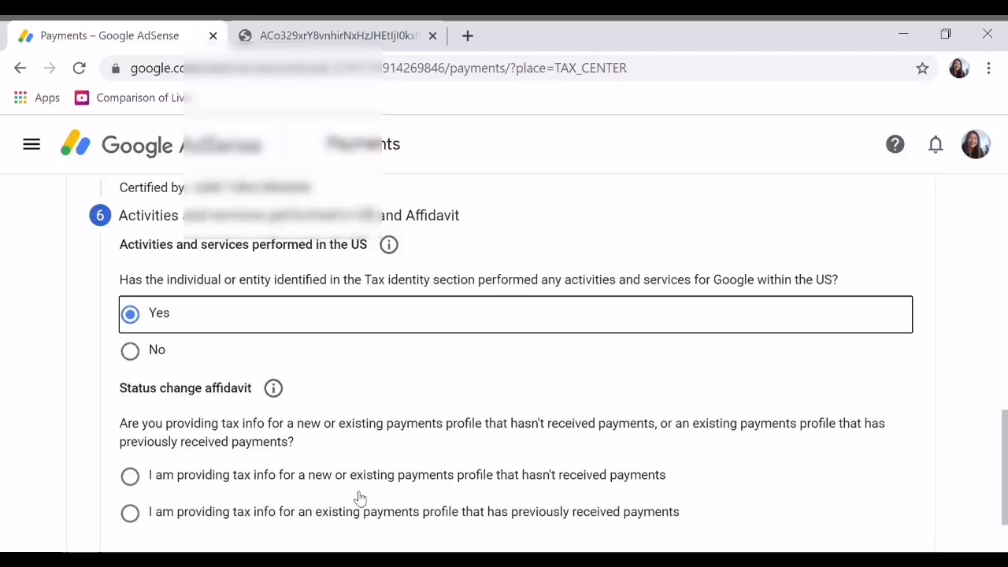
mouse_move(515, 494)
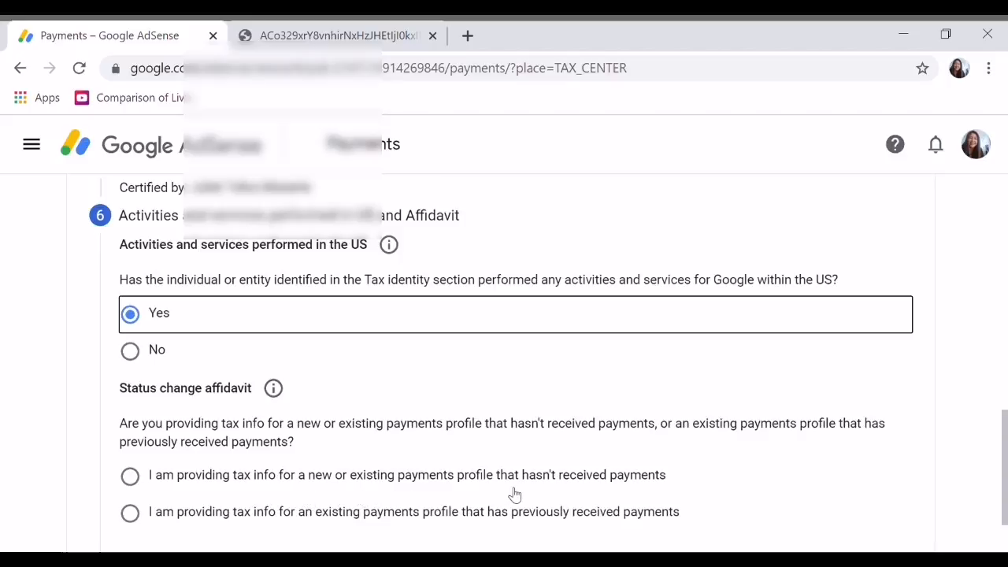
mouse_move(686, 504)
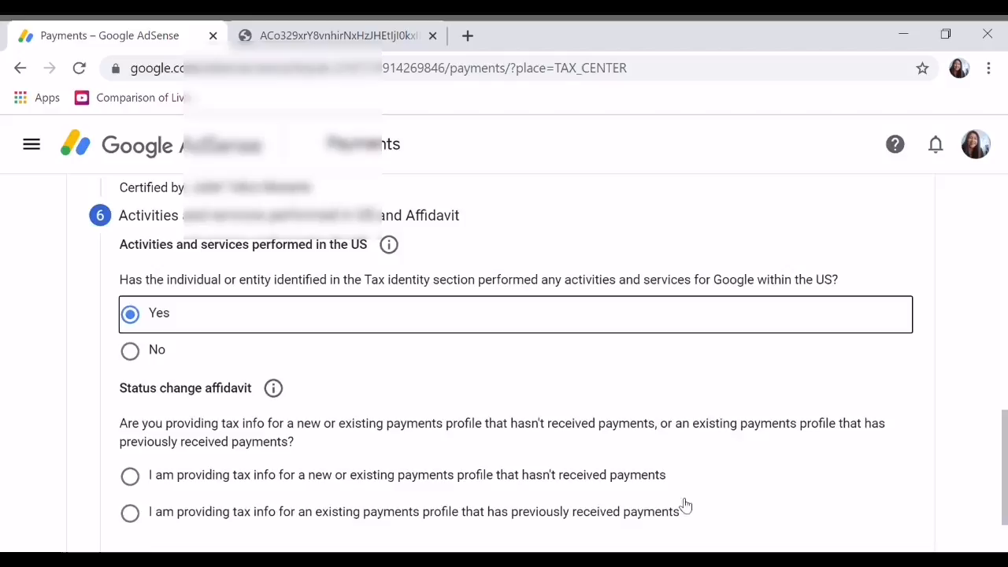
mouse_move(301, 523)
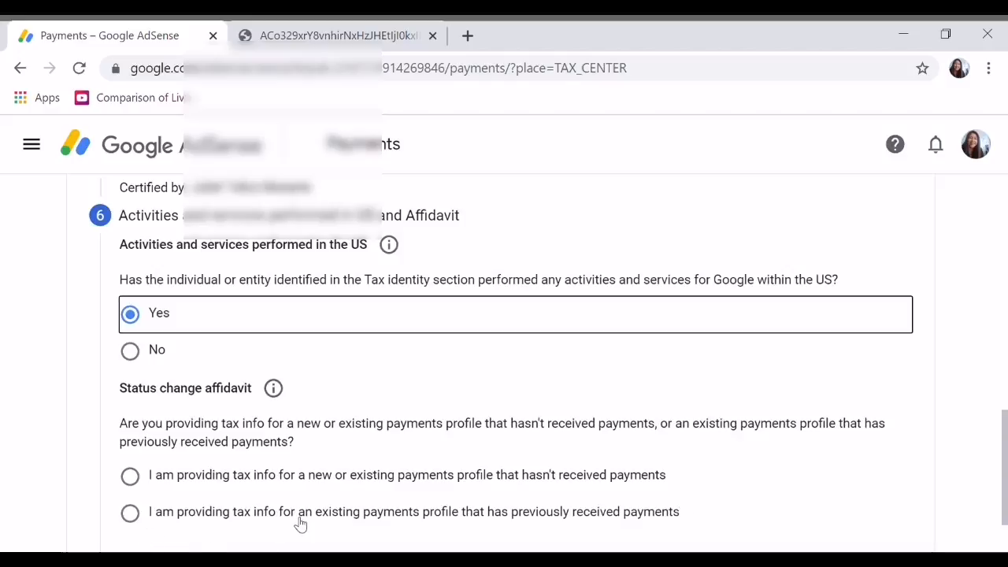
mouse_move(607, 535)
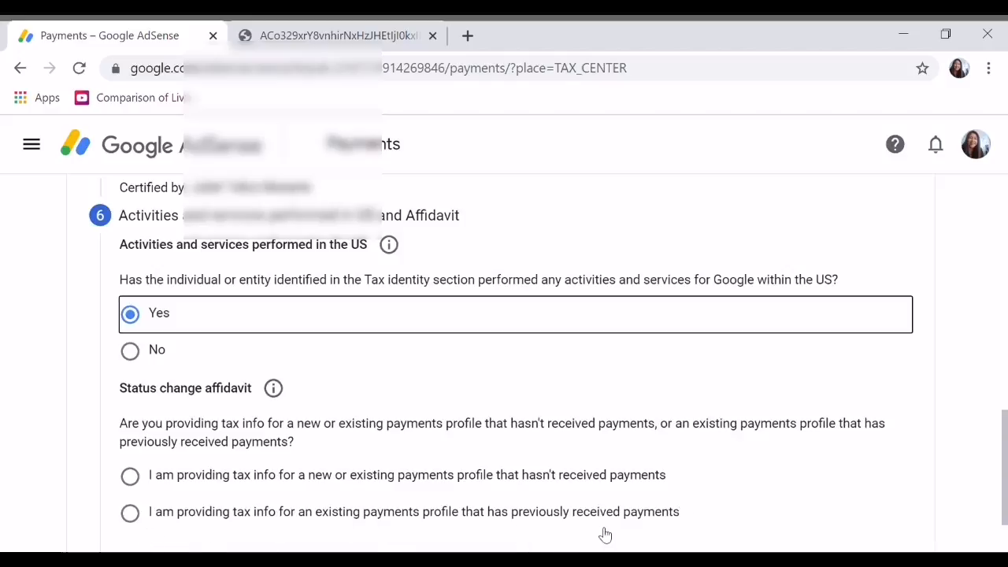
mouse_move(682, 529)
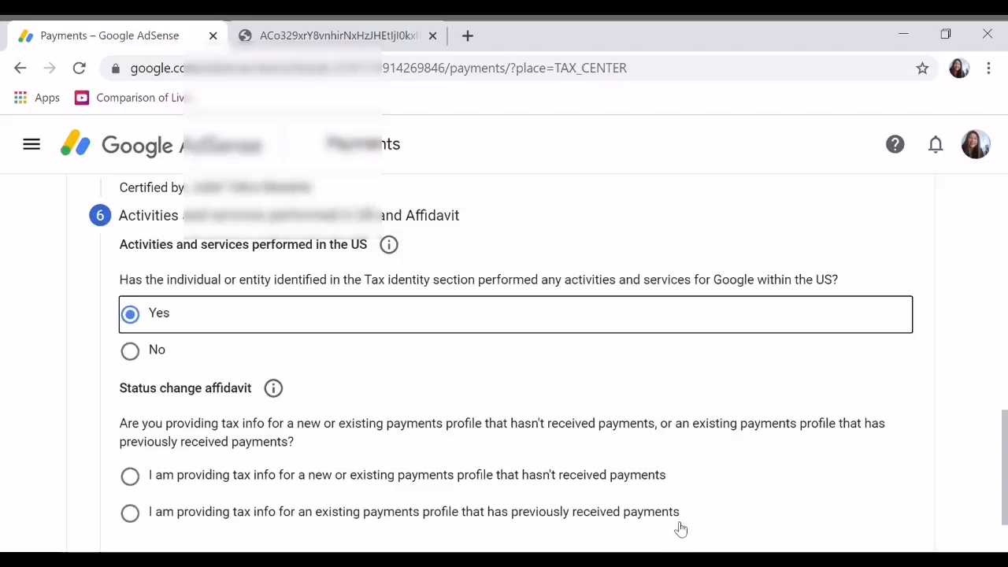
mouse_move(156, 531)
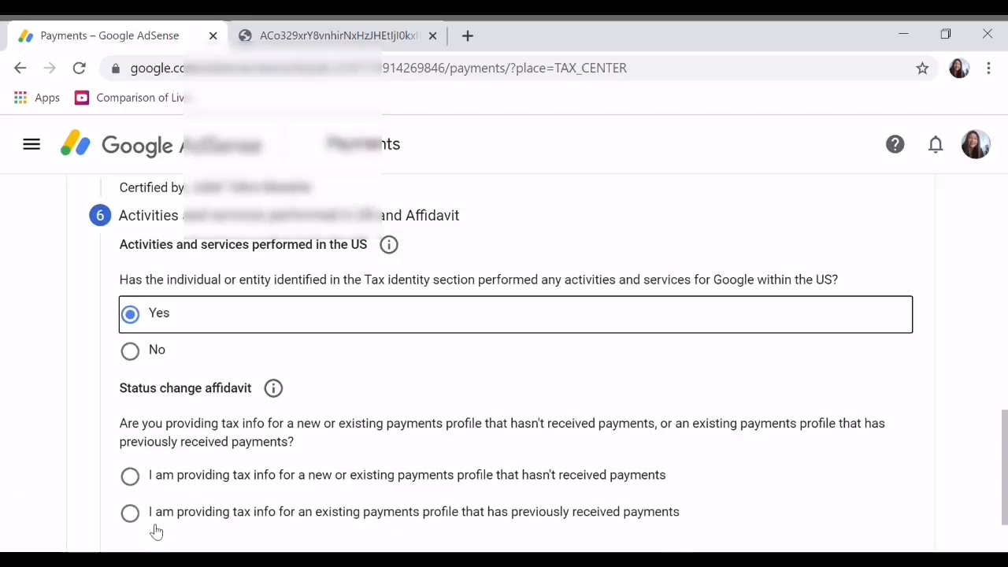
mouse_move(139, 522)
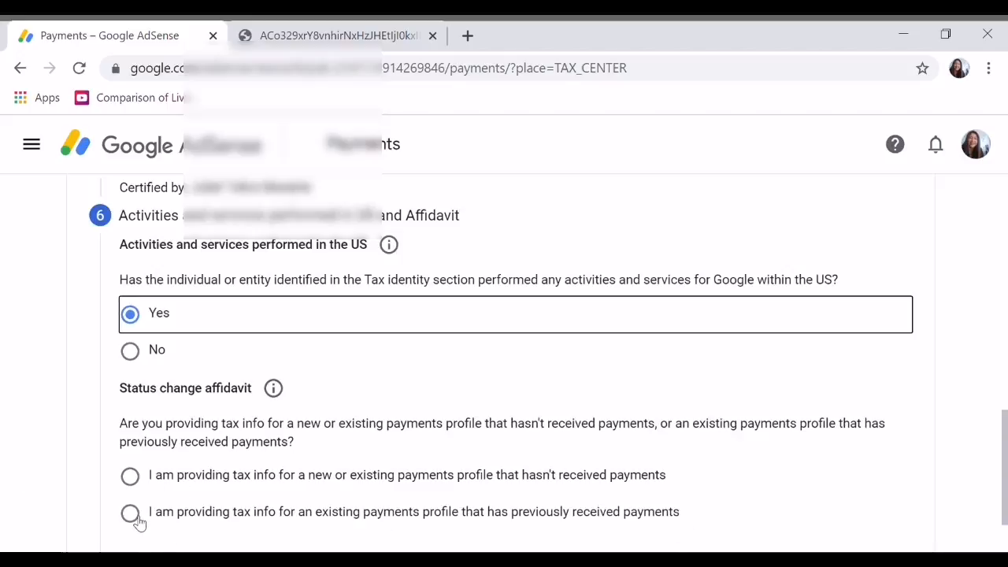
mouse_move(129, 475)
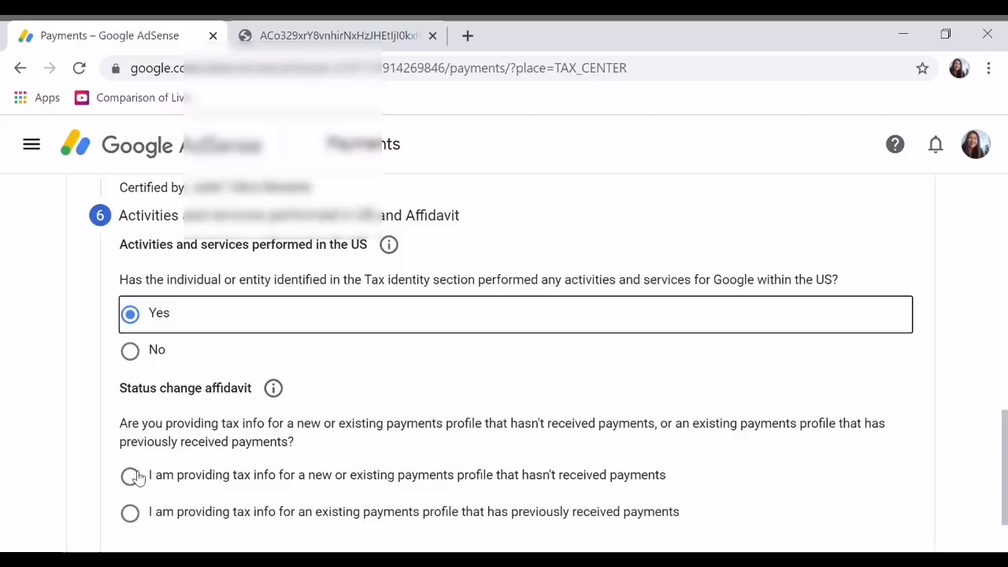
mouse_move(217, 520)
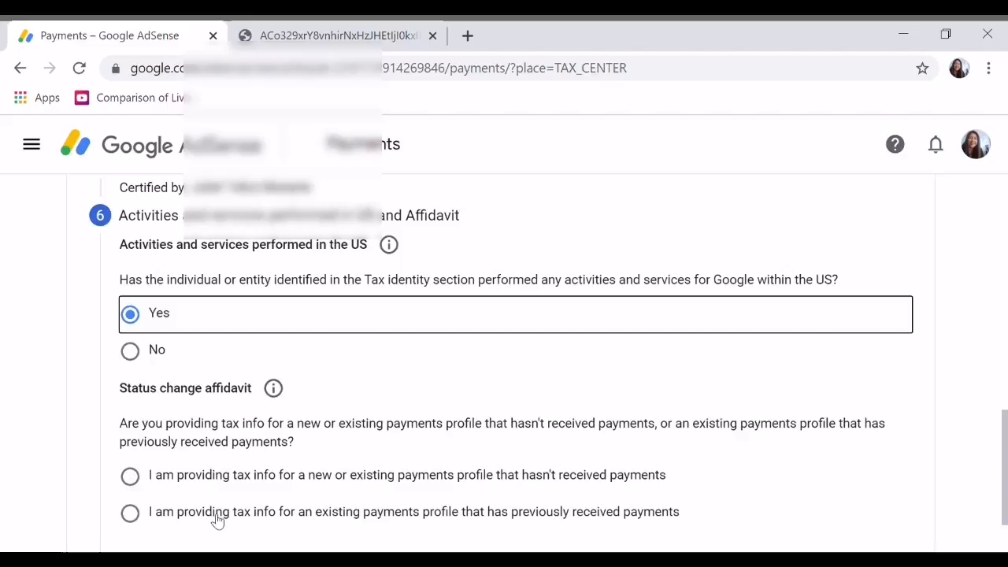
mouse_move(346, 523)
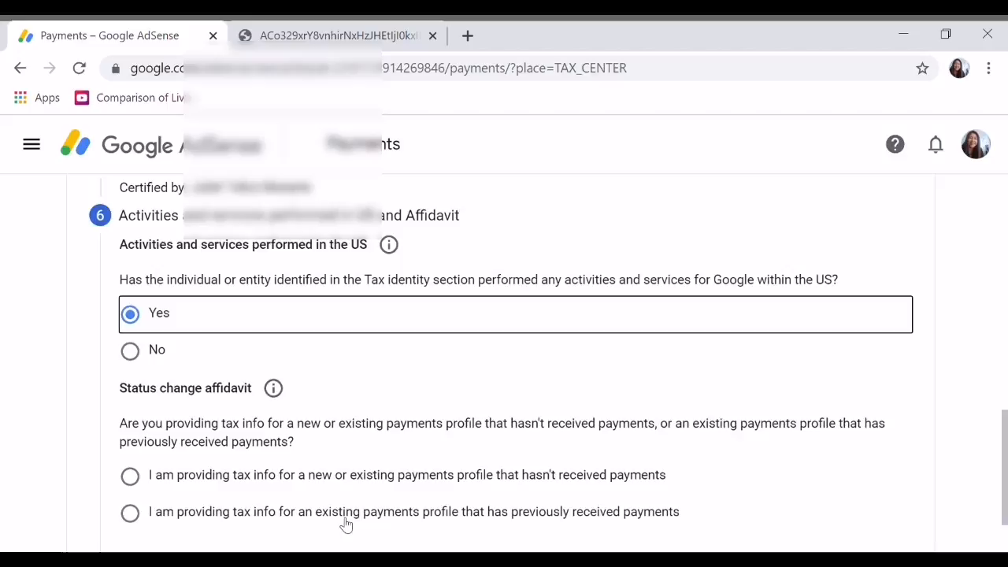
mouse_move(454, 526)
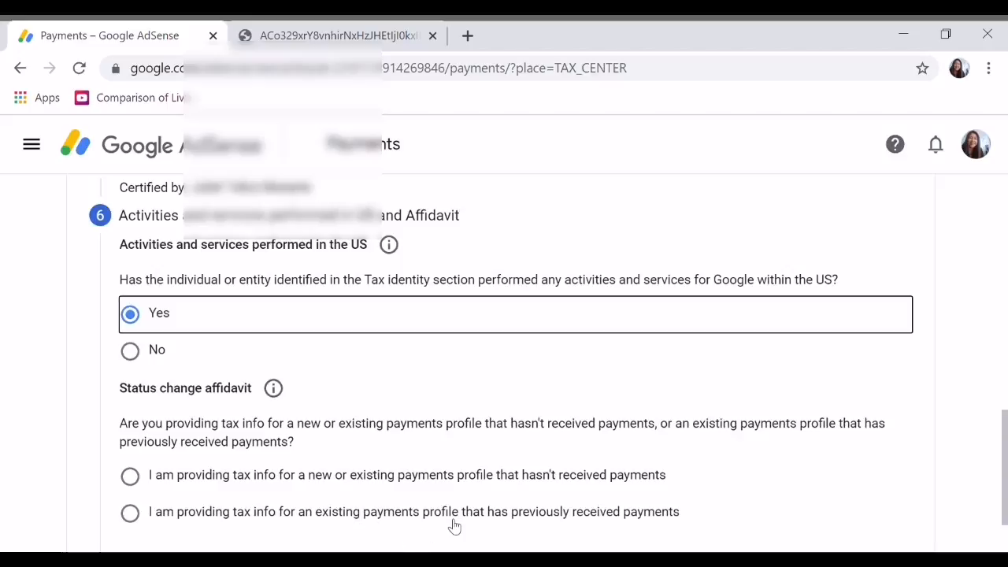
mouse_move(190, 510)
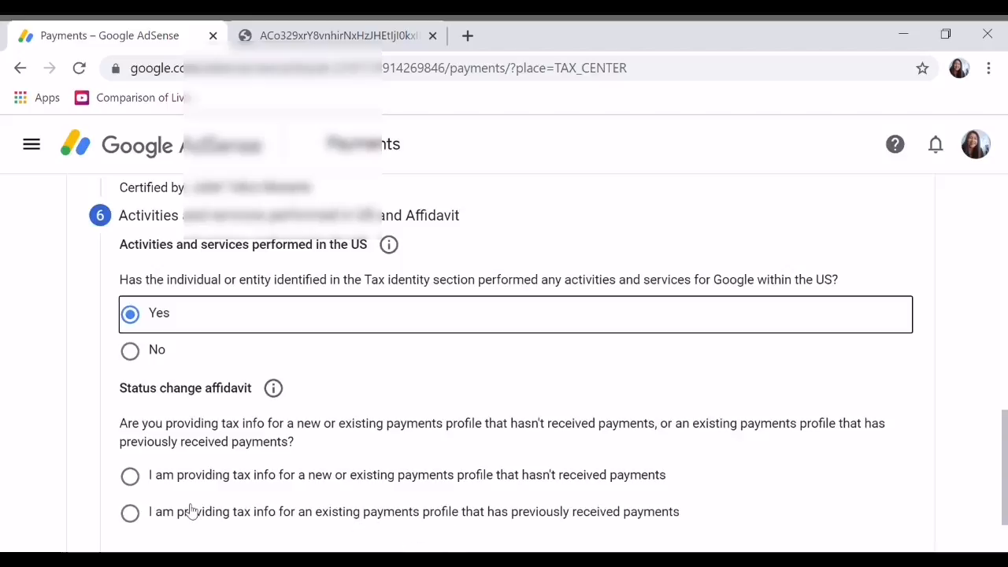
Choose 'existing payments profile that has previously received payments', tick the perjury declaration and submit the form
left_click(130, 512)
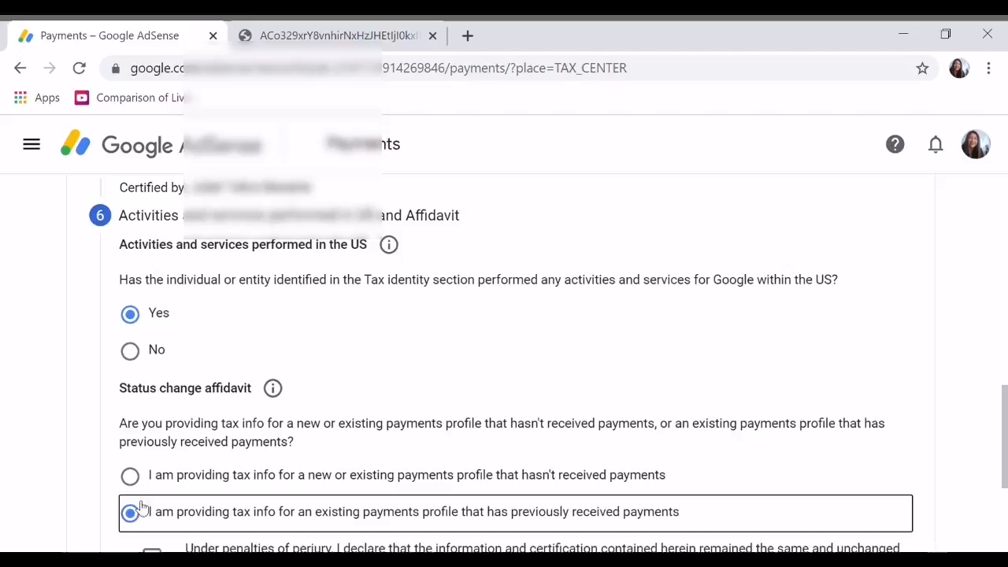
scroll("down", 3)
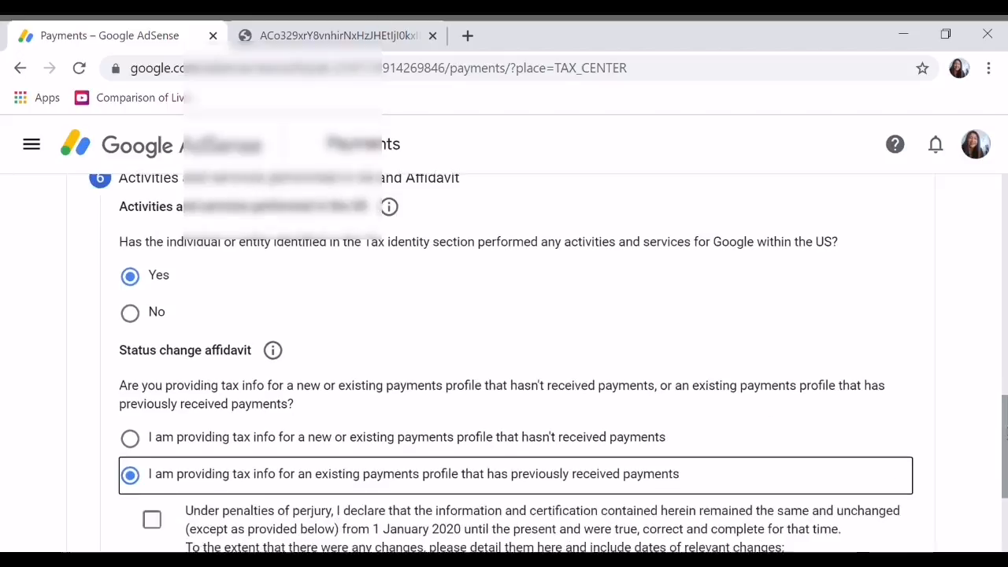
scroll("down", 3)
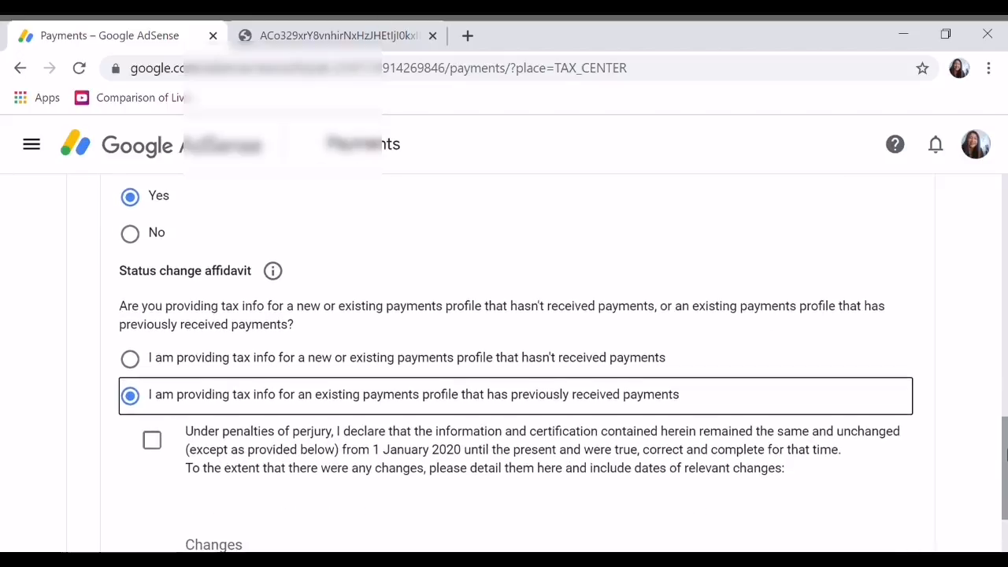
mouse_move(159, 445)
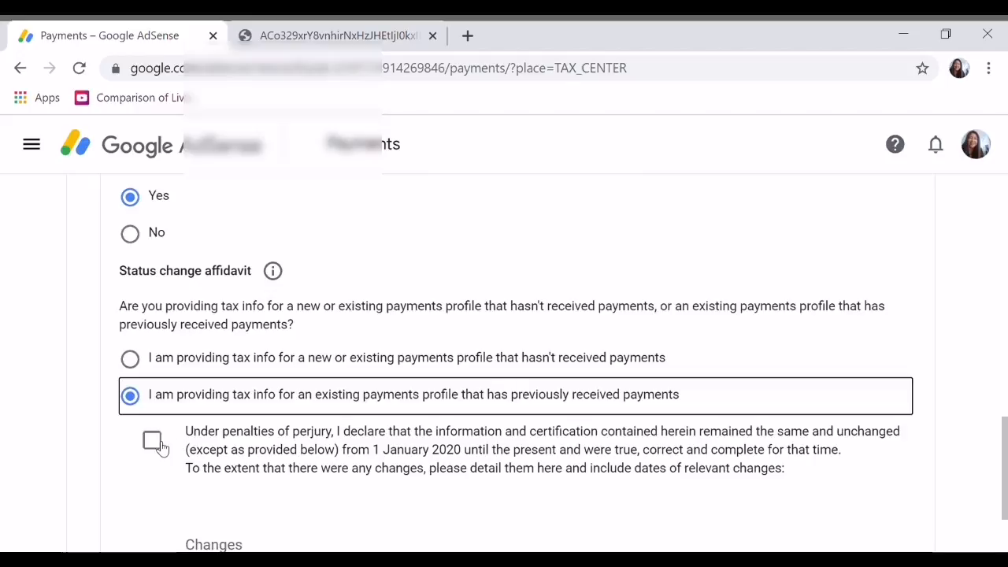
left_click(151, 441)
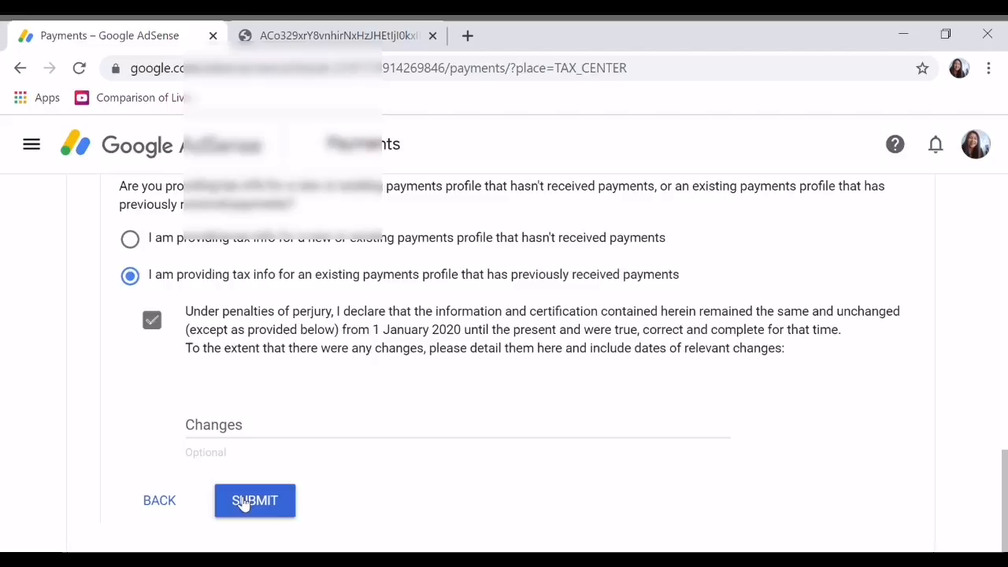
left_click(256, 501)
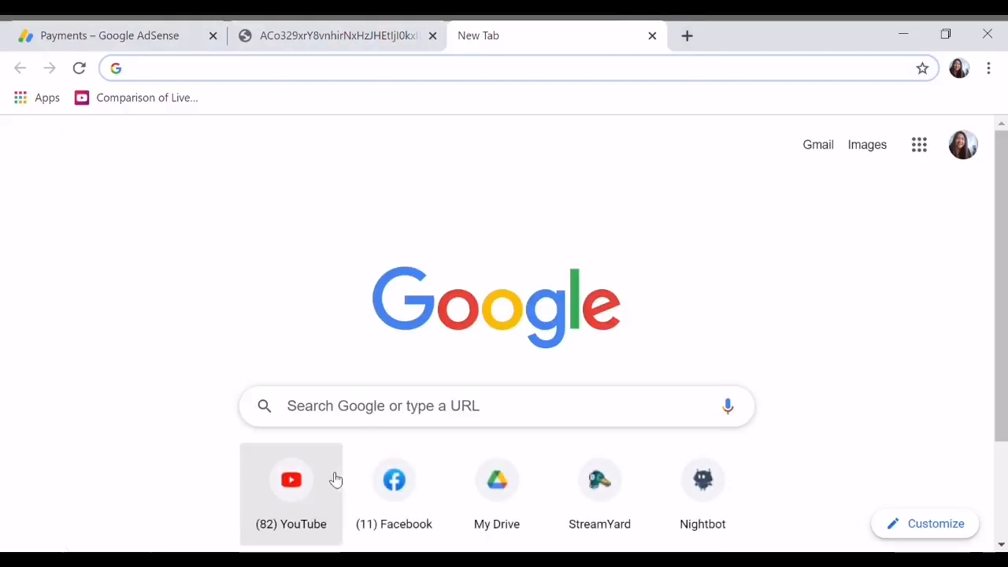
Search Google for 'gmail' and open the 'Gmail - Google' result into the inbox
left_click(512, 68)
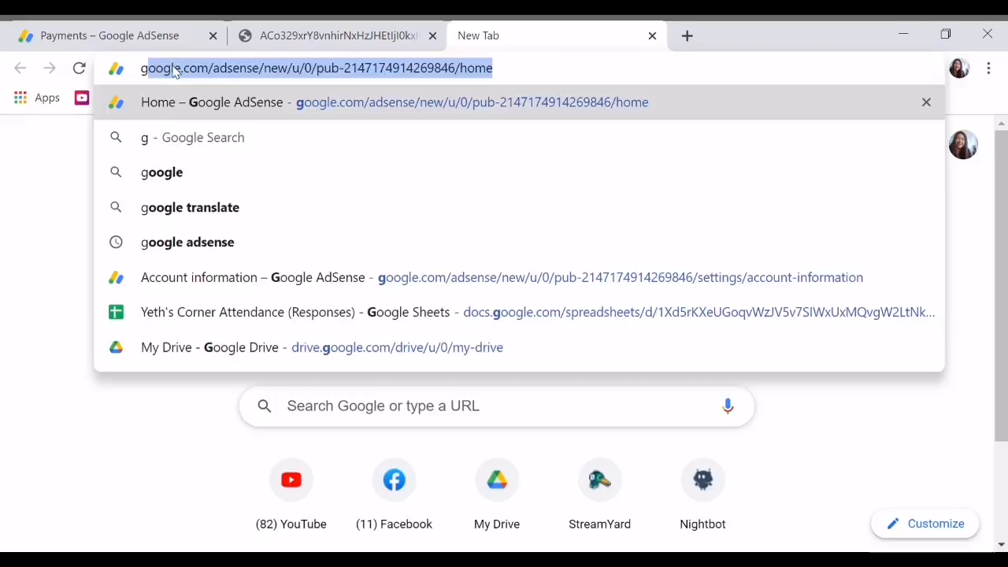
type("gmail")
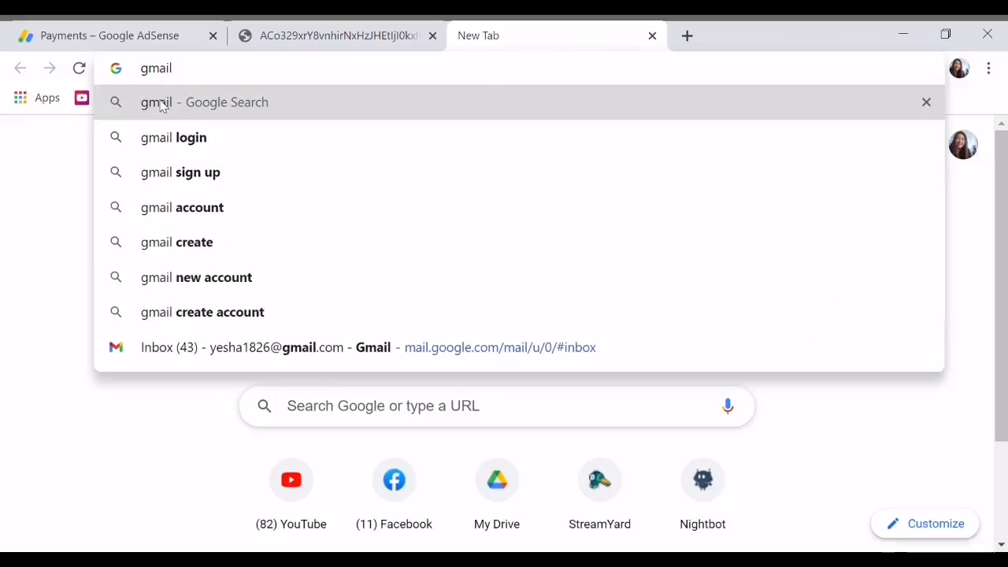
left_click(205, 101)
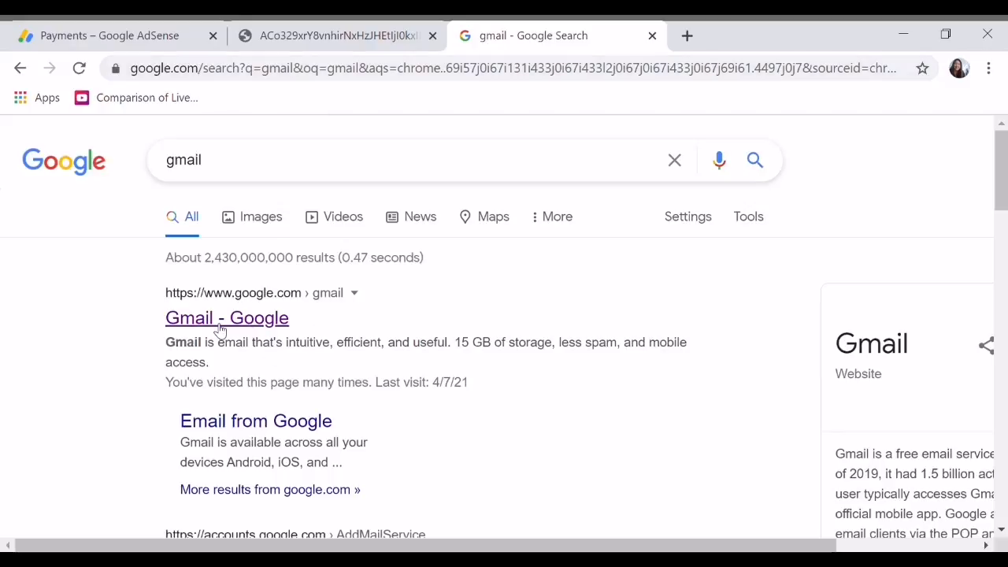
left_click(227, 318)
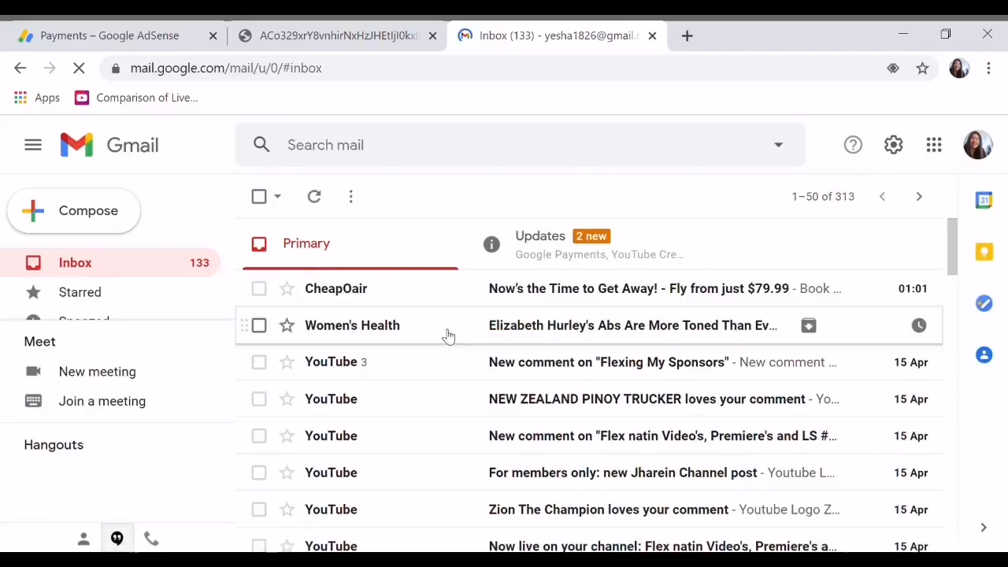
Read the Google Payments 'tax information approved' email under the Updates category
left_click(540, 242)
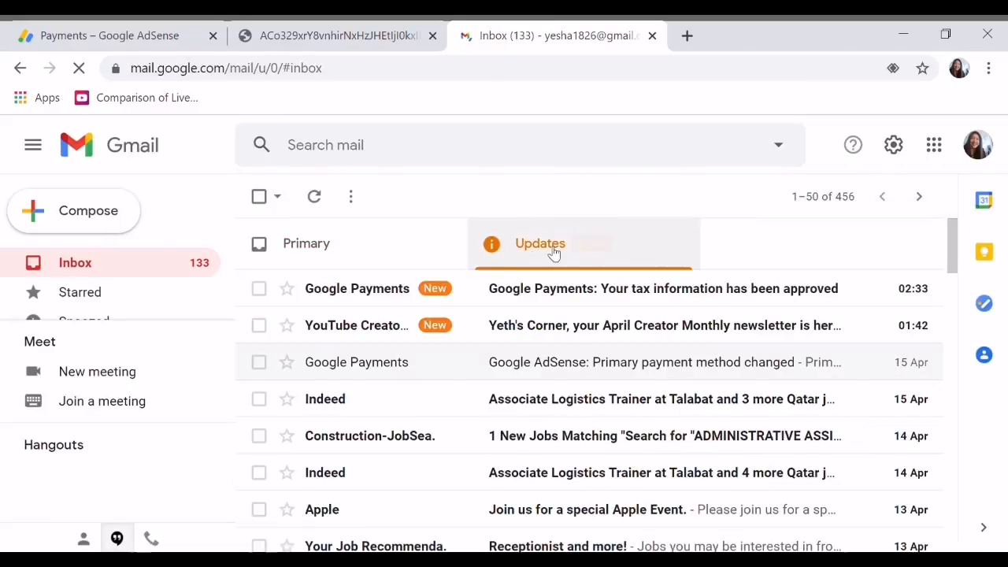
mouse_move(426, 288)
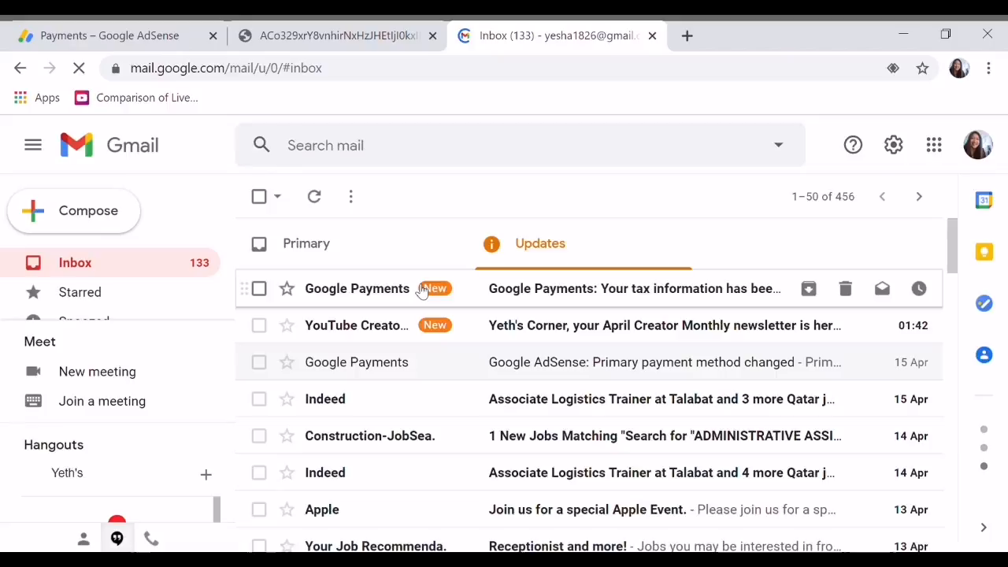
left_click(633, 289)
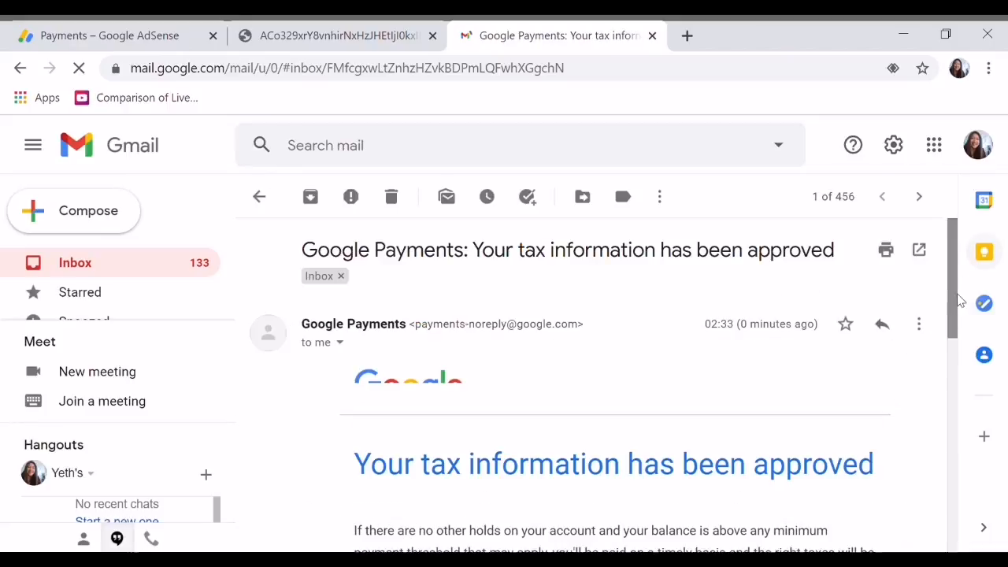
scroll("down", 3)
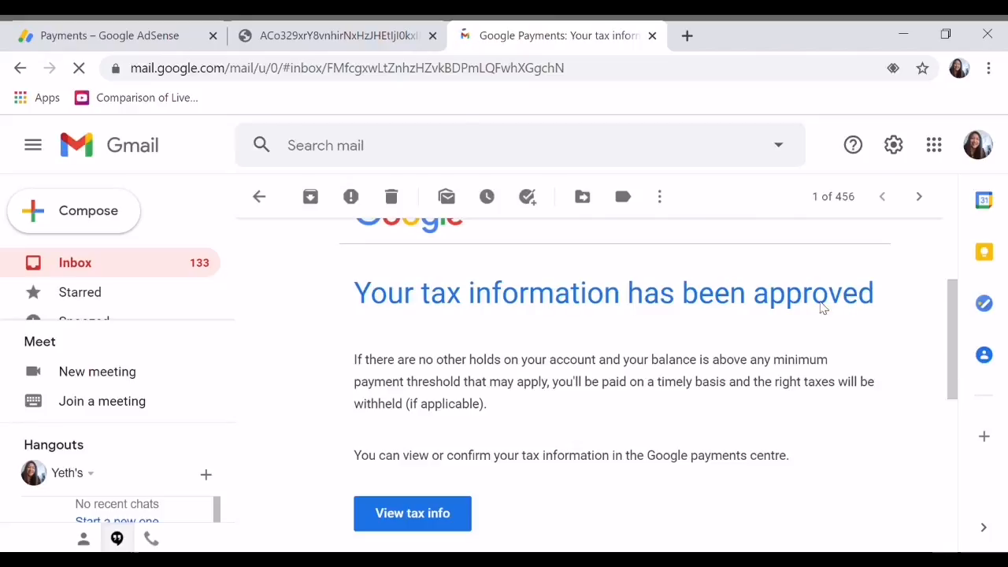
Close the extra tab and return to AdSense Payments showing Form W-8 BEN as Approved
left_click(431, 34)
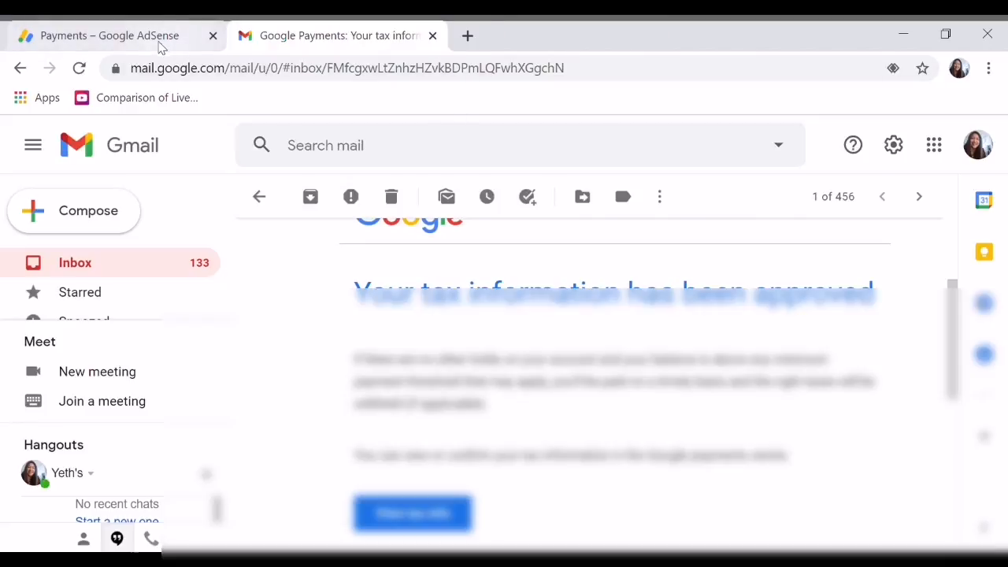
left_click(109, 35)
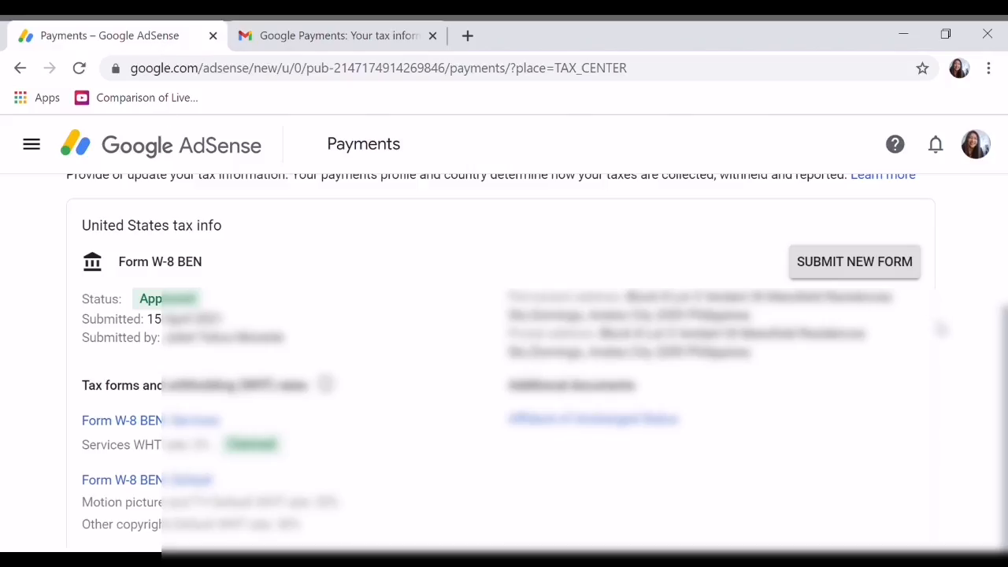